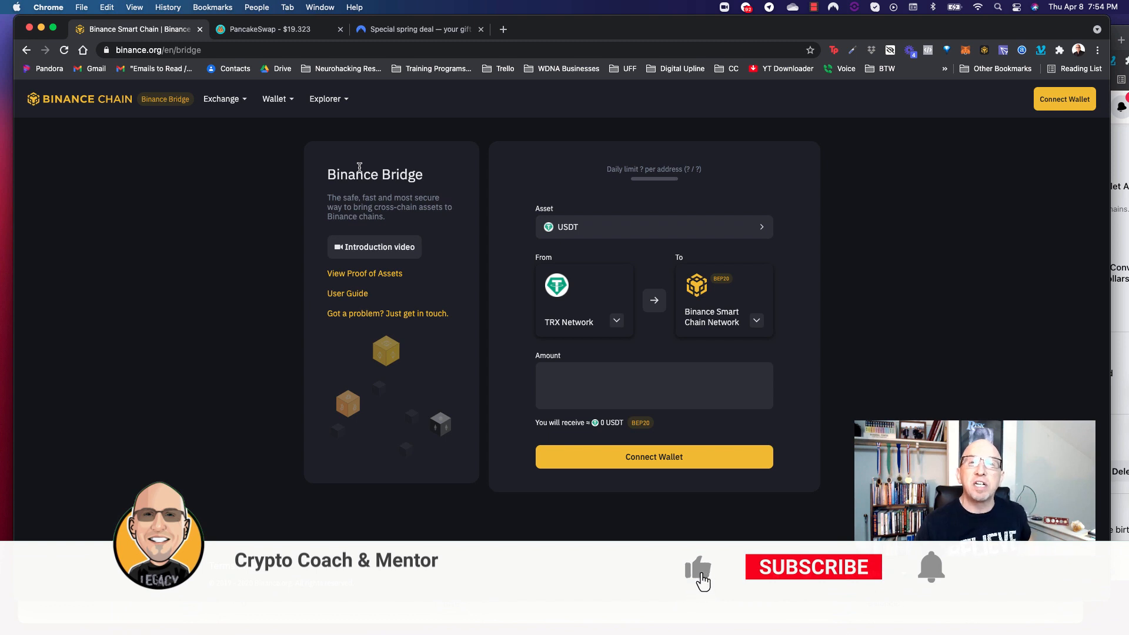
Step: Open MetaMask's network menu and choose Custom RPC to show the new-network form
left_click(811, 566)
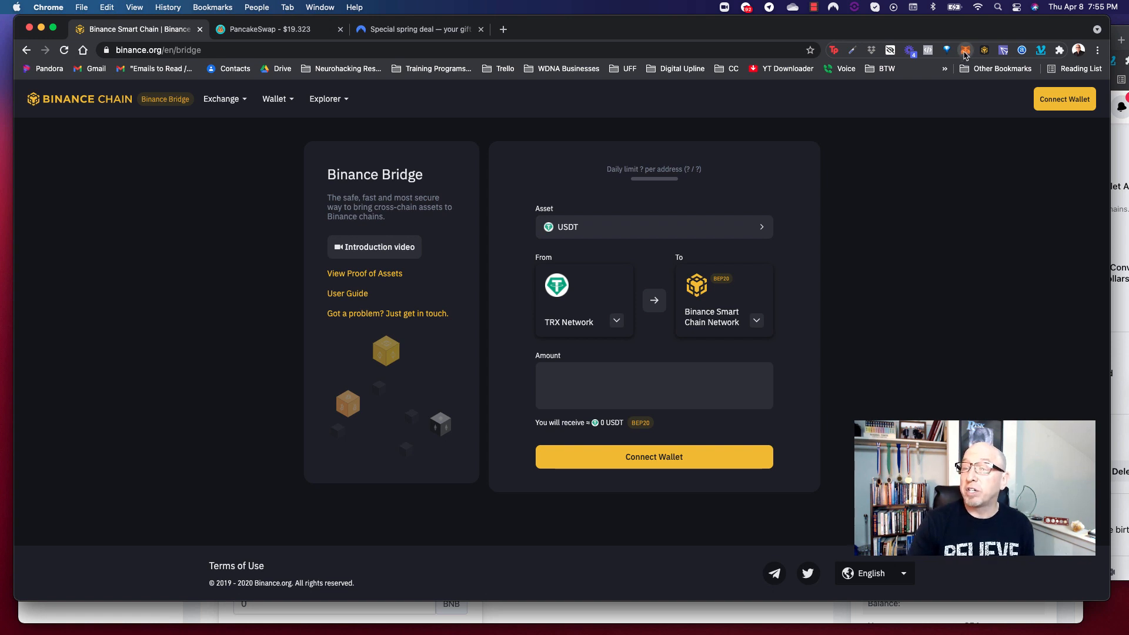
left_click(966, 50)
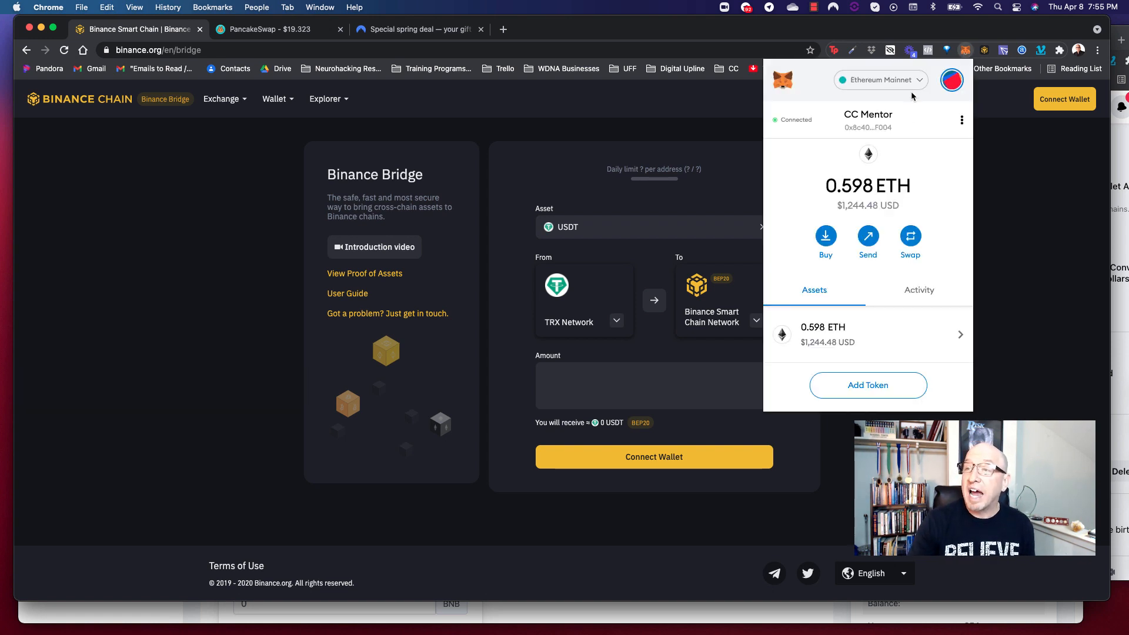
left_click(880, 79)
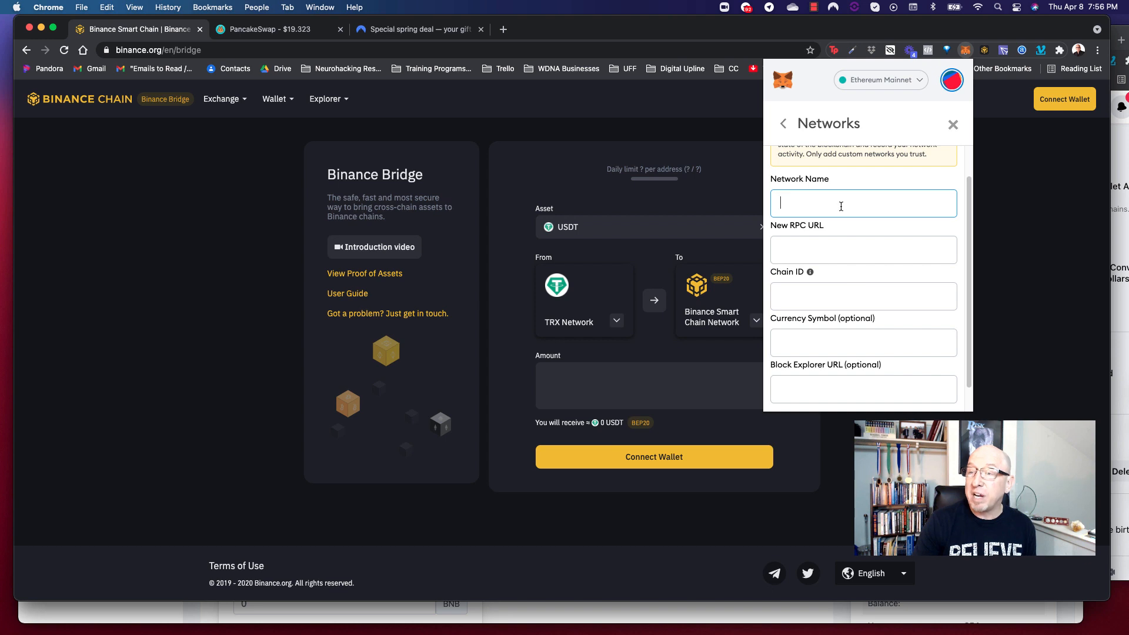
type("Binance Smart Chain")
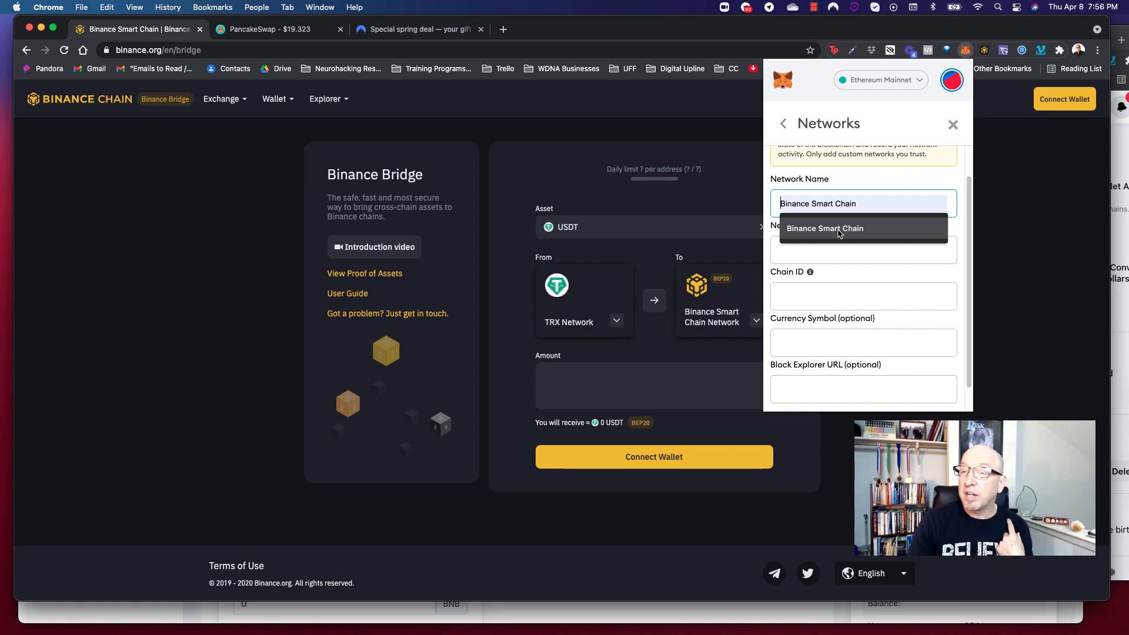
left_click(863, 249)
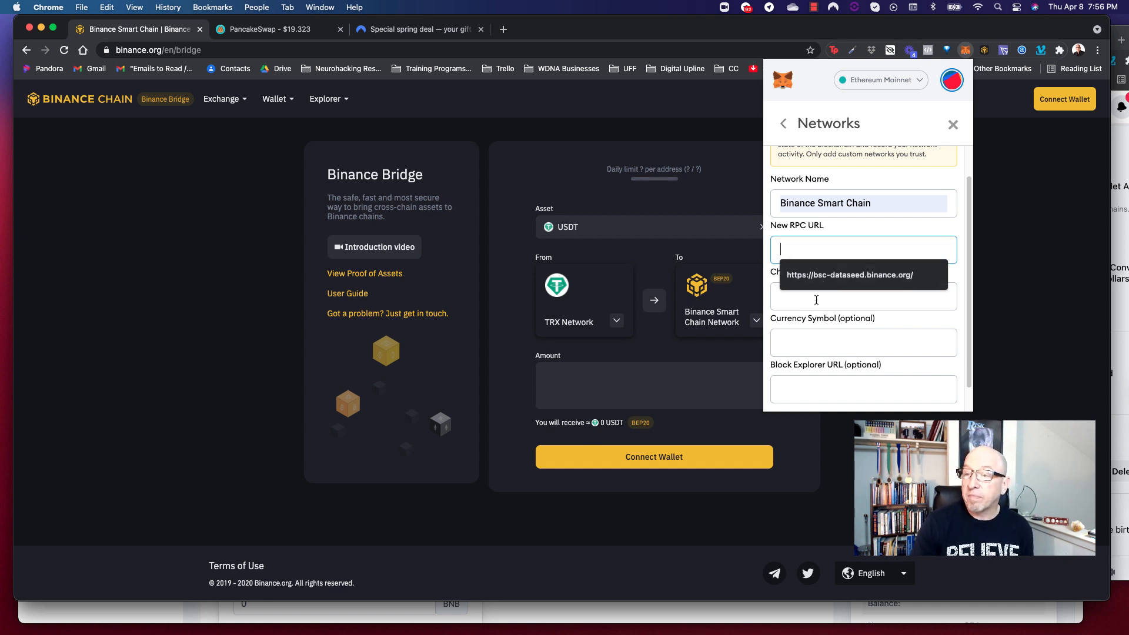
type("https://bsc-dataseed.binance.org/")
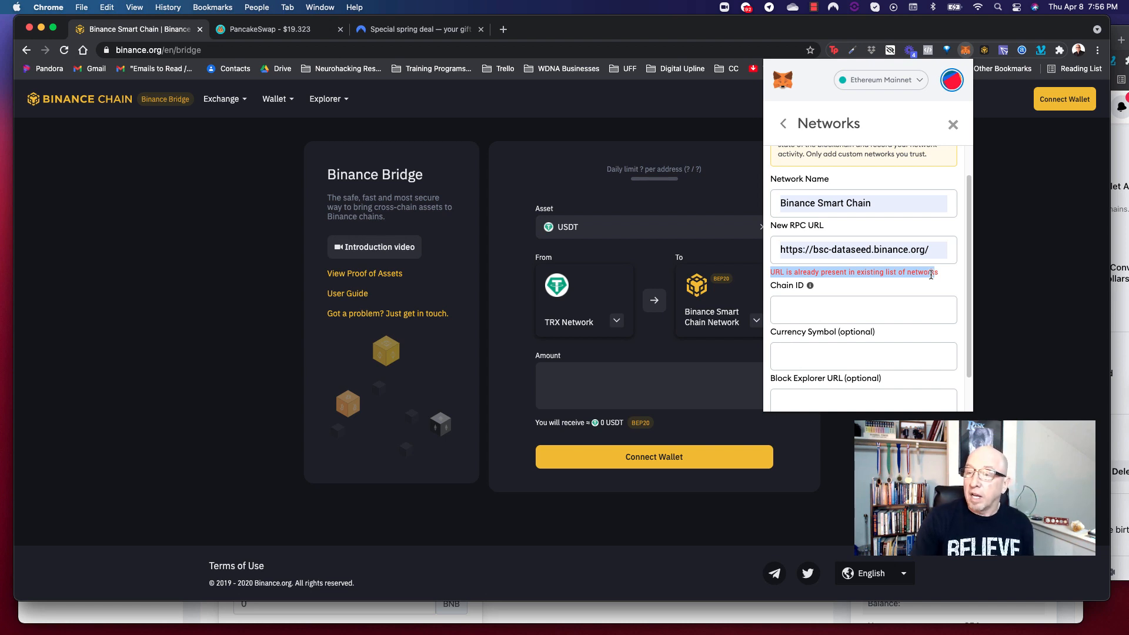
left_click(863, 310)
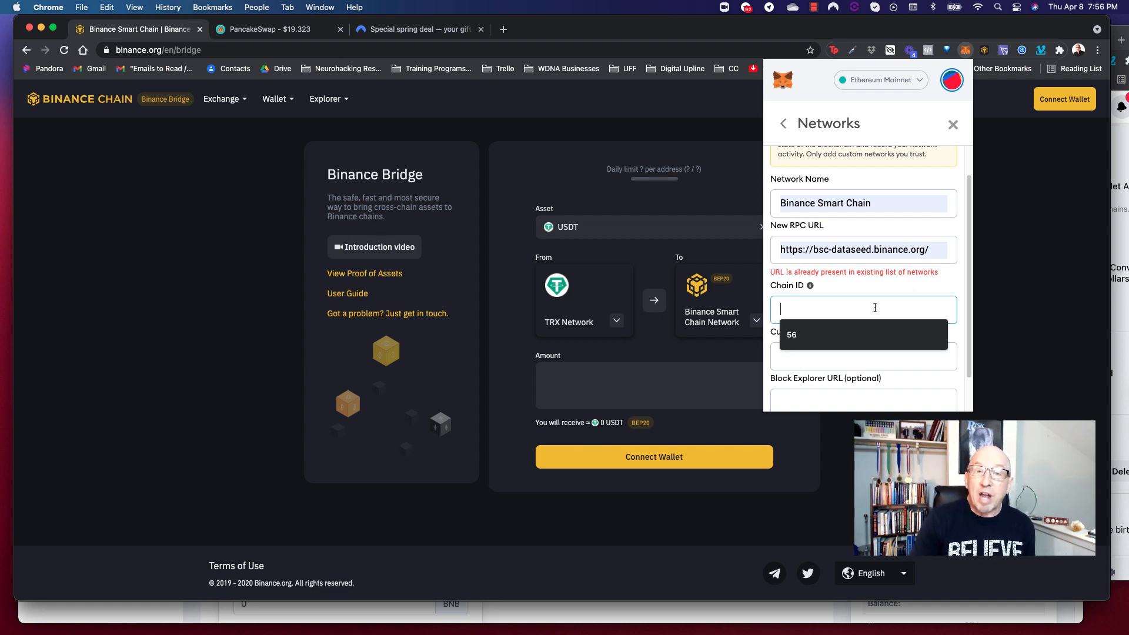
type("56")
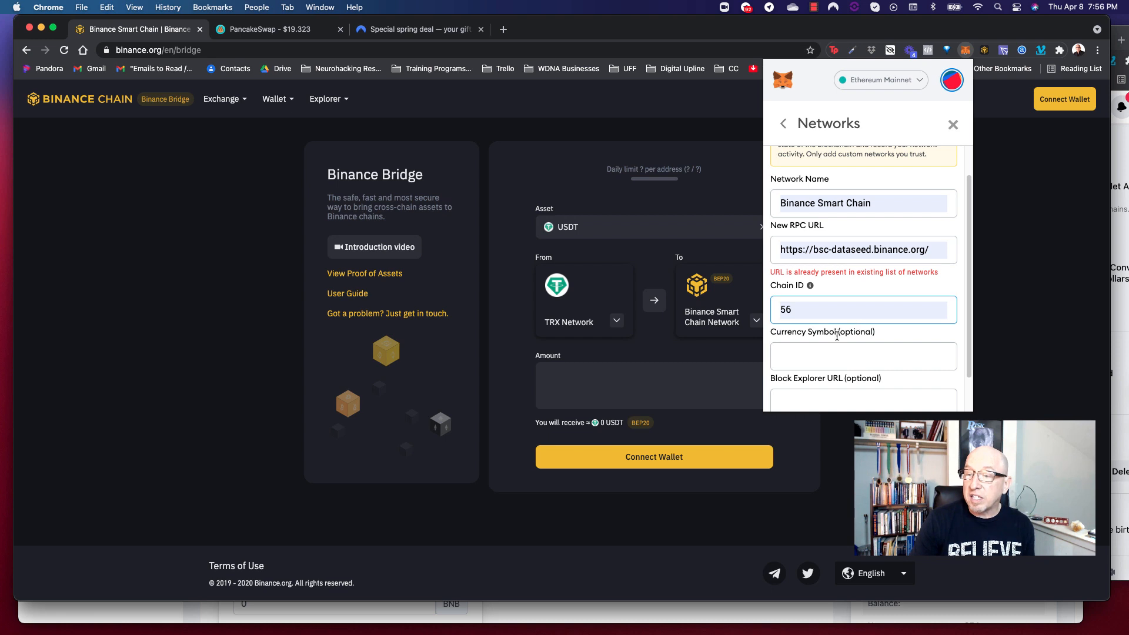
left_click(862, 355)
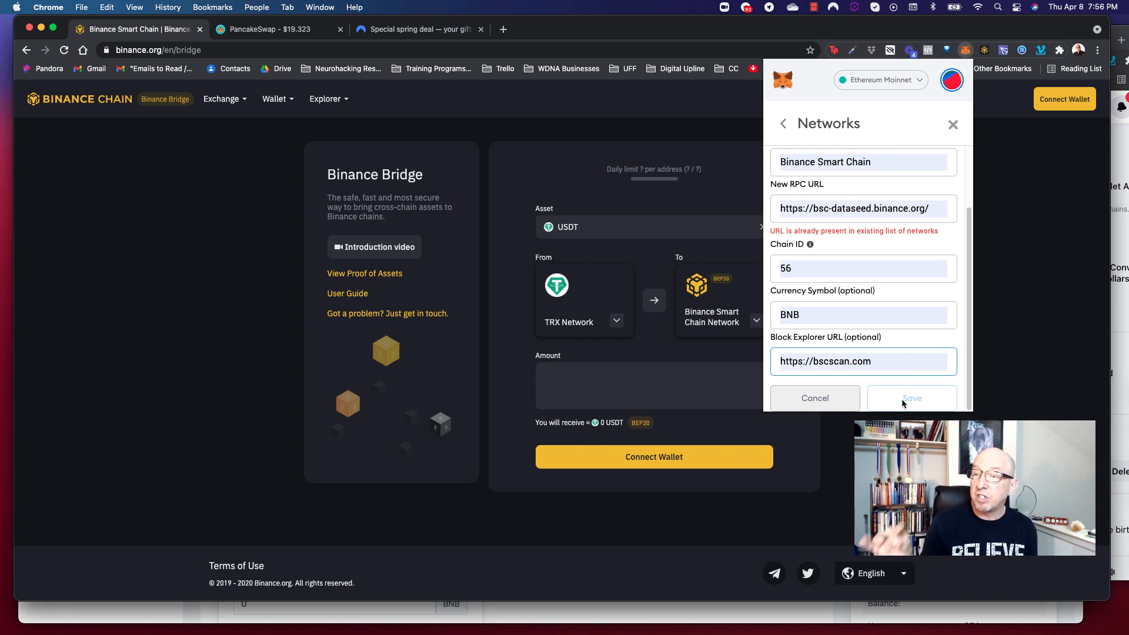
left_click(879, 80)
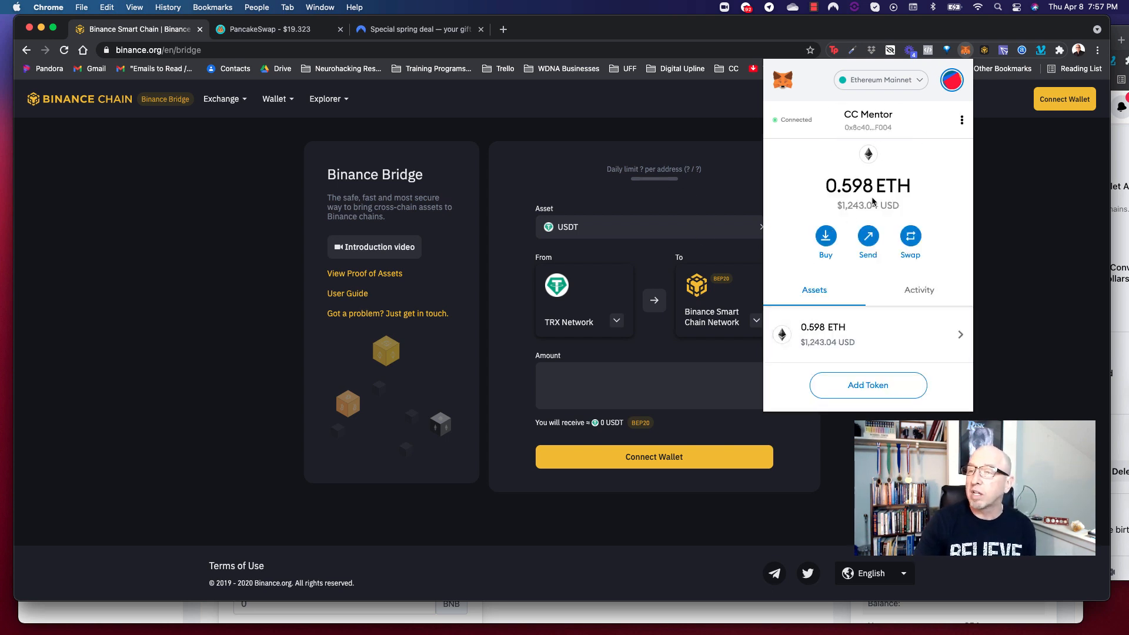
mouse_move(868, 186)
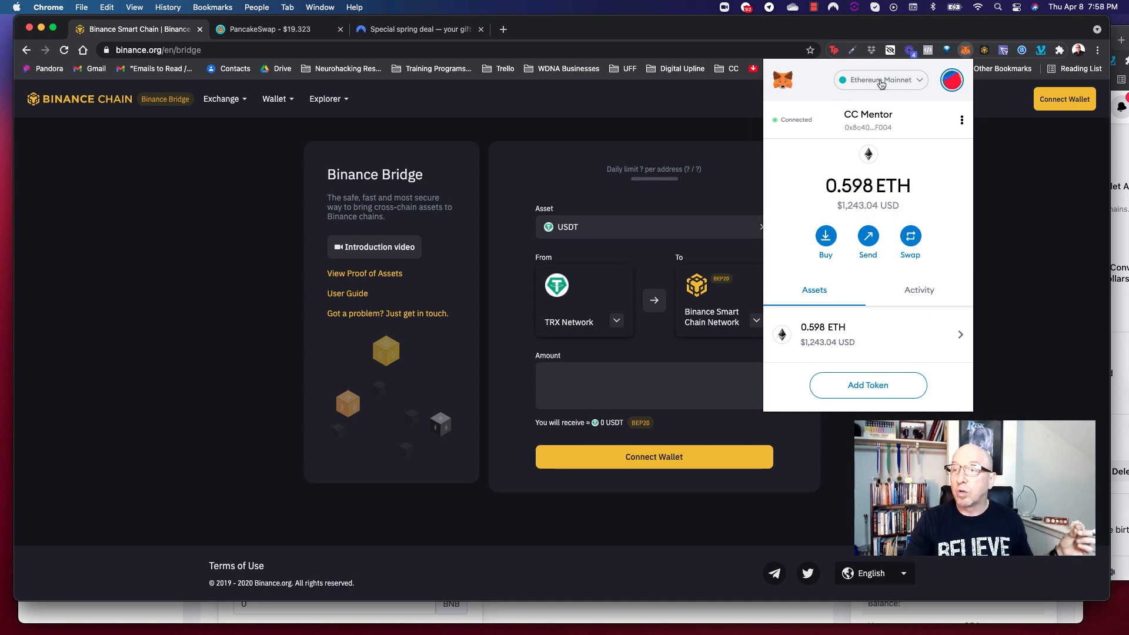
Step: Pick an entry from MetaMask's network list, leaving the Binance Bridge page in view
left_click(879, 80)
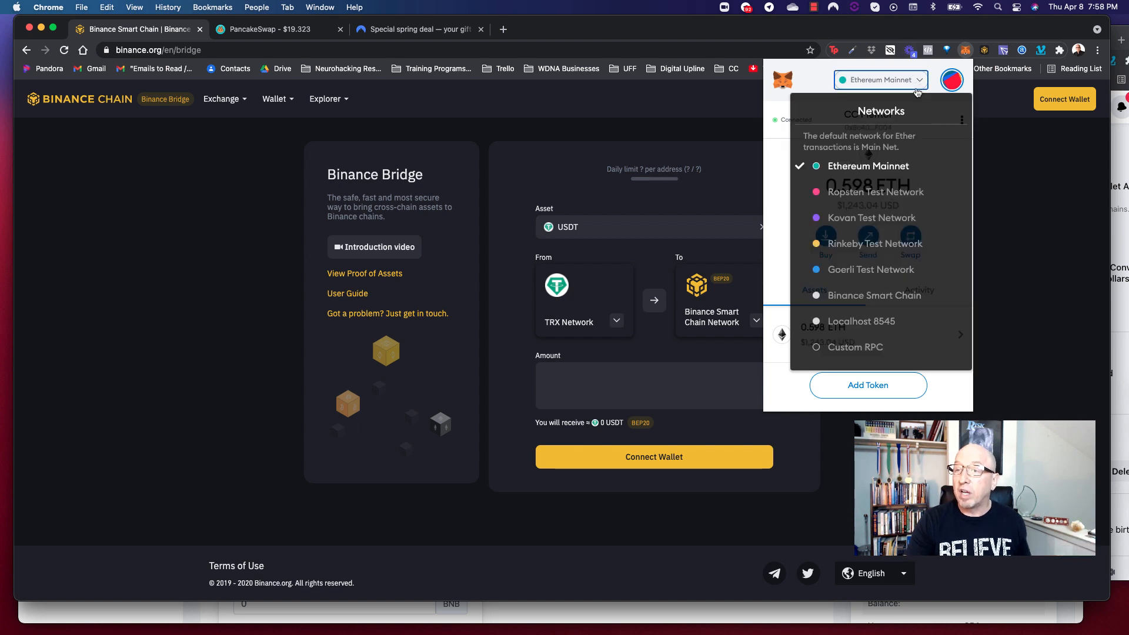
left_click(872, 295)
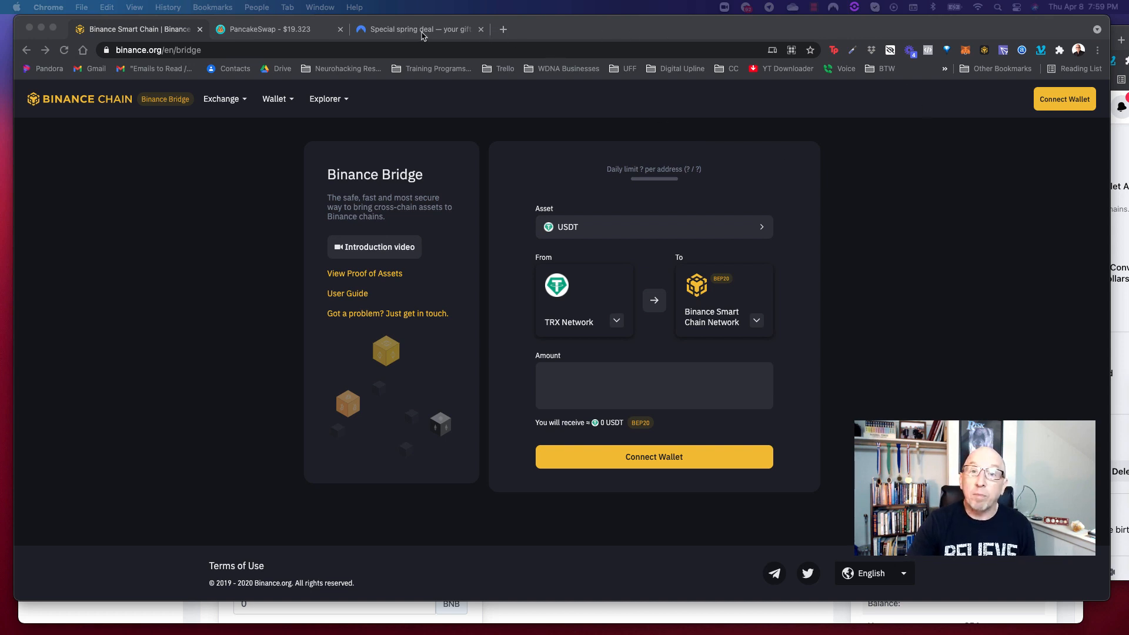
Step: Browse the NordVPN 68% spring deal, then read Binance Bridge's blocked-countries warning
left_click(417, 29)
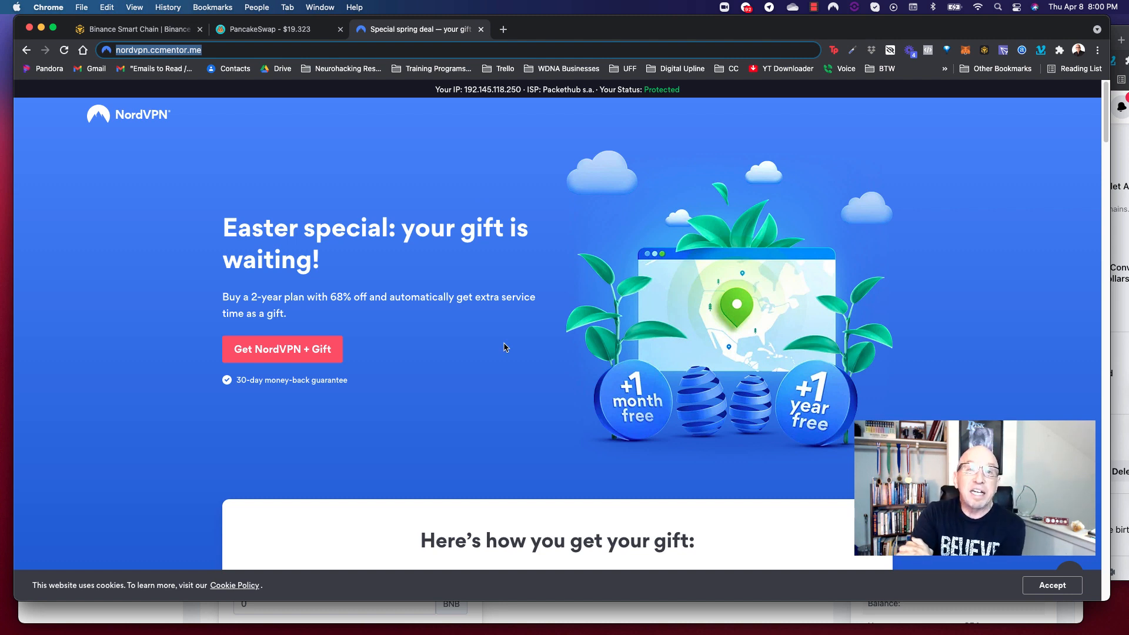
mouse_move(495, 369)
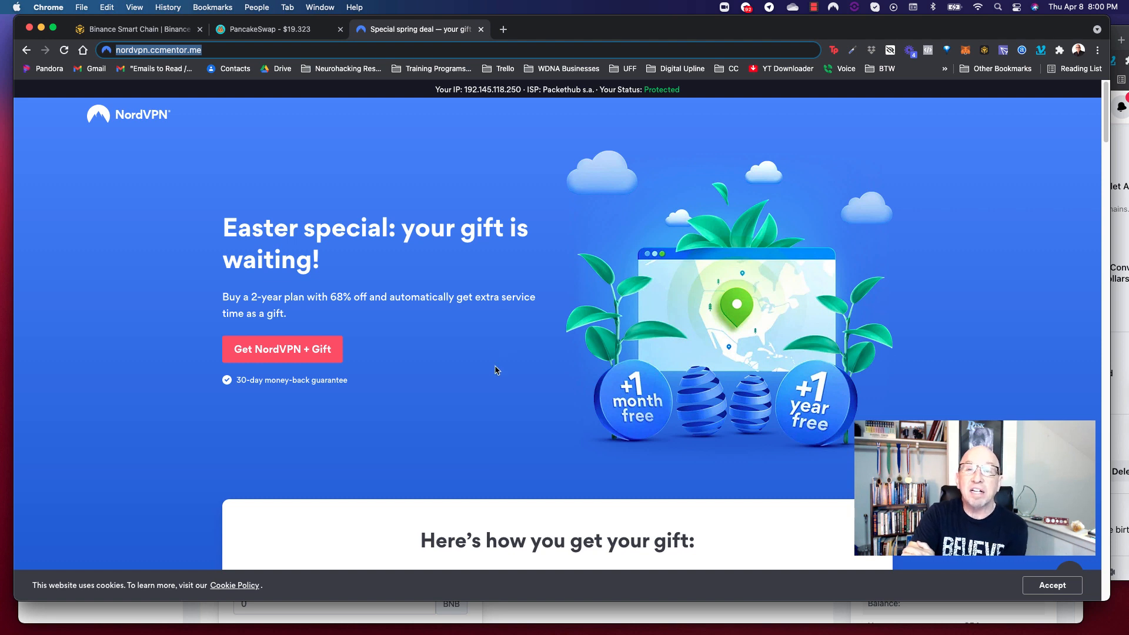
double_click(336, 296)
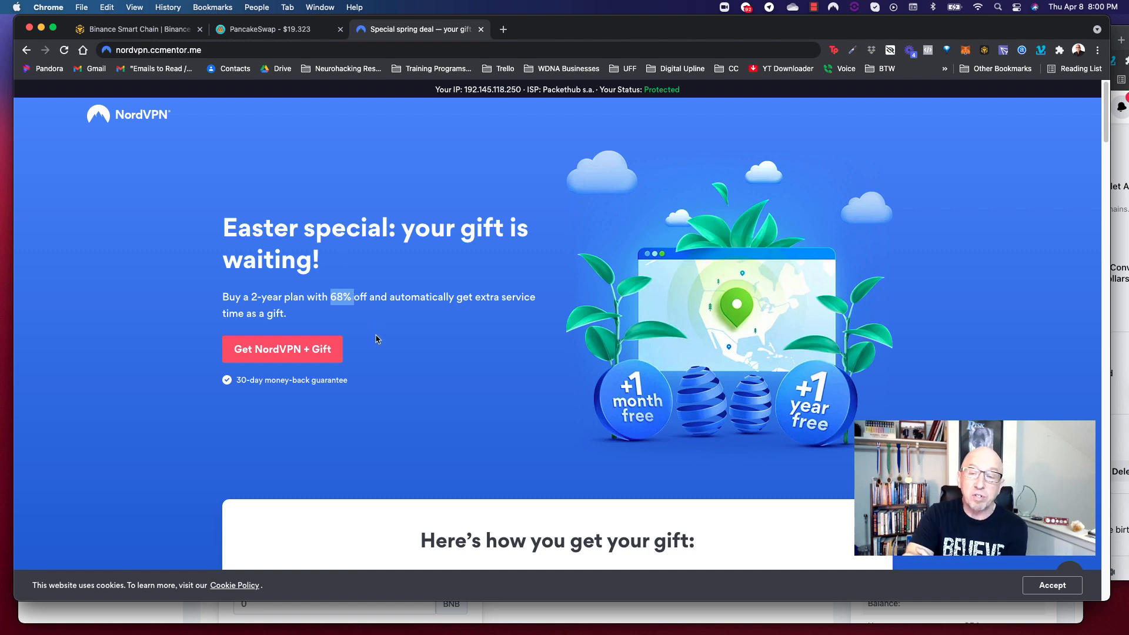
scroll("down", 3)
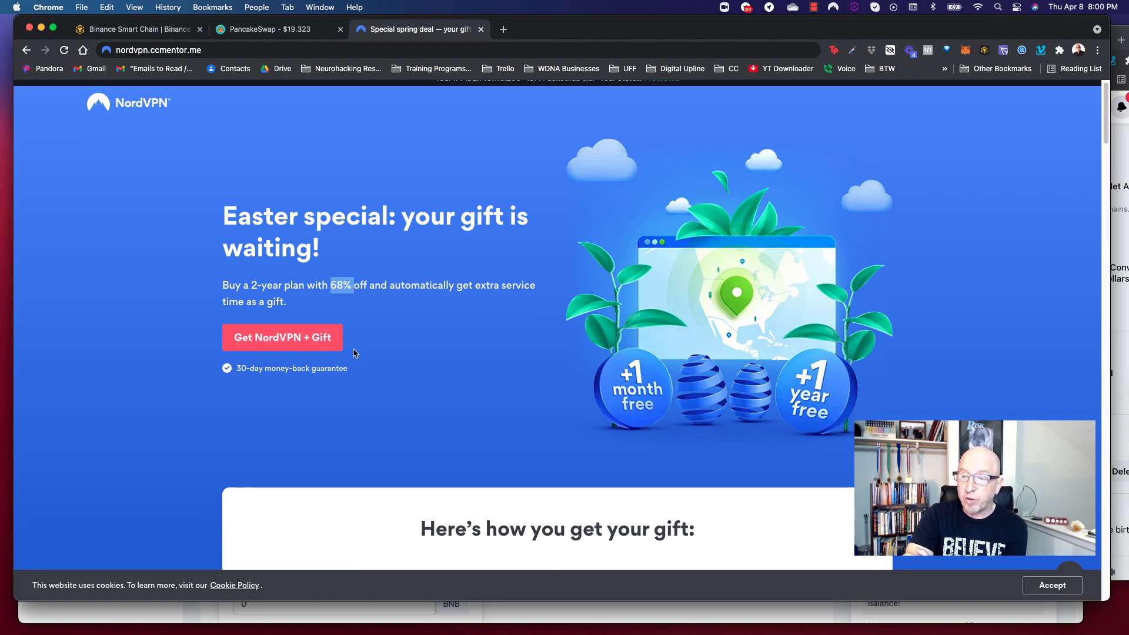
scroll("down", 3)
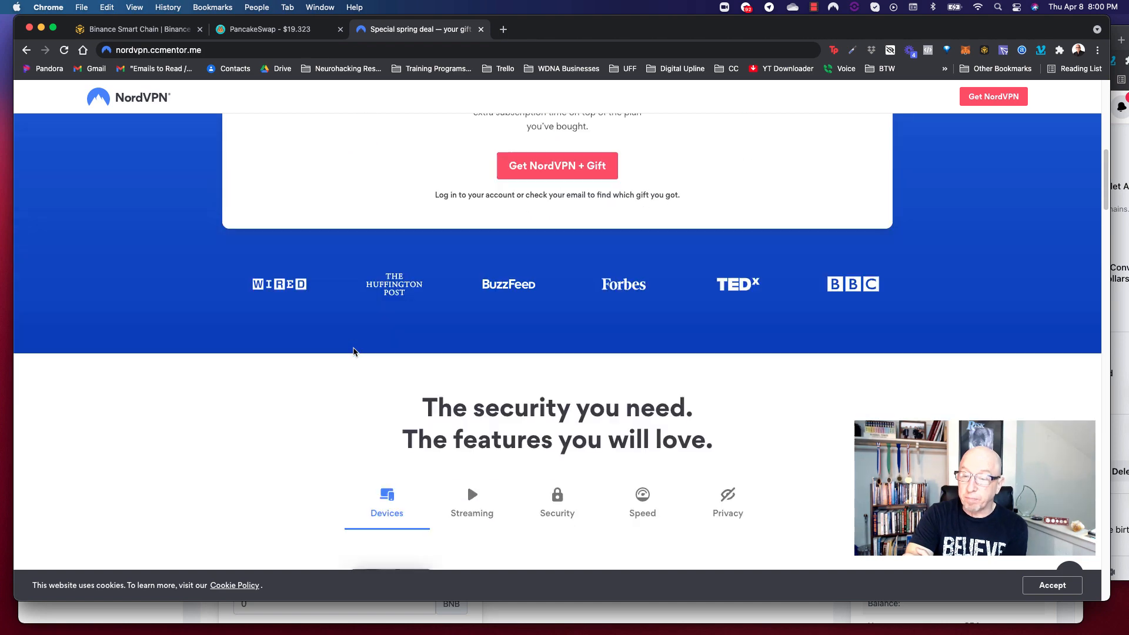
scroll("down", 3)
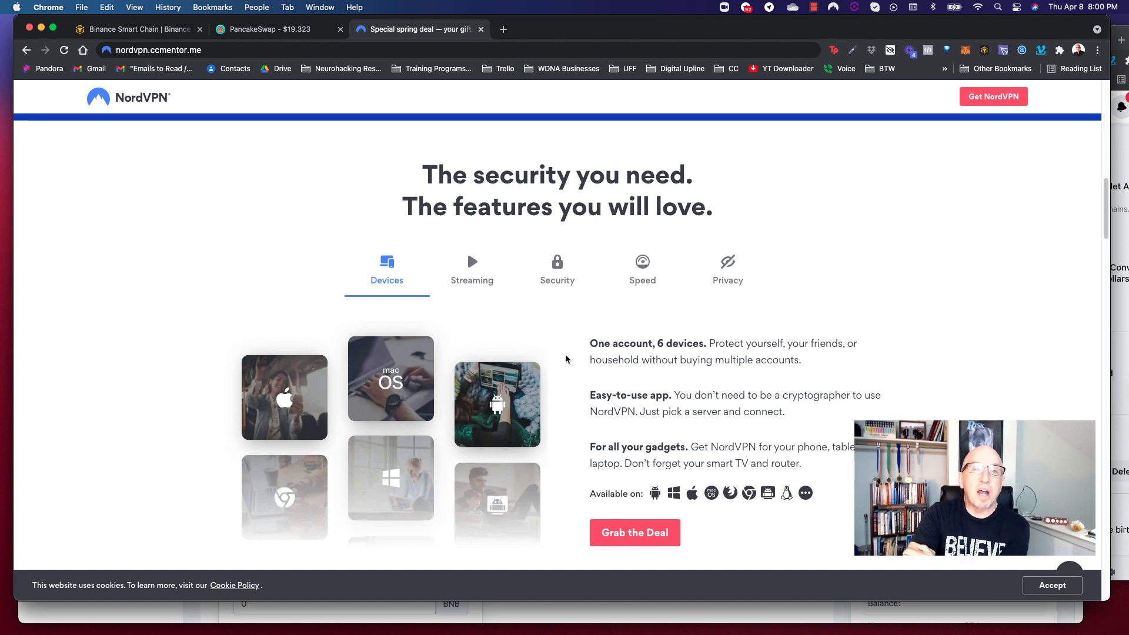
mouse_move(568, 355)
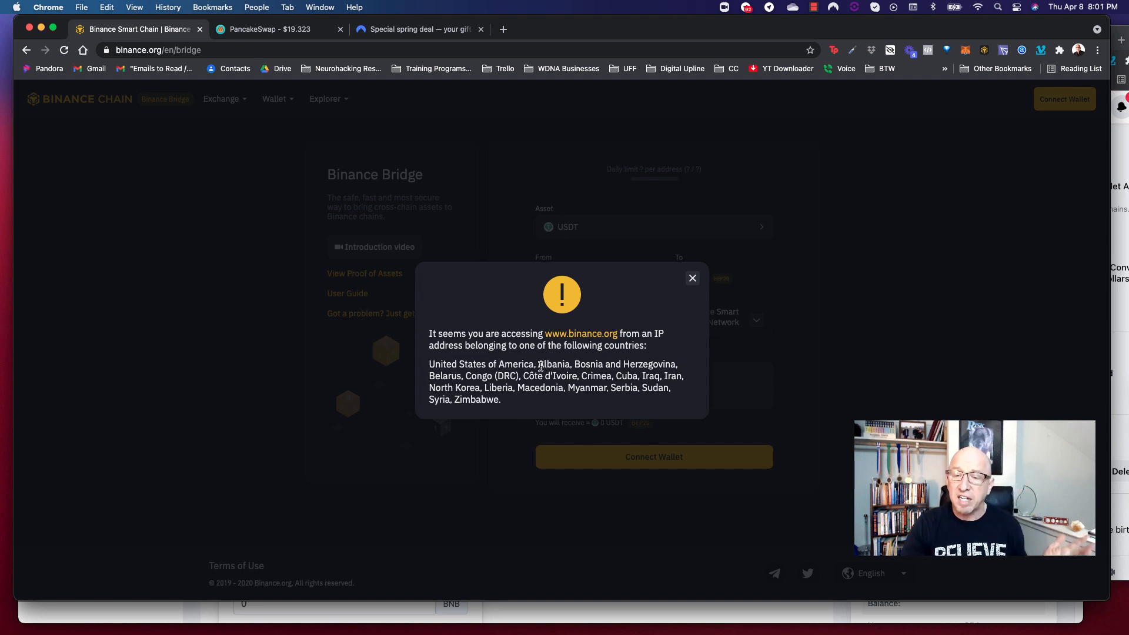
left_click_drag(537, 363, 500, 400)
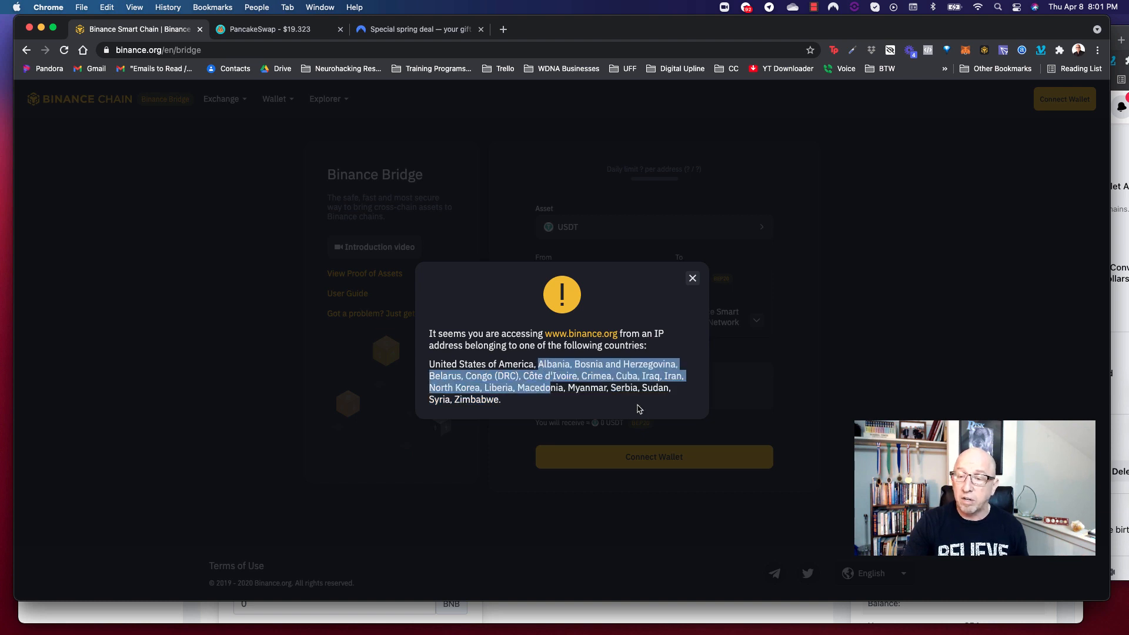
left_click(617, 375)
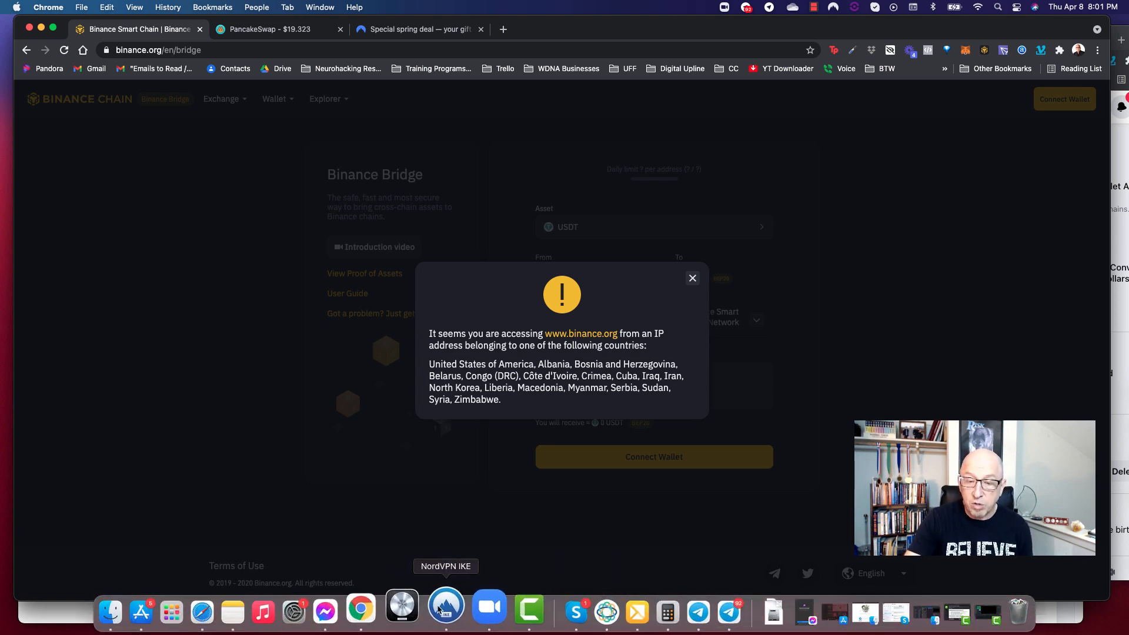
Step: Connect NordVPN IKE through the Australian server
left_click(445, 611)
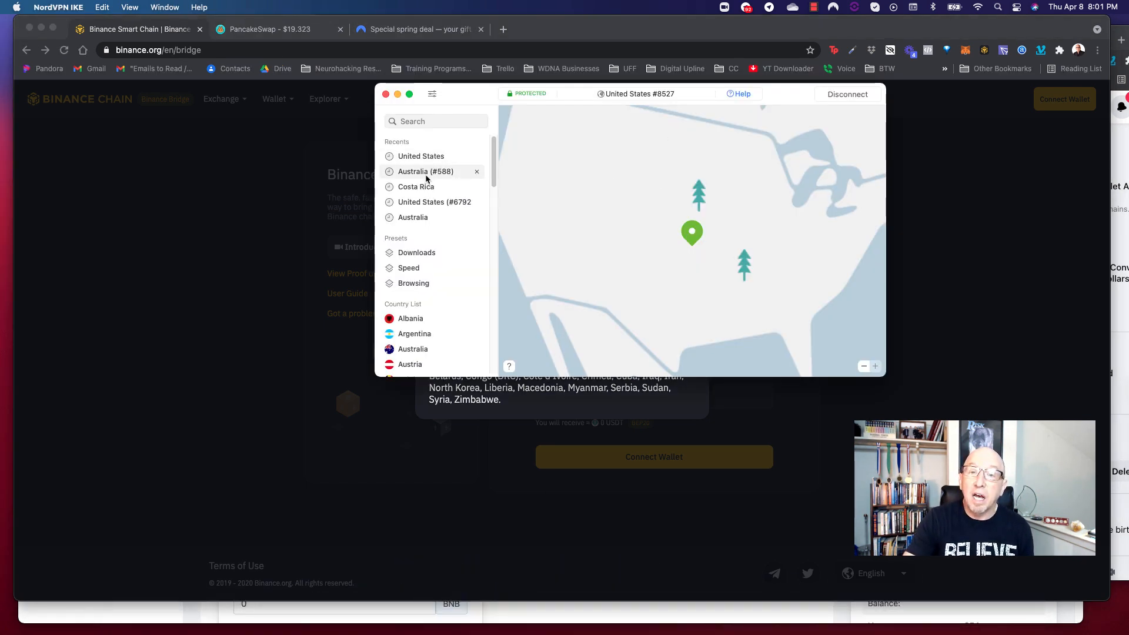
left_click(425, 171)
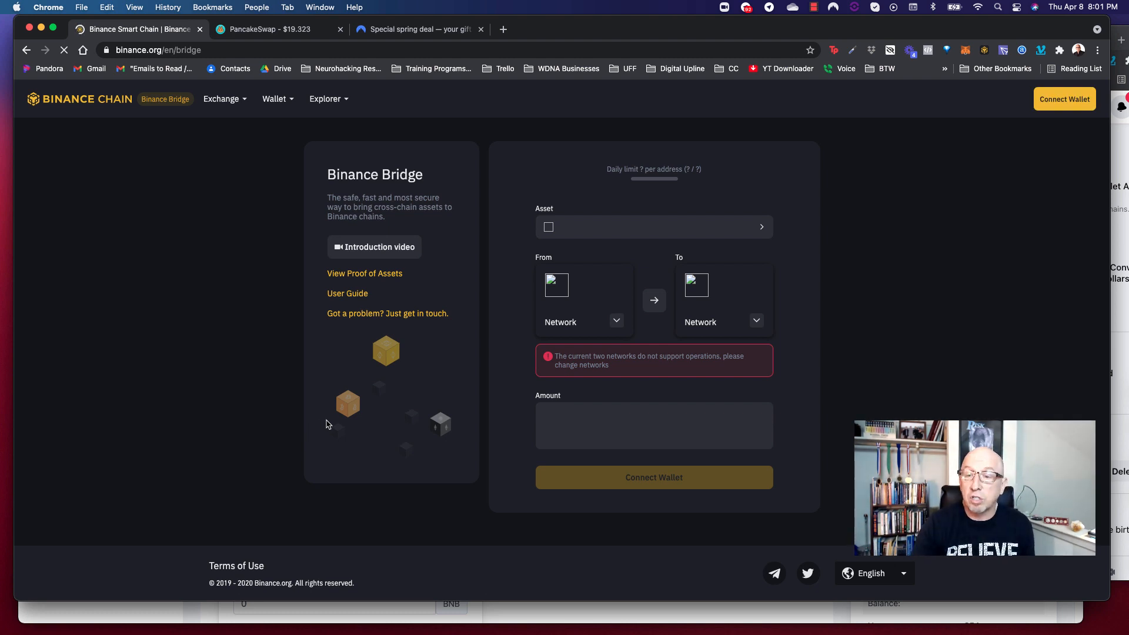
left_click(652, 227)
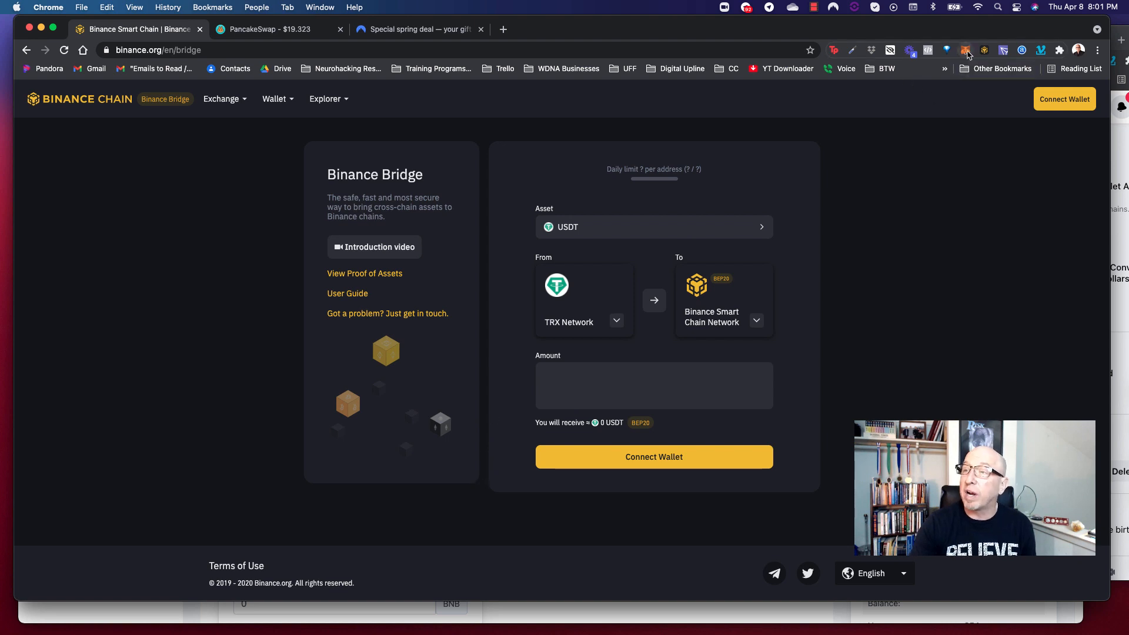
left_click(965, 50)
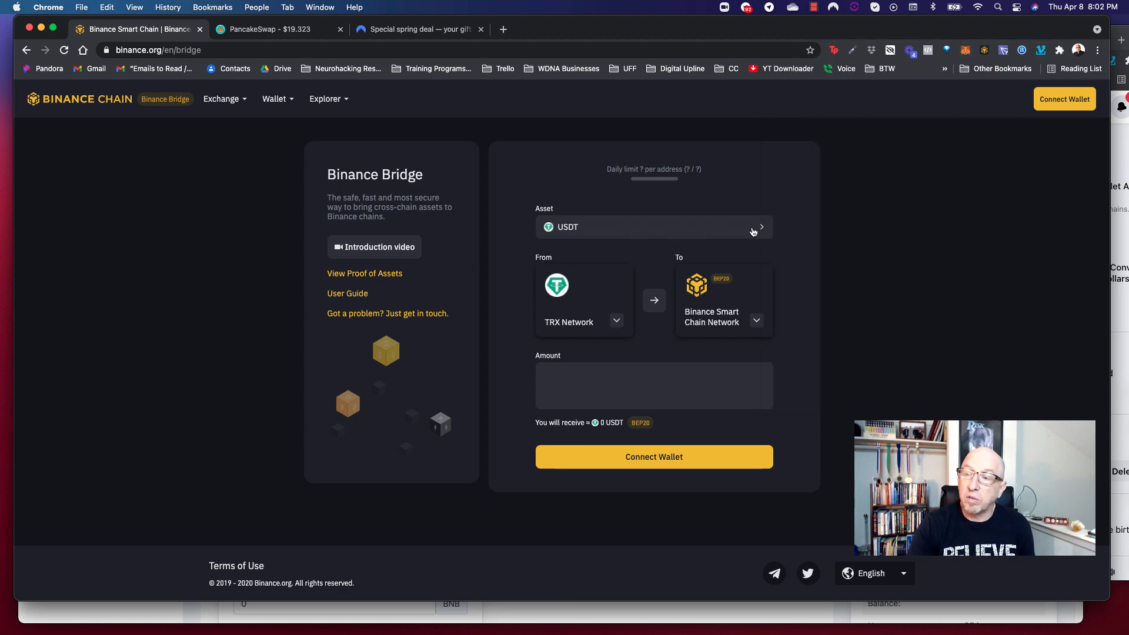
Step: Choose ETH as the bridge asset and connect the MetaMask wallet
left_click(653, 227)
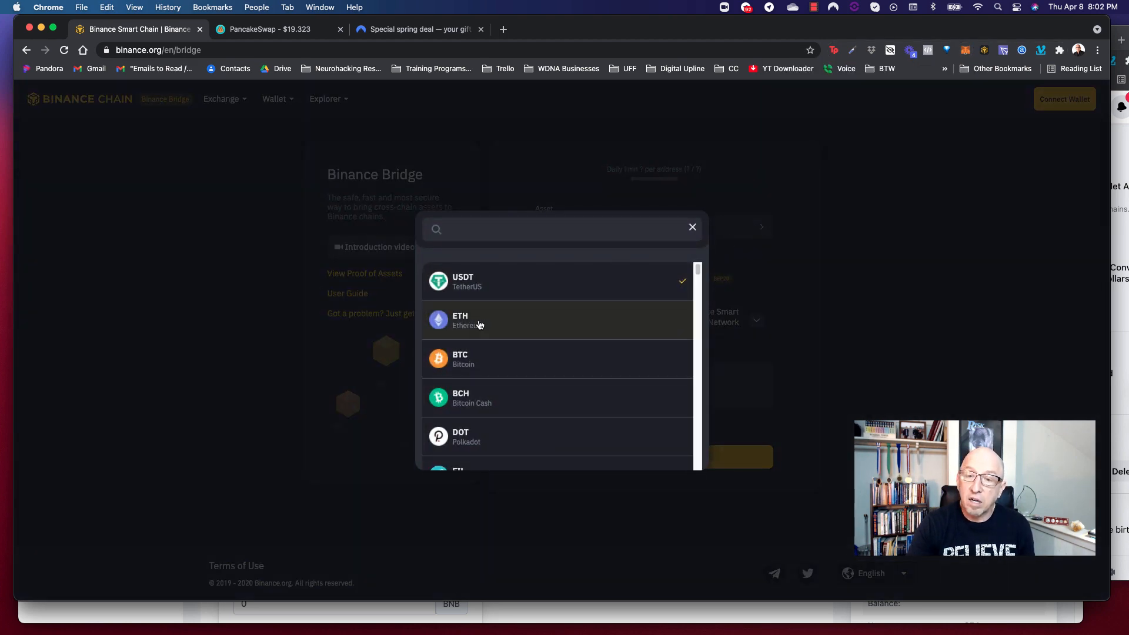
left_click(460, 320)
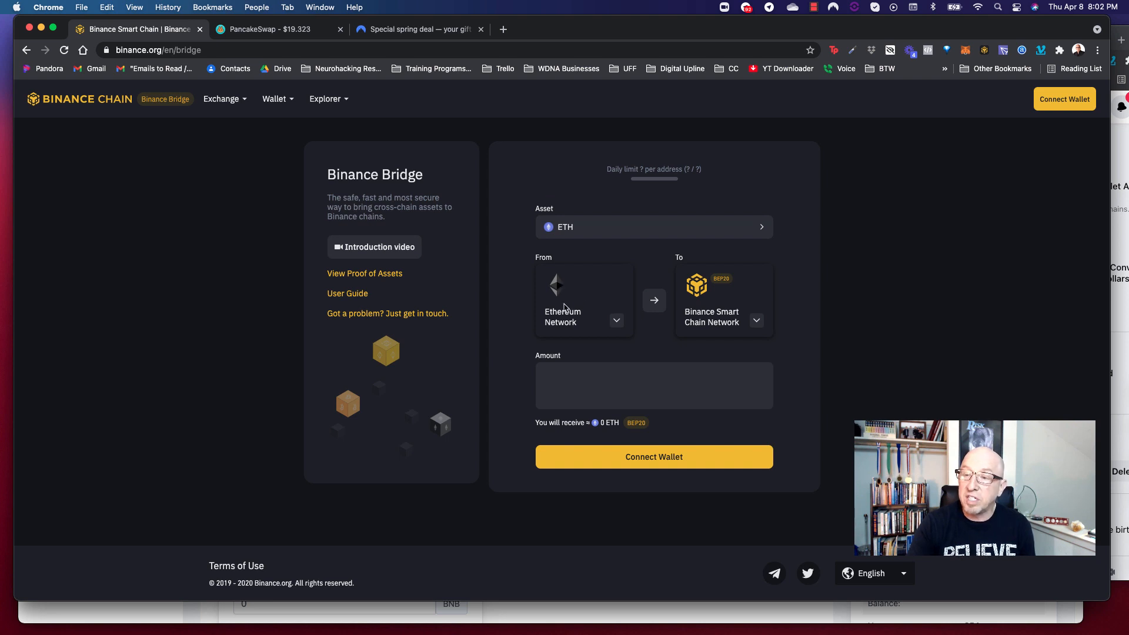
mouse_move(714, 294)
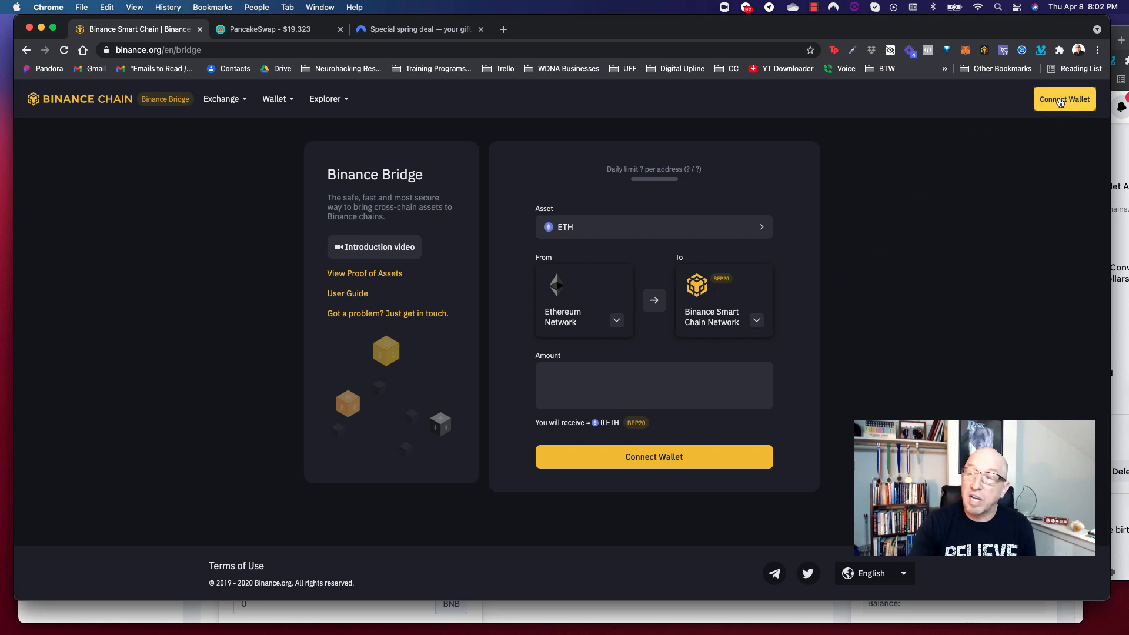
left_click(1064, 99)
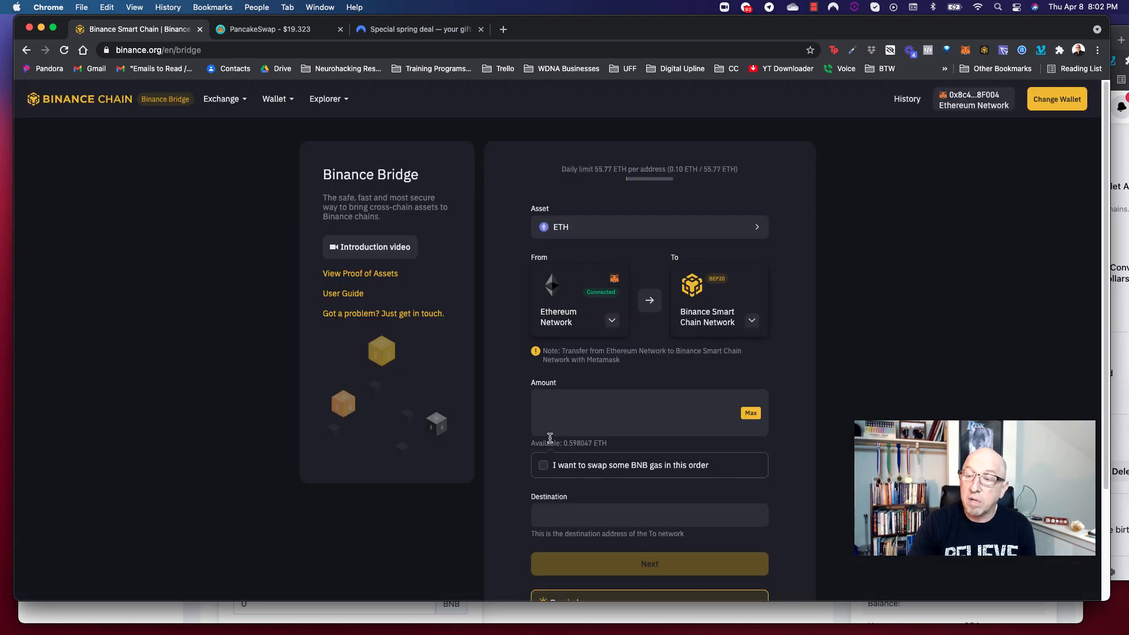
left_click(634, 412)
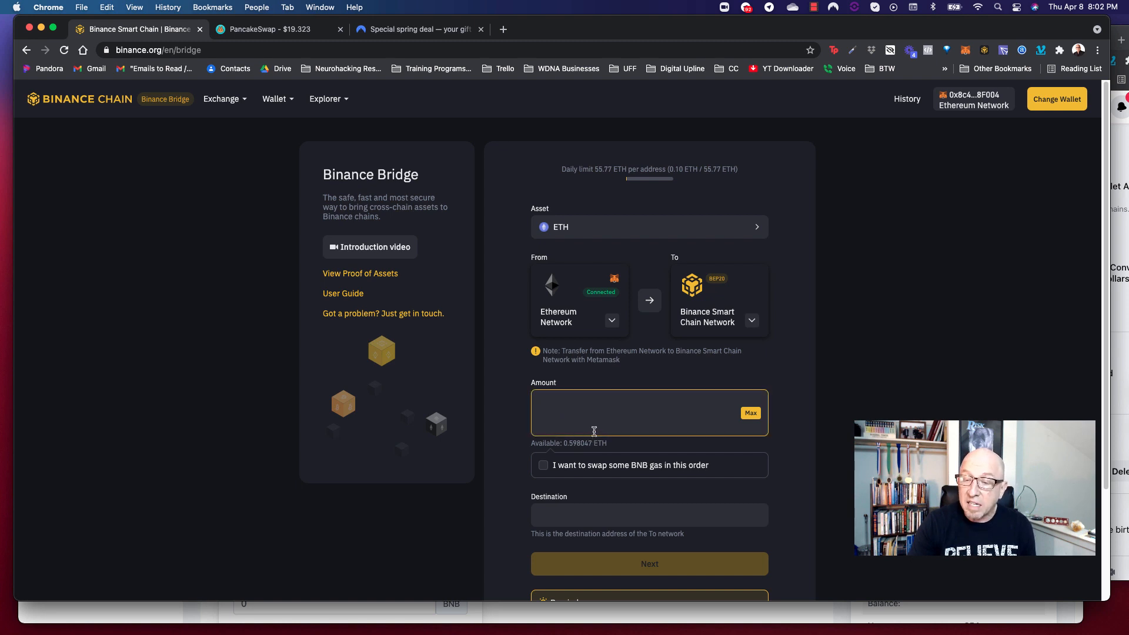
mouse_move(581, 453)
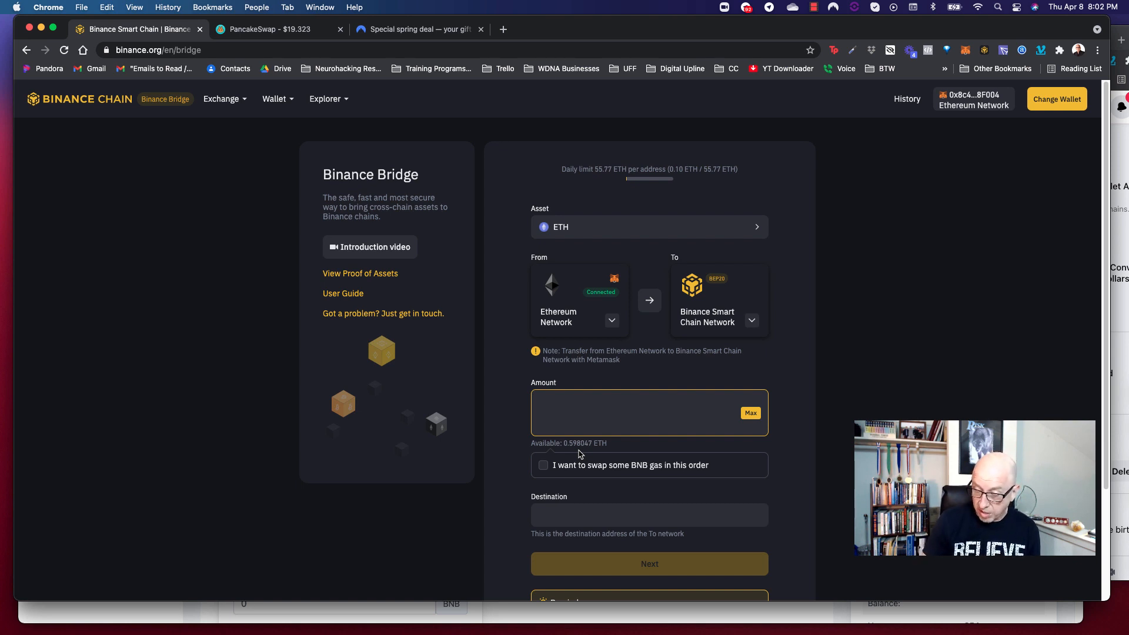
Step: Enter 0.5 as the ETH amount, toggling the BNB gas swap on and back off
type(".5")
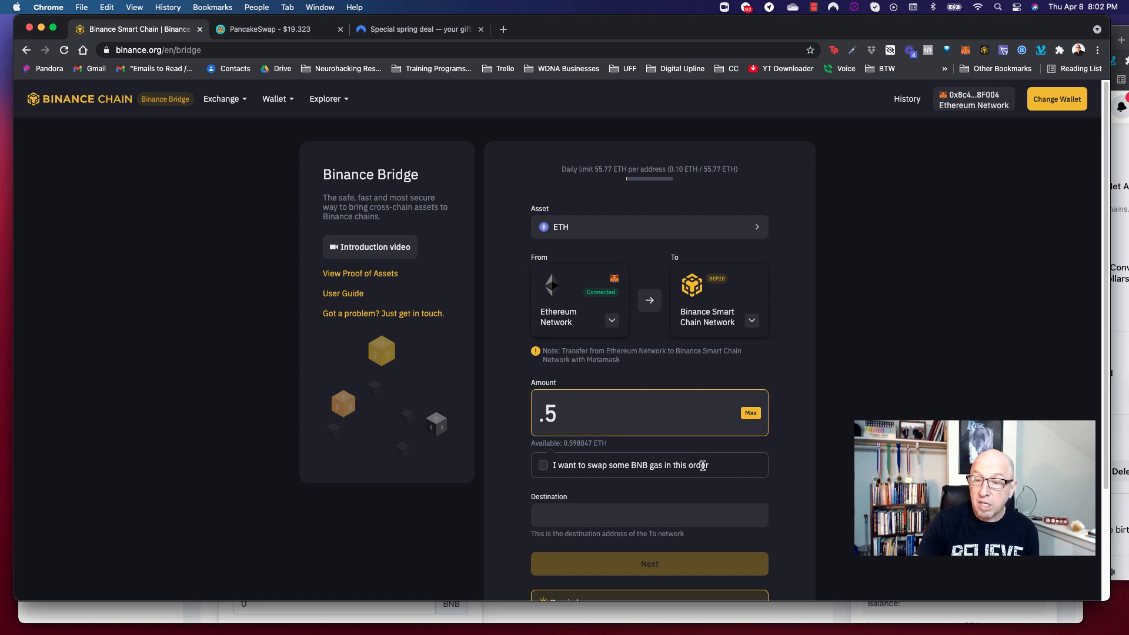
scroll("down", 3)
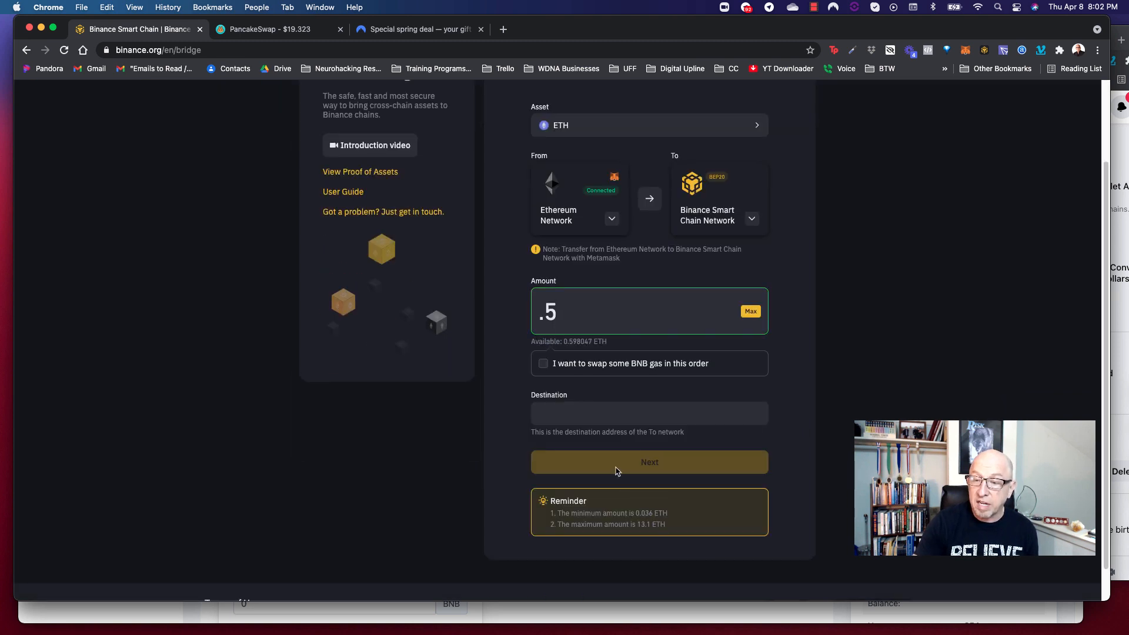
left_click(542, 363)
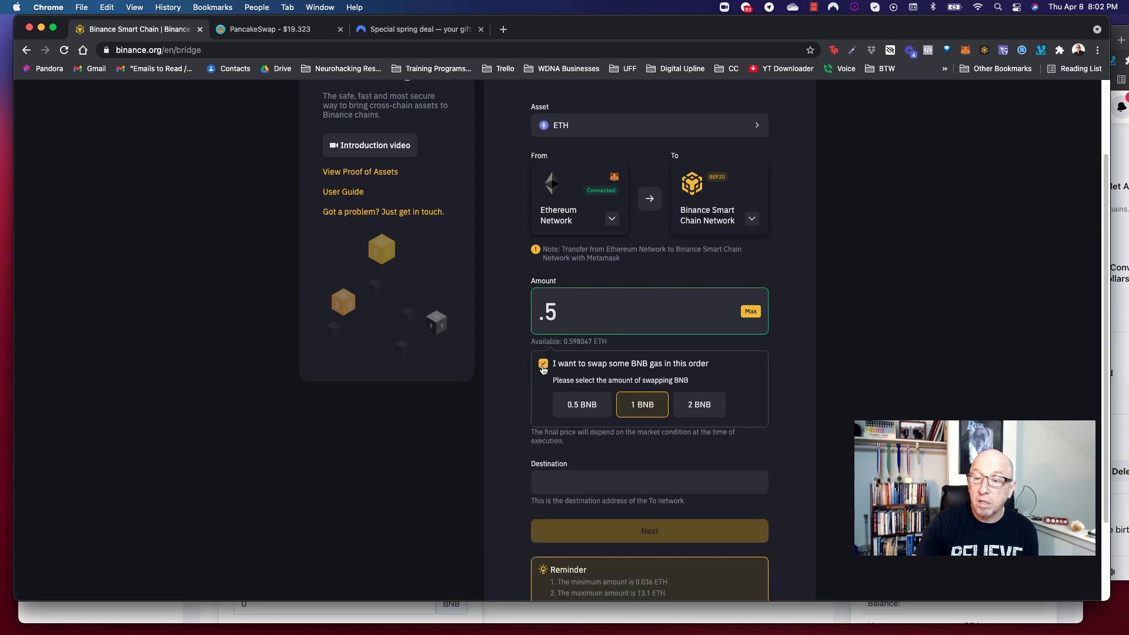
left_click(543, 363)
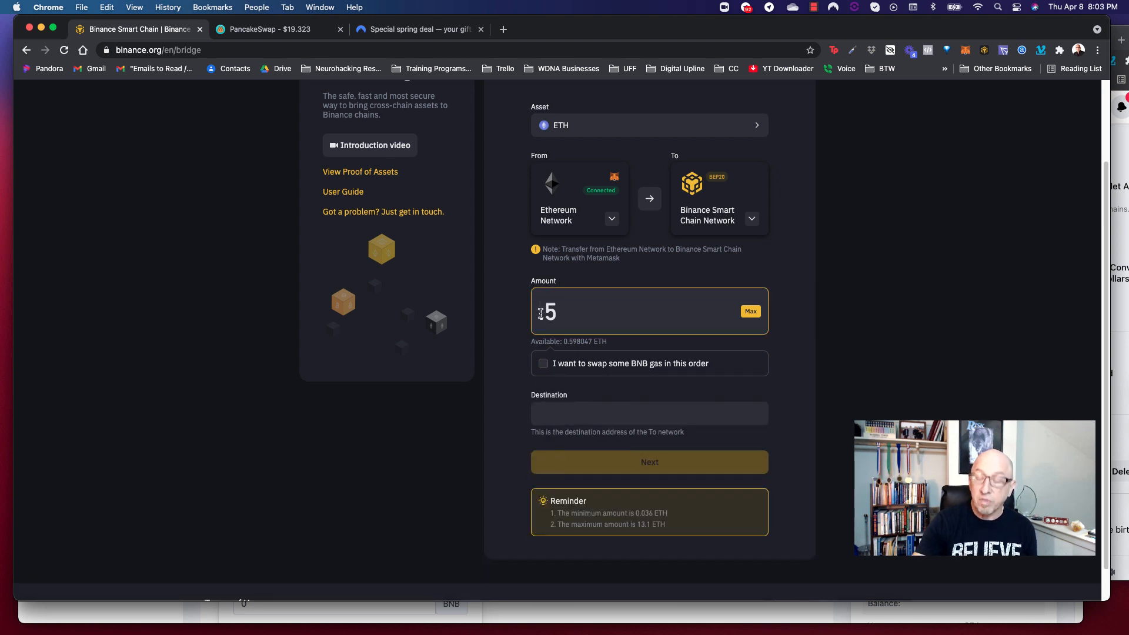
type("0.5")
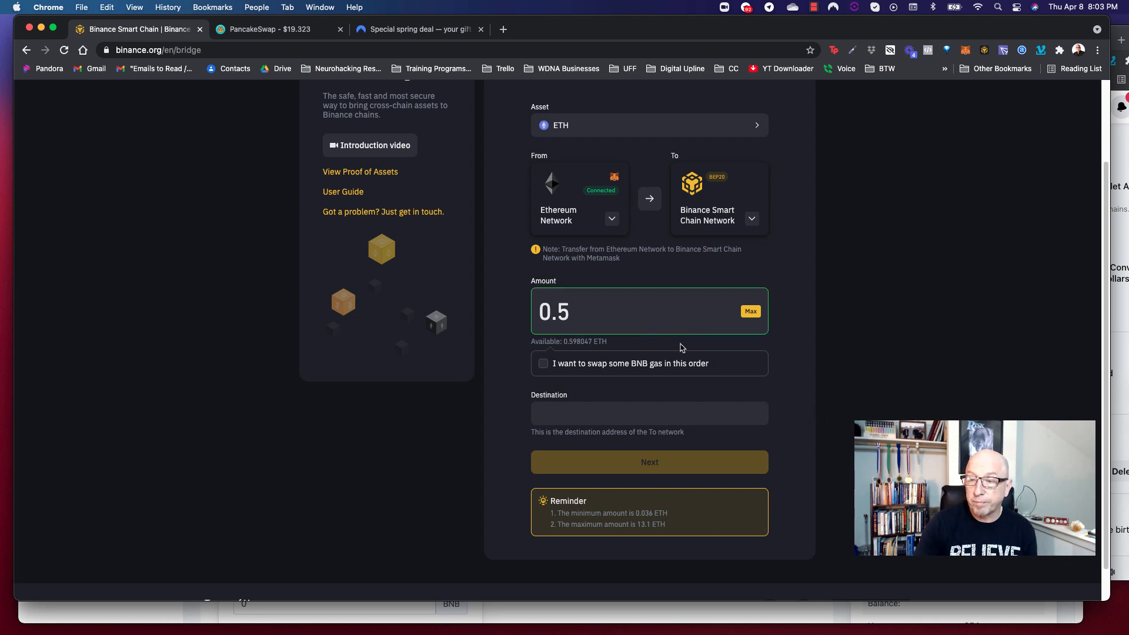
left_click(648, 412)
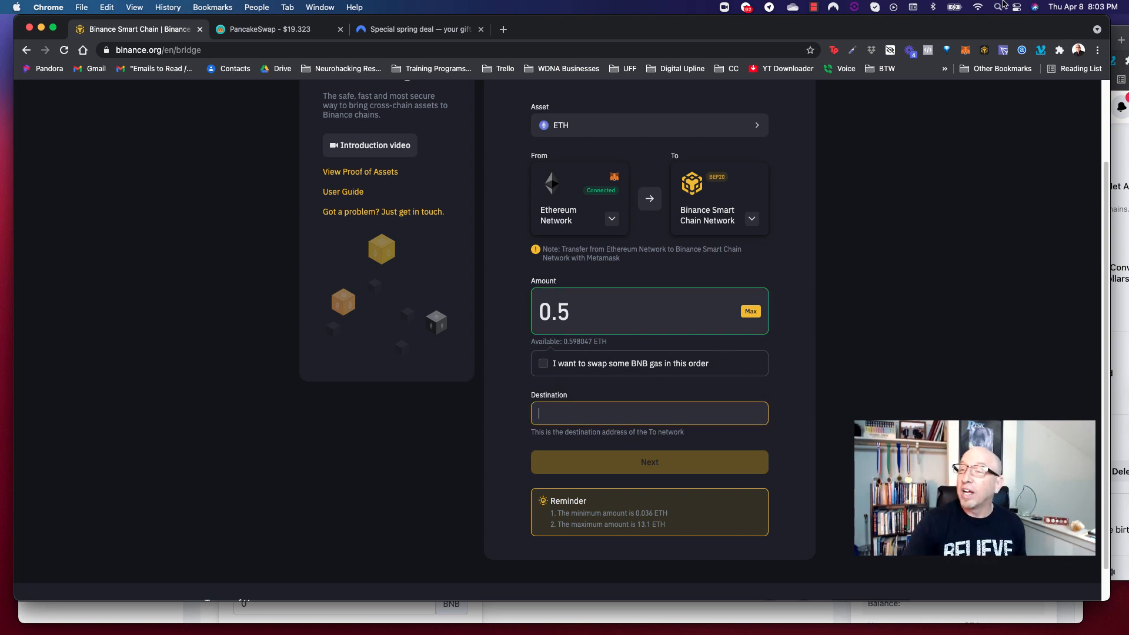
Step: Paste wallet address 0x8c40…F004 as the destination and re-enter 0.5 as the amount
left_click(966, 51)
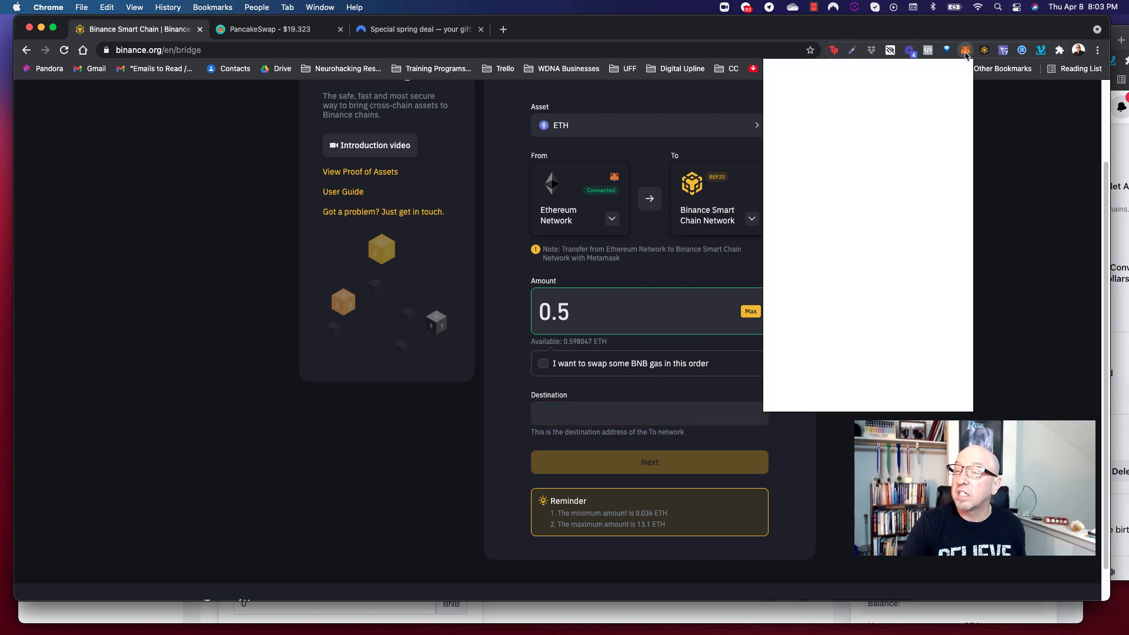
left_click(965, 50)
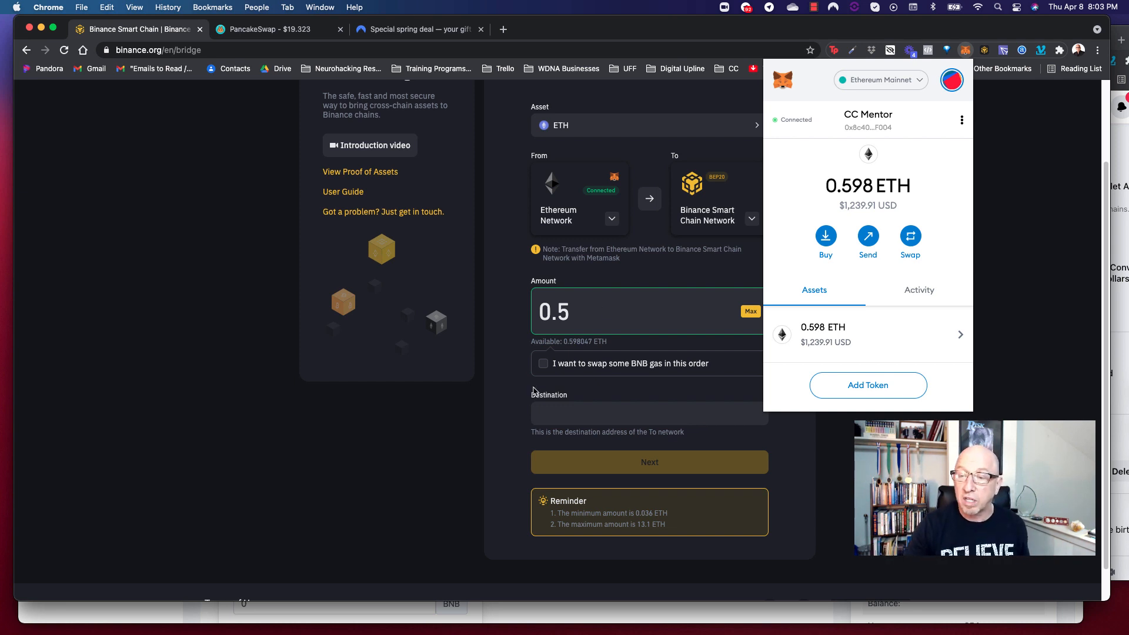
type("0x8c4010aD13C8925BB0359c1FE9e5799A0b08F004")
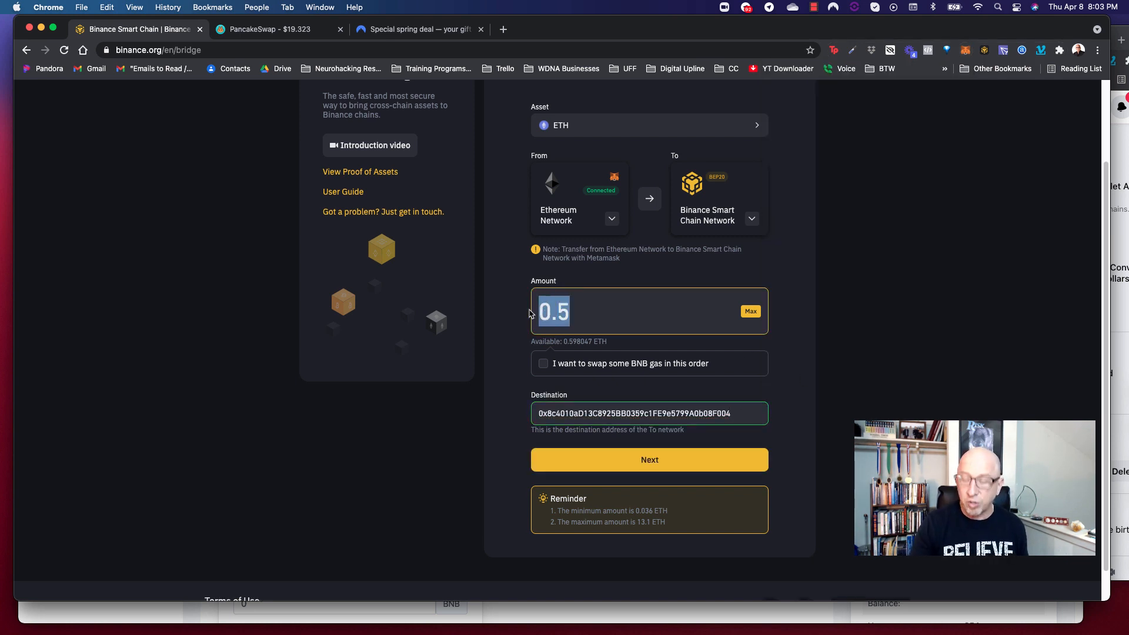
key("Backspace")
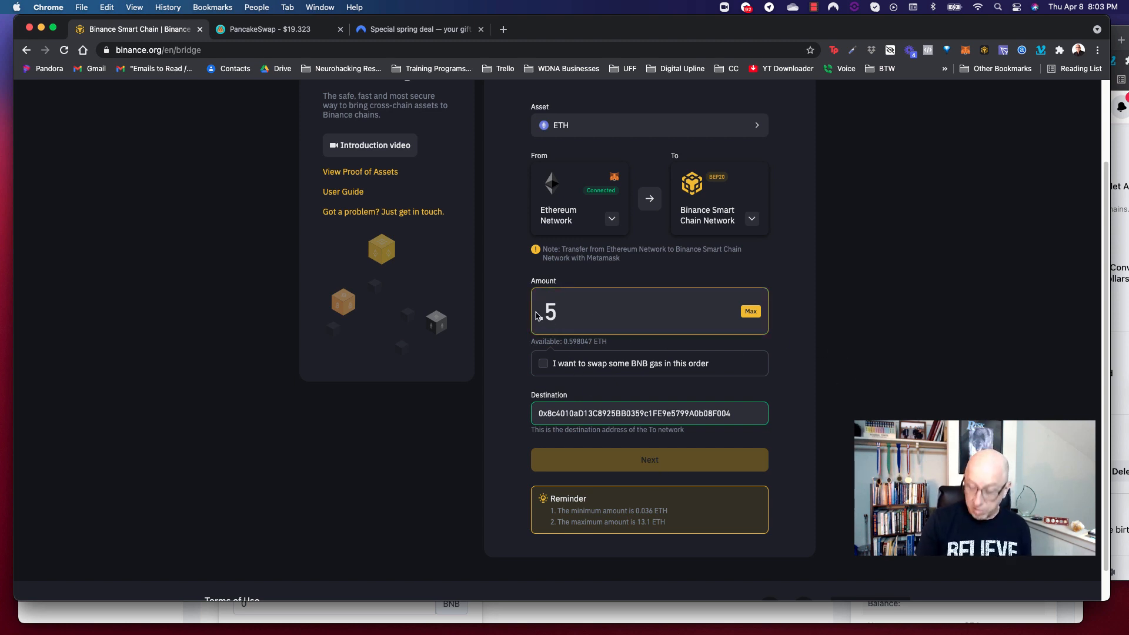
type("0.5")
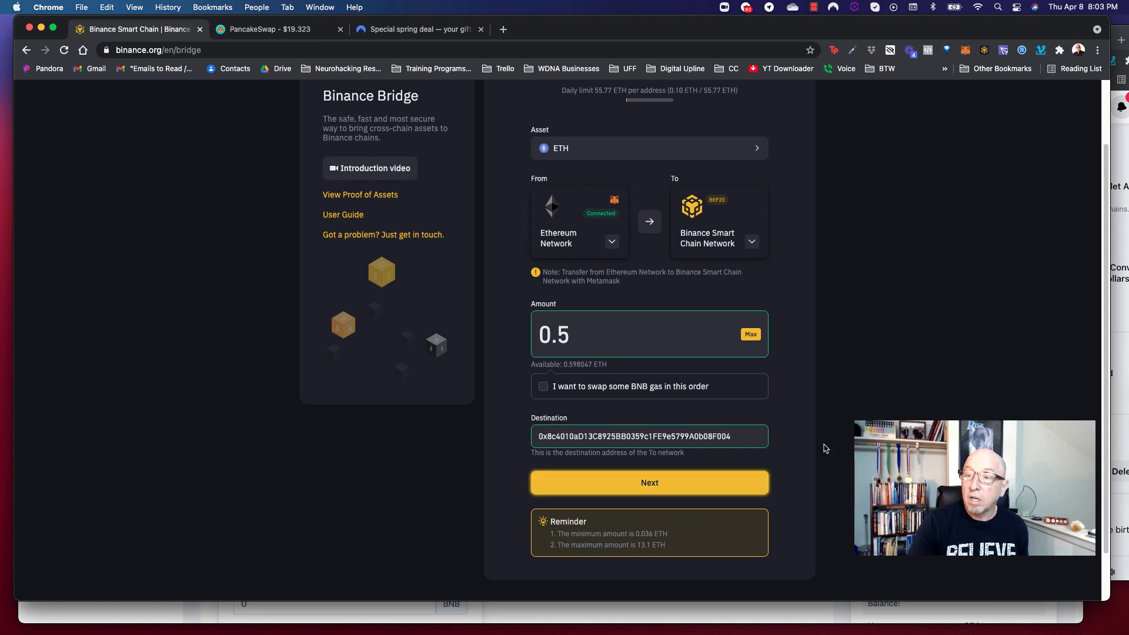
Step: Review the 0.50 ETH transfer details and confirm the order
left_click(648, 482)
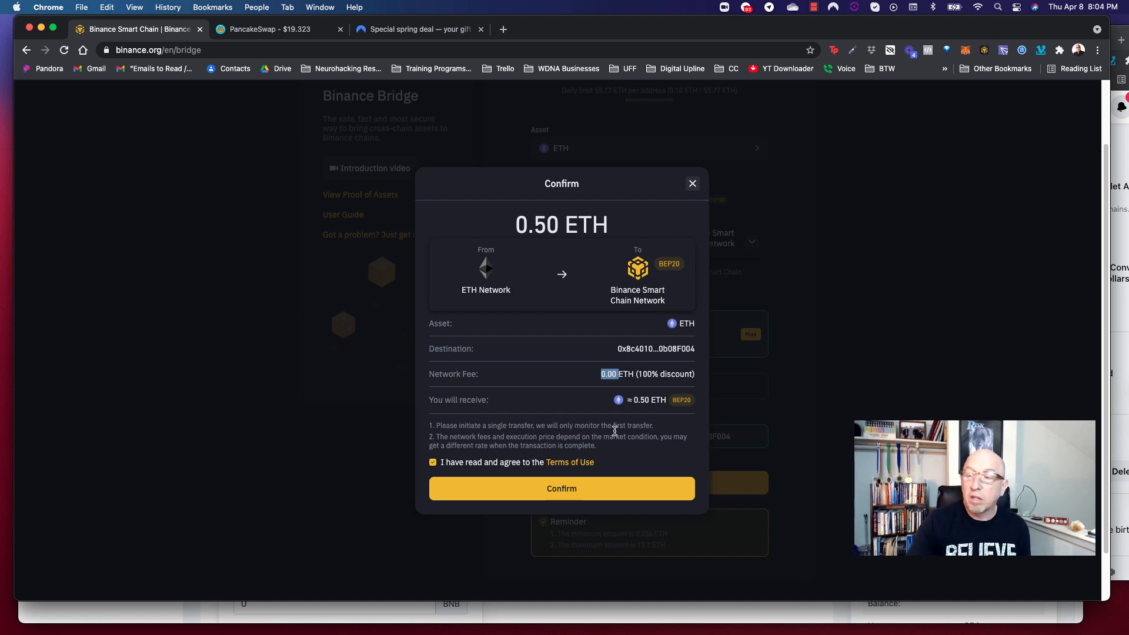
left_click(561, 488)
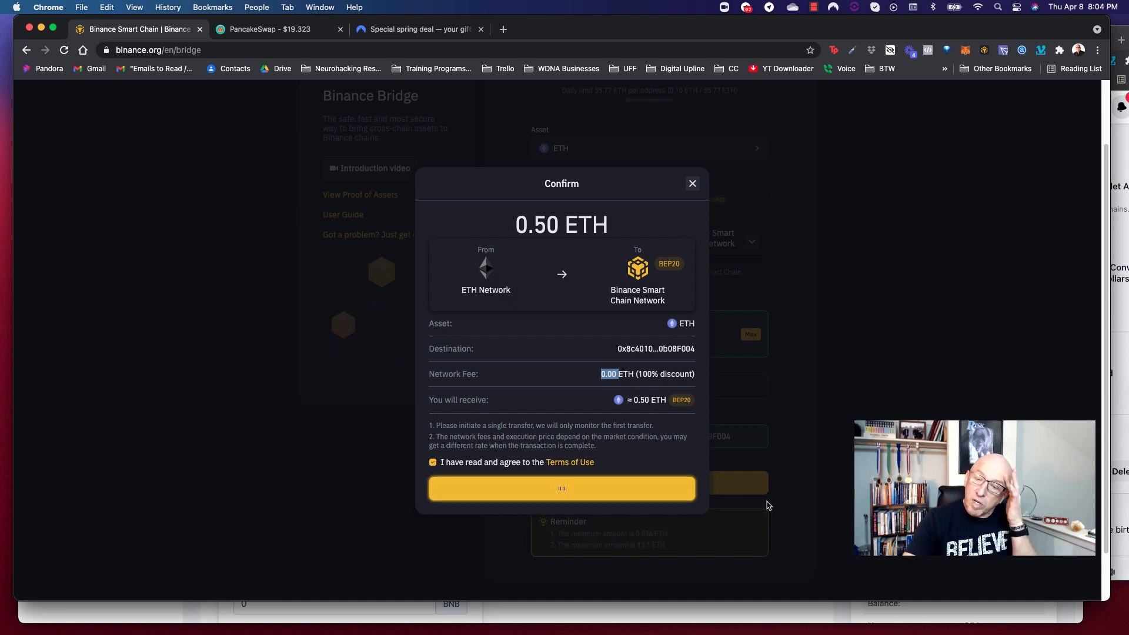
left_click(560, 487)
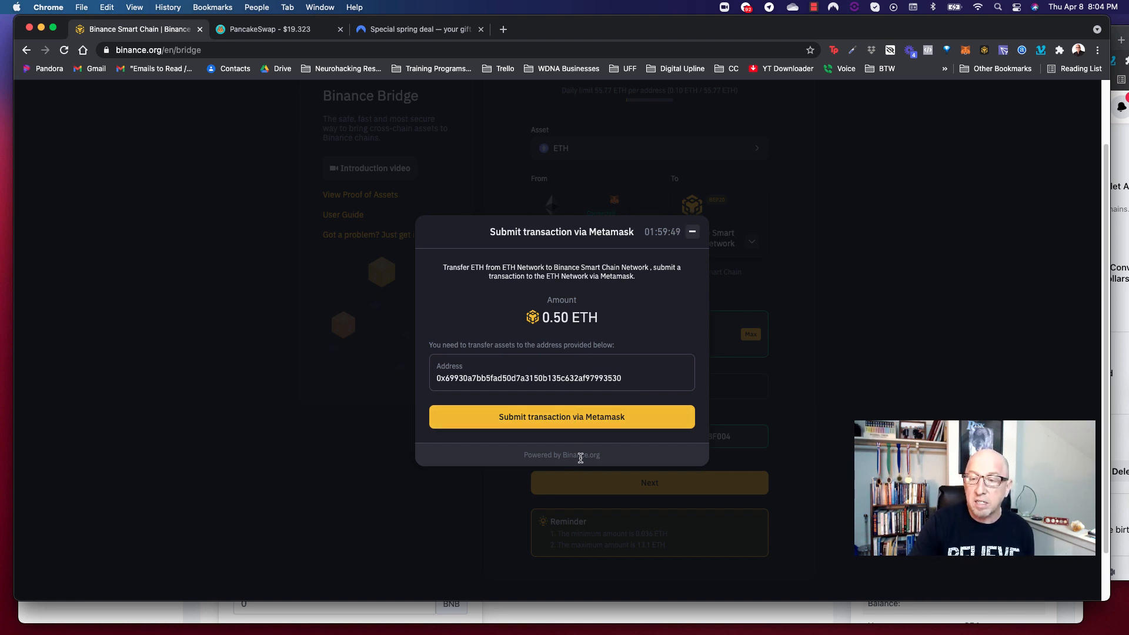
Step: Submit via MetaMask and approve sending 0.5 ETH plus about 0.0017 ETH gas
left_click(560, 416)
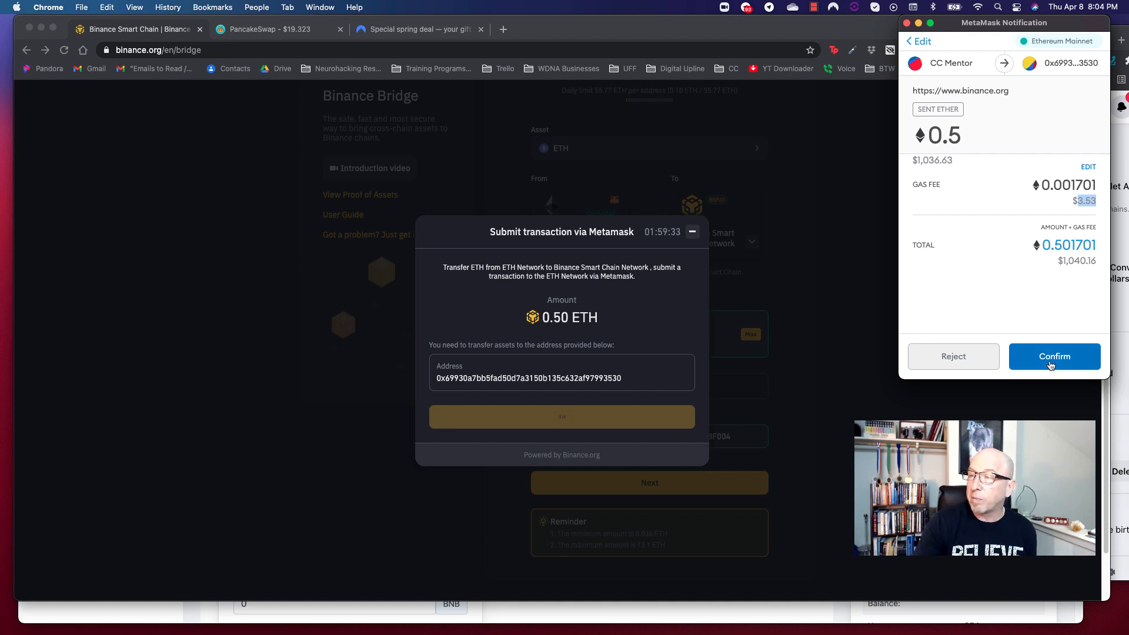
left_click(1053, 356)
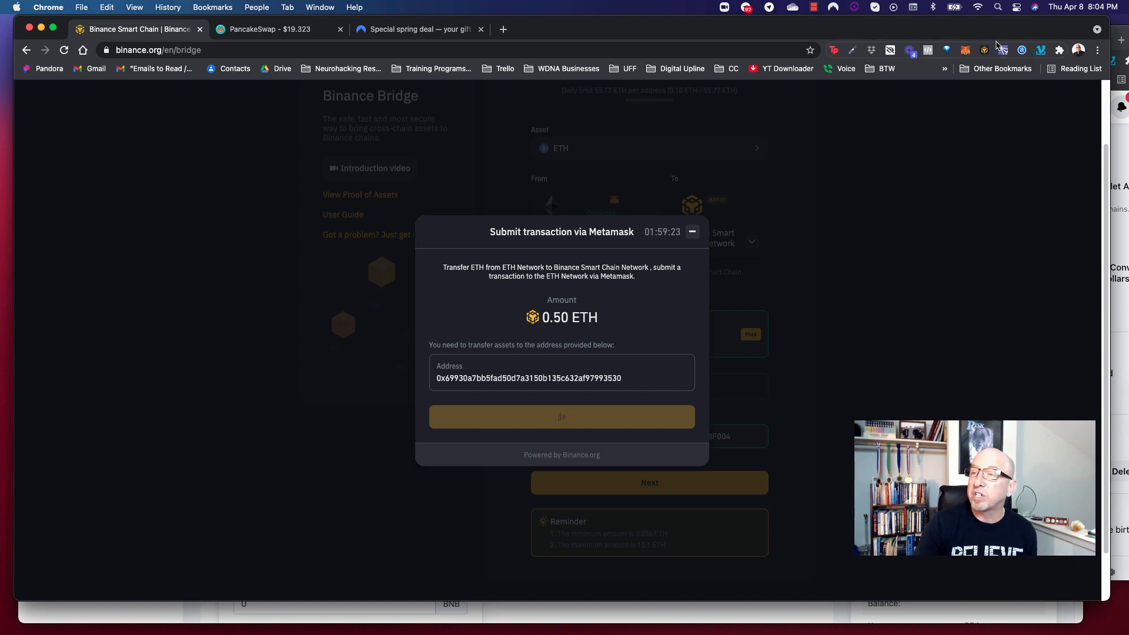
mouse_move(965, 49)
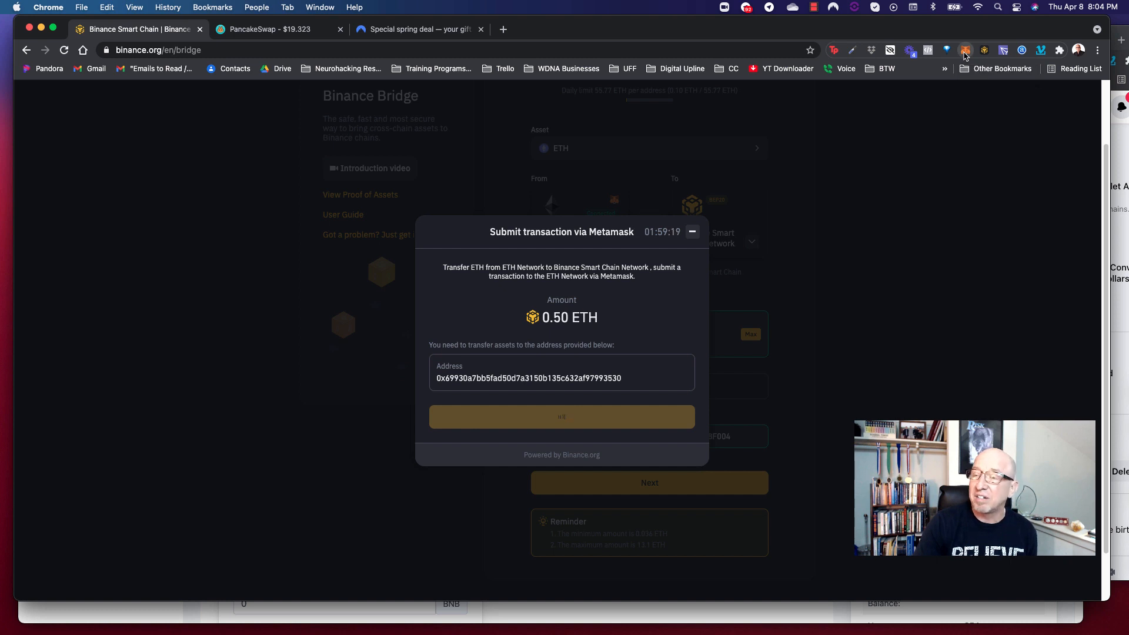
Step: Open MetaMask's activity and the pending 0.5 ETH send to the bridge deposit address
left_click(965, 51)
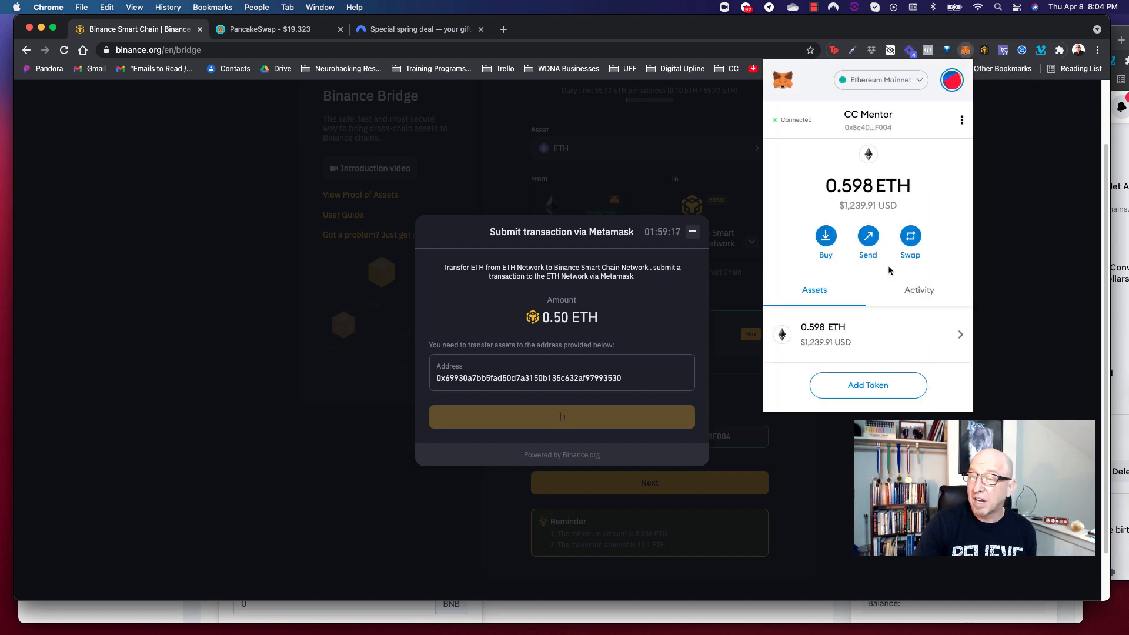
left_click(919, 289)
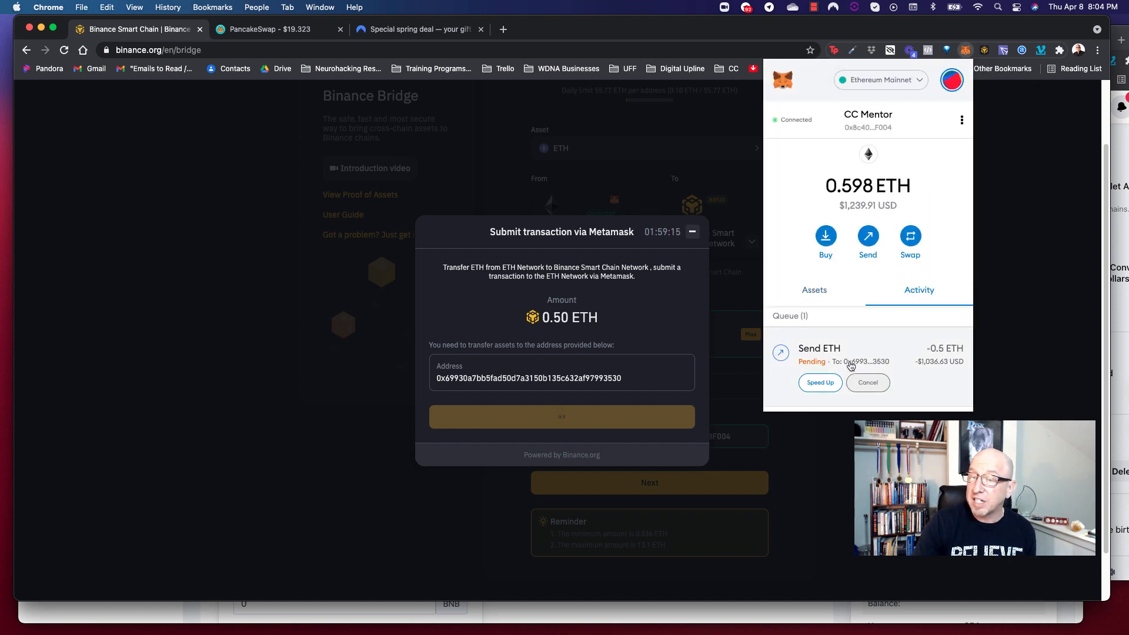
left_click(818, 353)
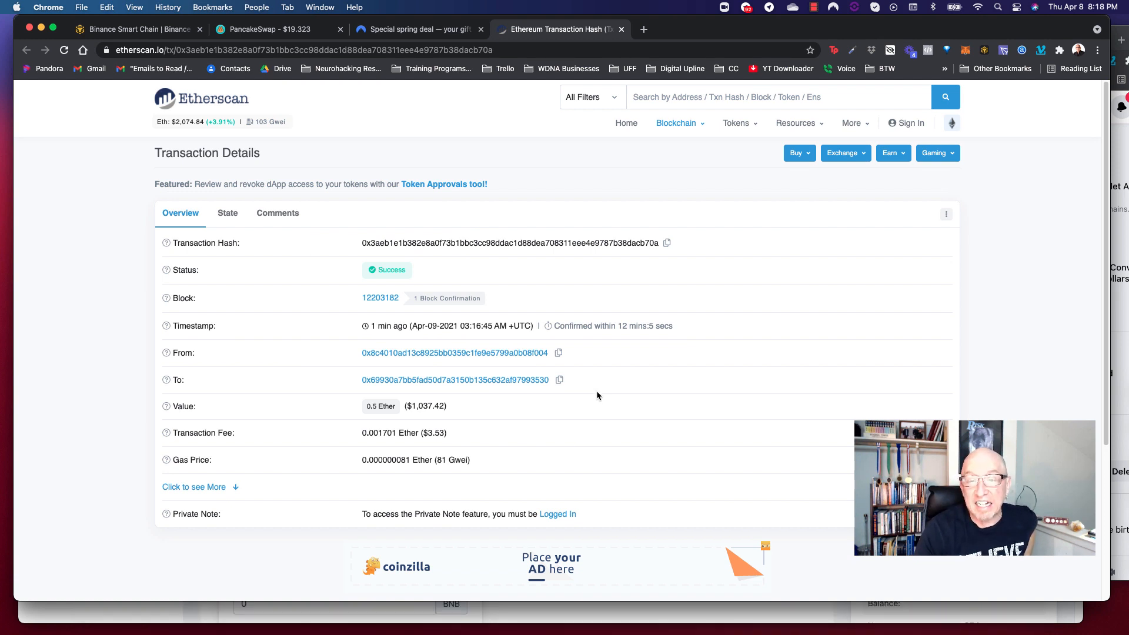
mouse_move(607, 341)
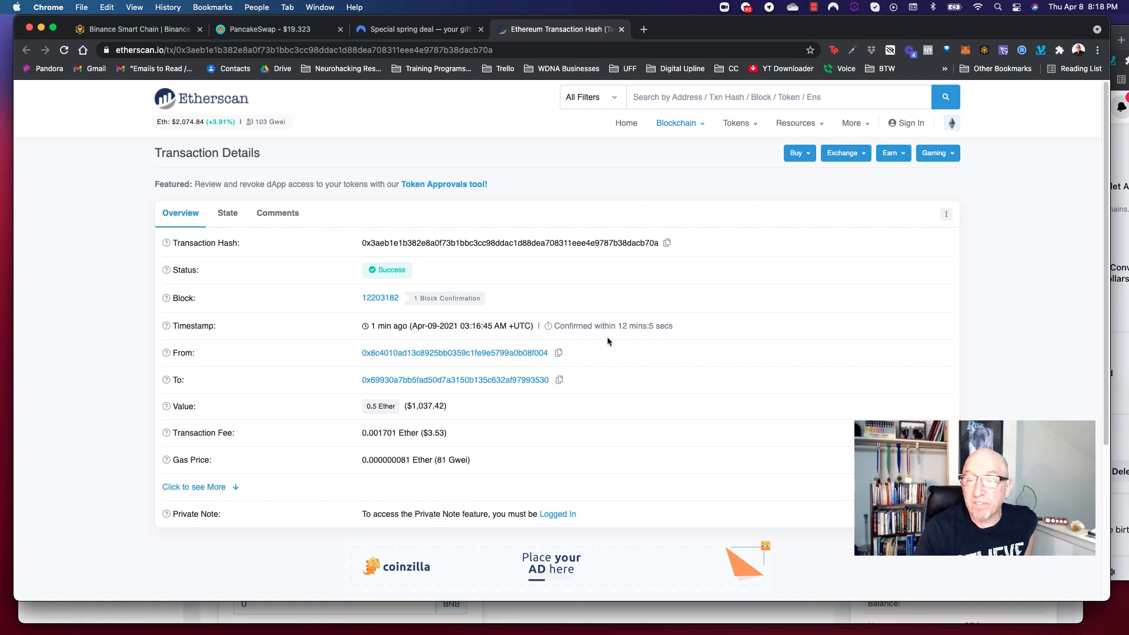
left_click_drag(619, 325, 673, 325)
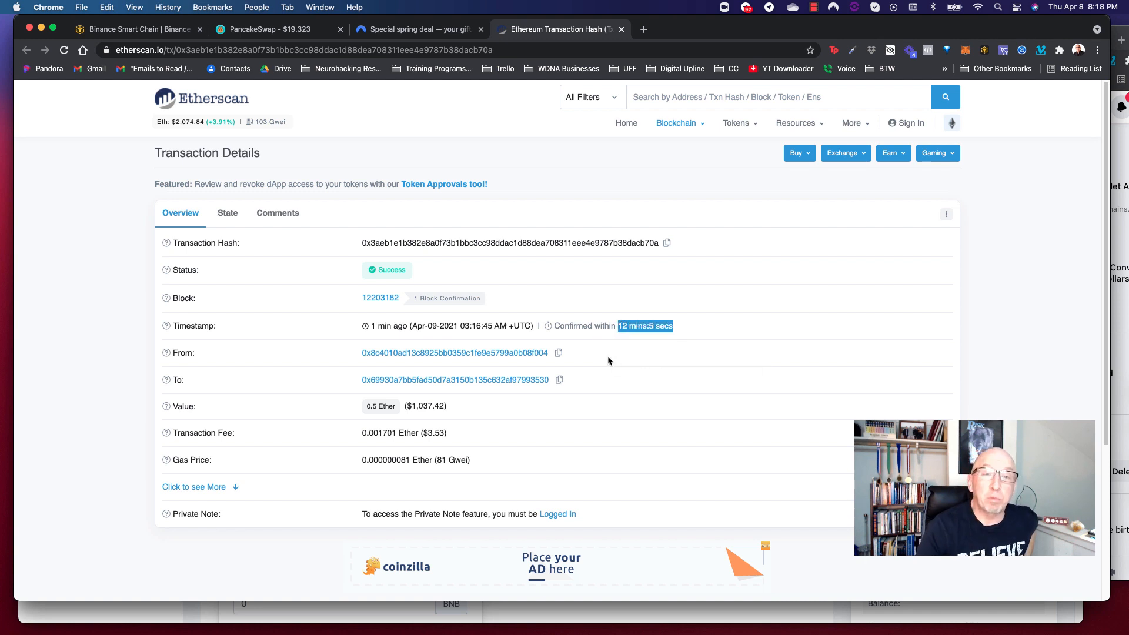
mouse_move(581, 354)
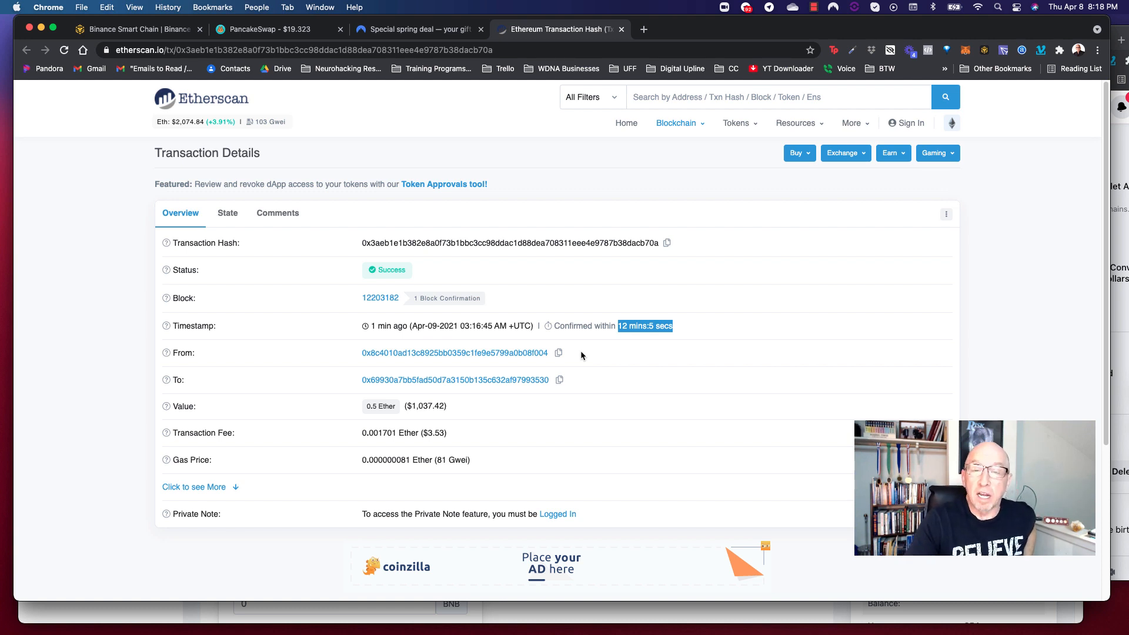
mouse_move(576, 367)
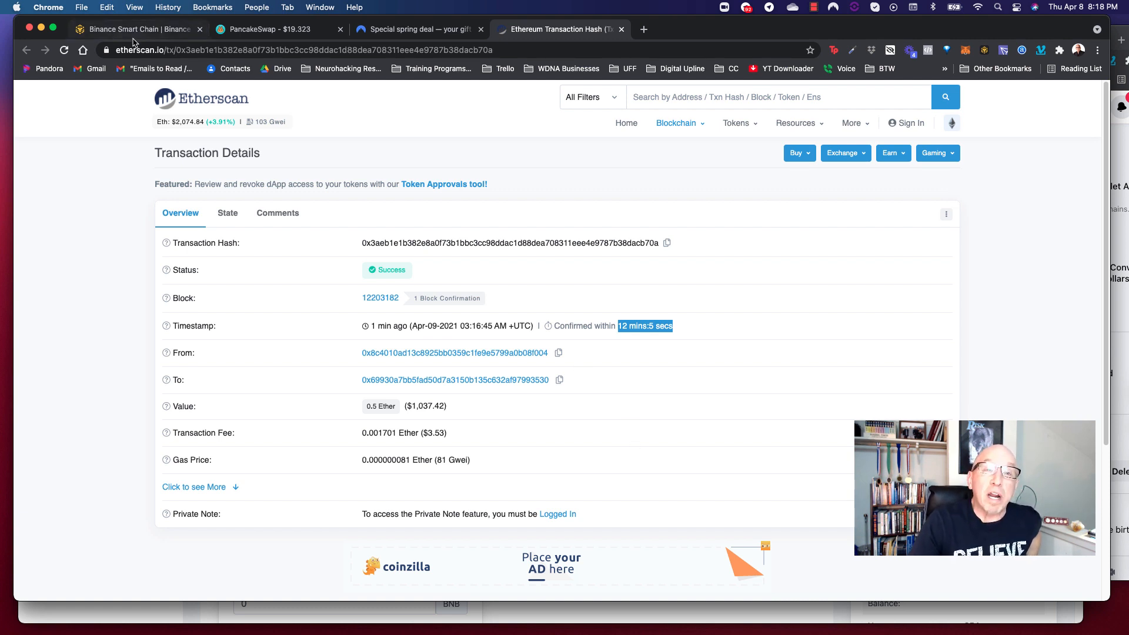
Step: Return to the Binance Bridge tab showing 7 of 12 deposit confirmations
left_click(137, 29)
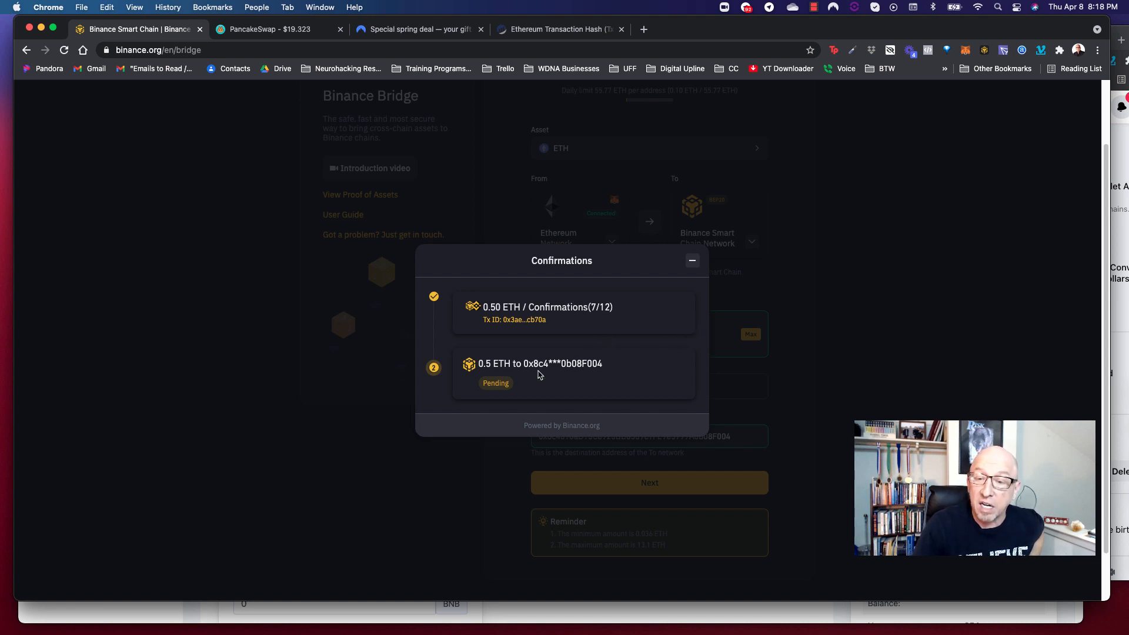
mouse_move(615, 313)
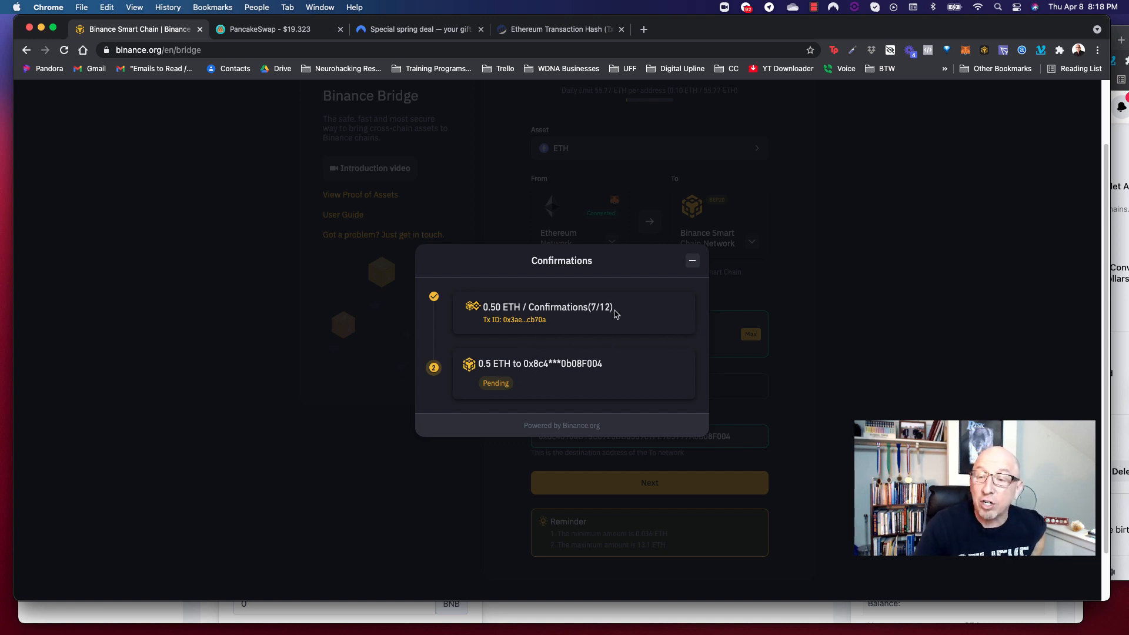
mouse_move(536, 325)
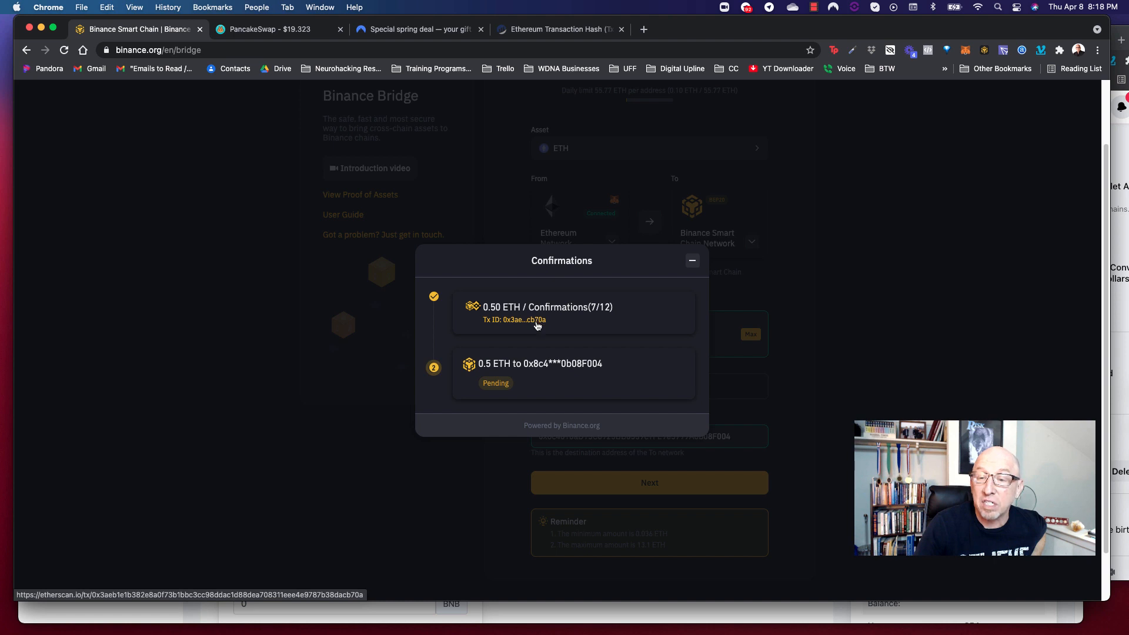
mouse_move(533, 391)
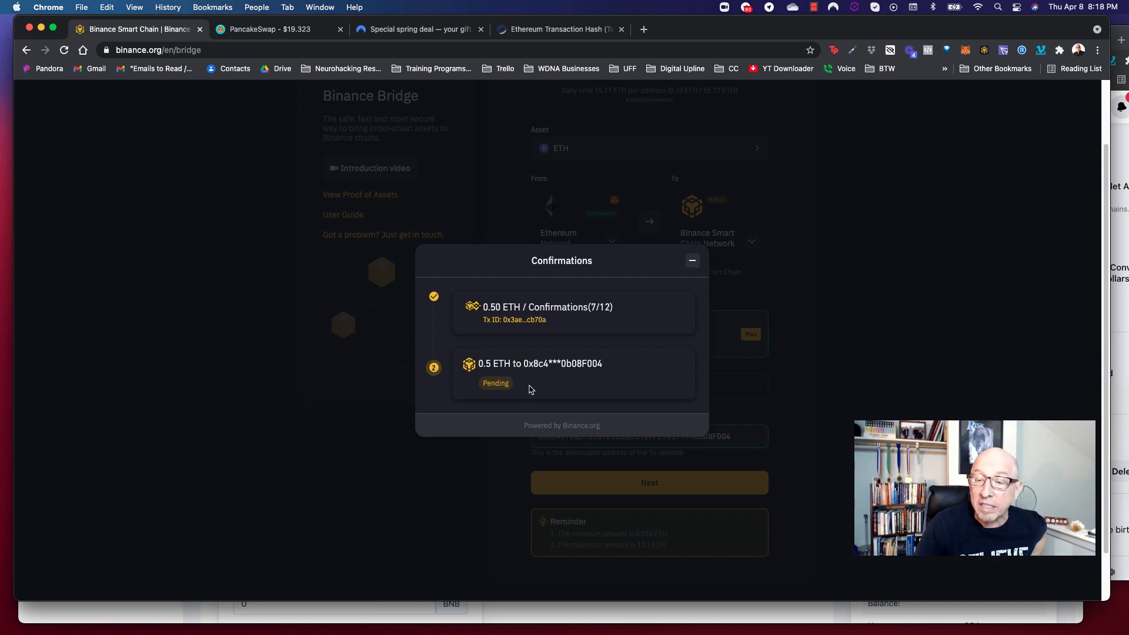
mouse_move(370, 220)
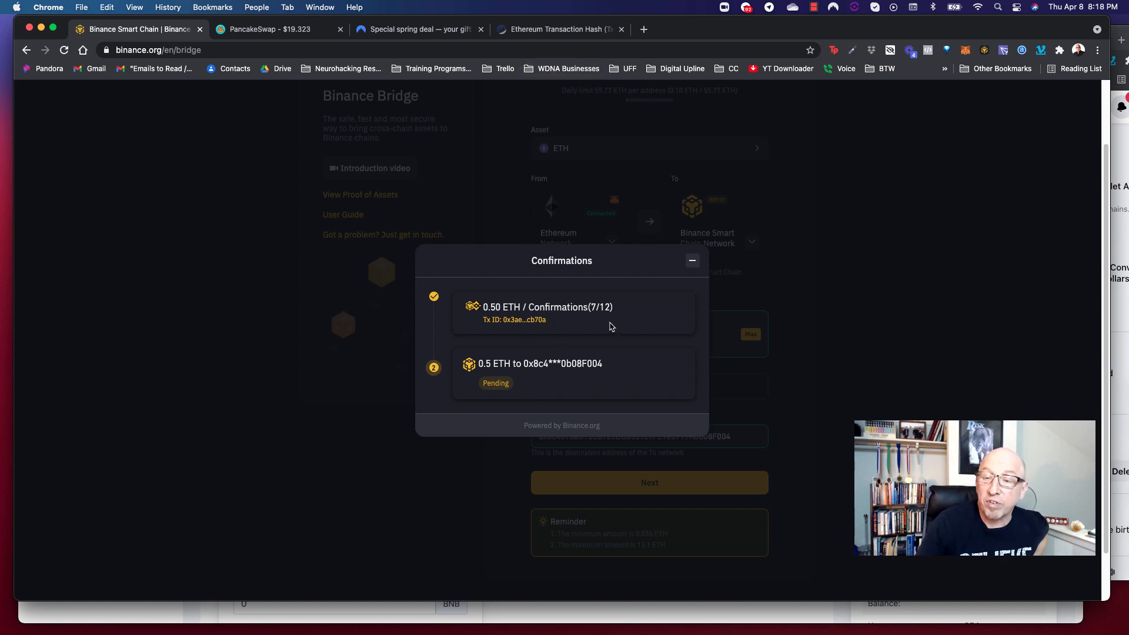
mouse_move(592, 309)
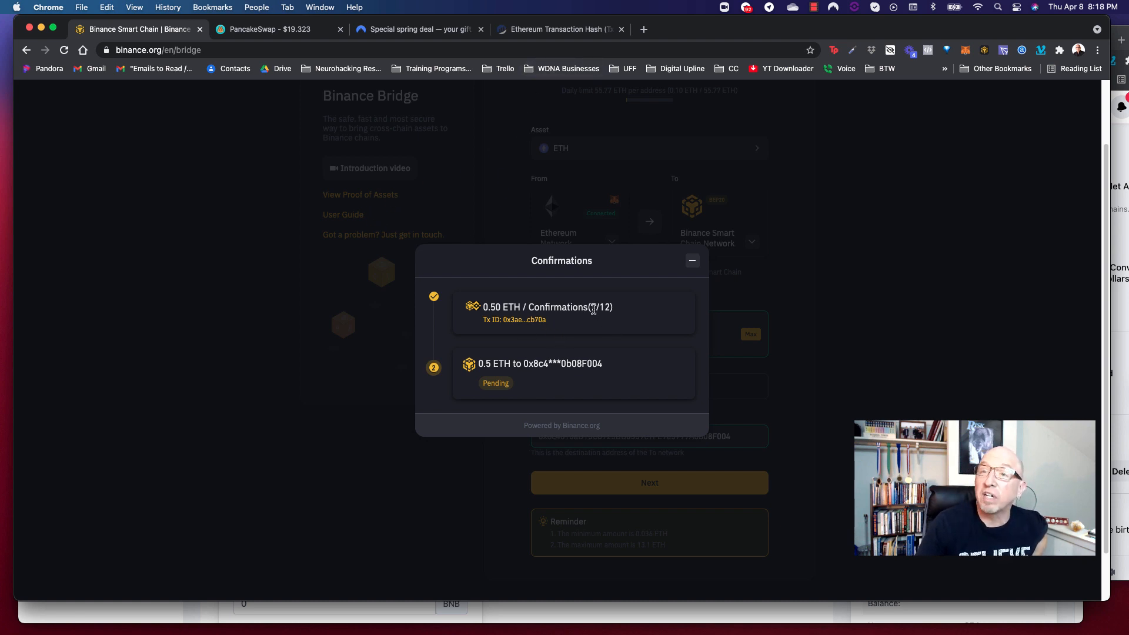
mouse_move(557, 29)
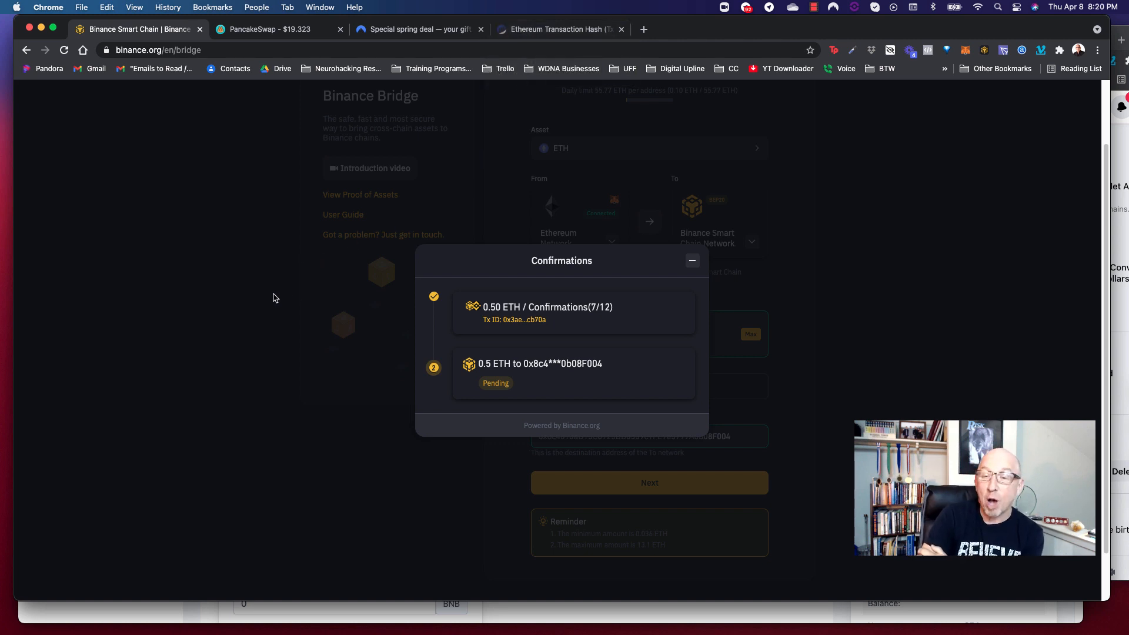
mouse_move(269, 424)
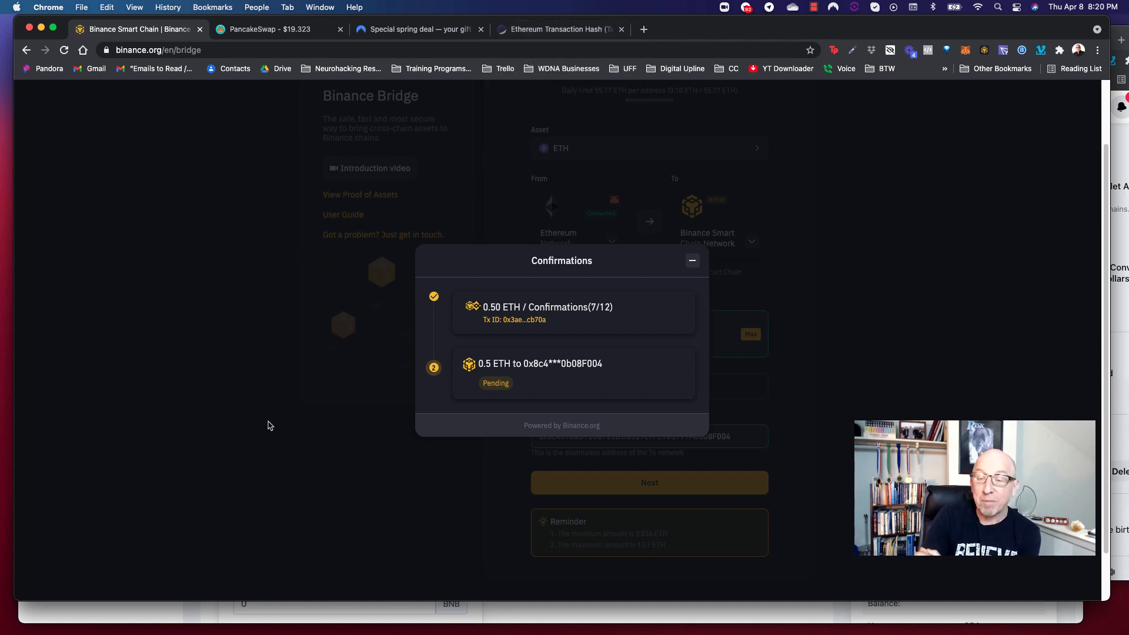
mouse_move(272, 461)
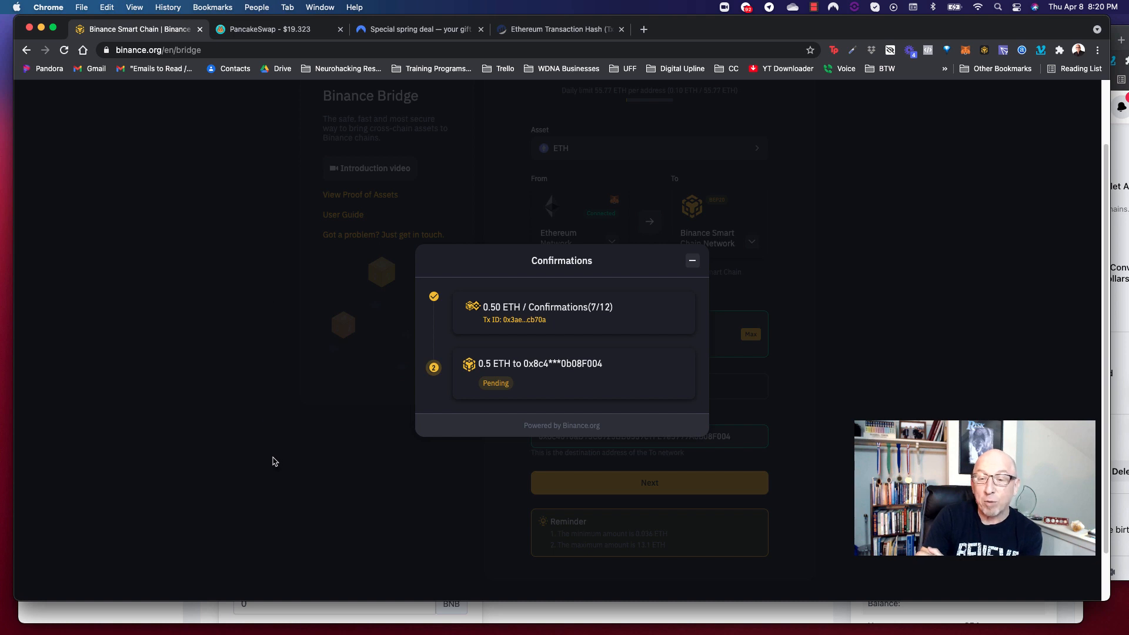
mouse_move(402, 565)
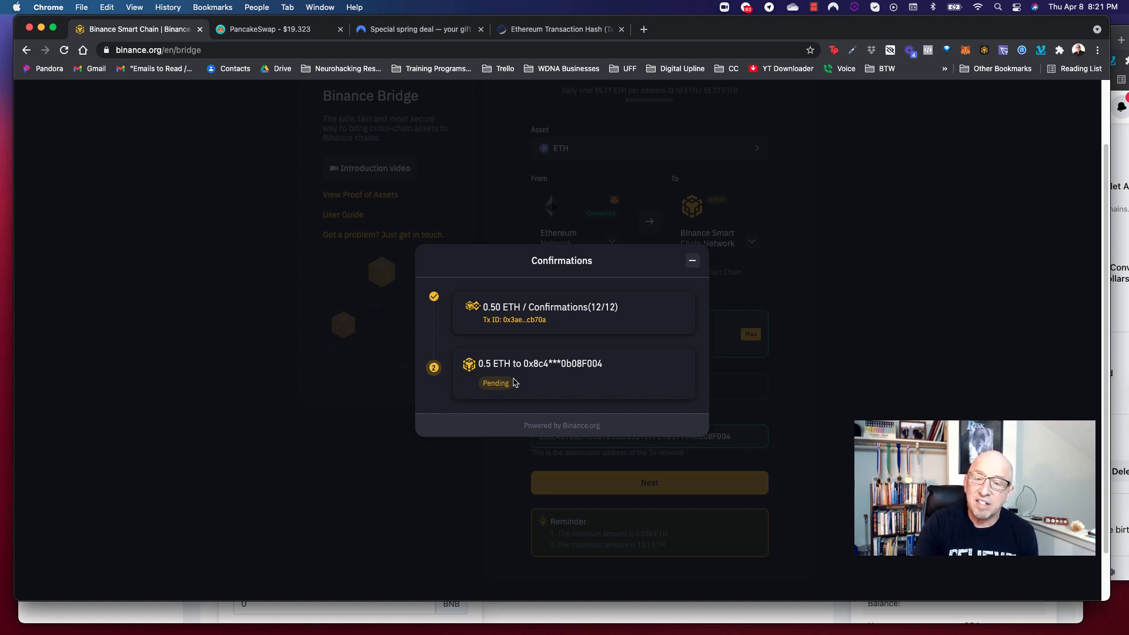
mouse_move(490, 398)
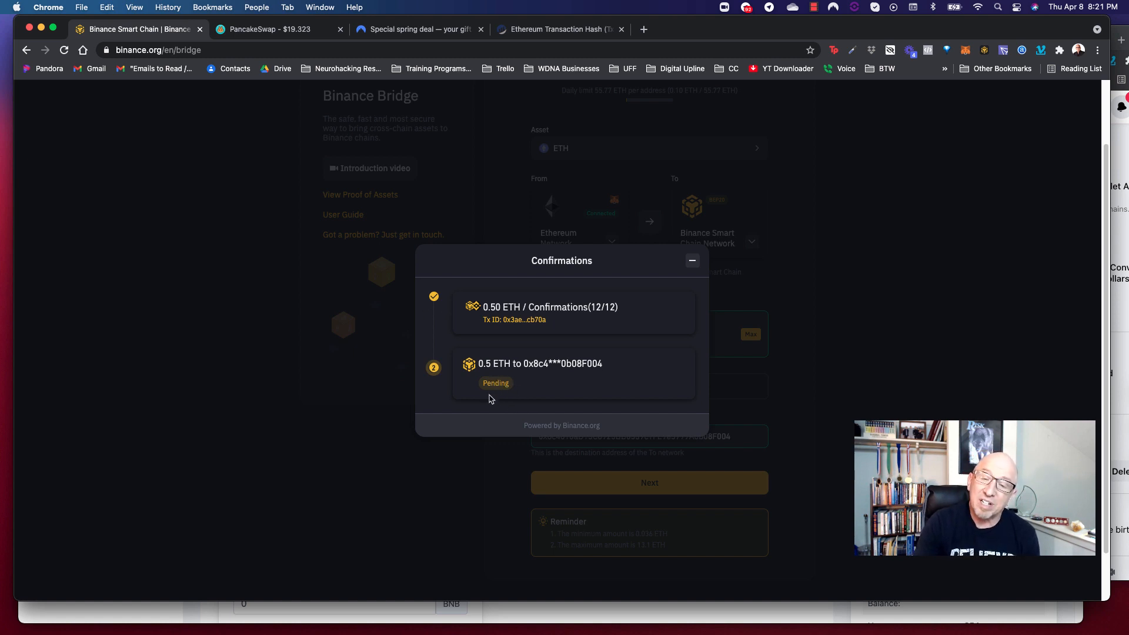
mouse_move(961, 186)
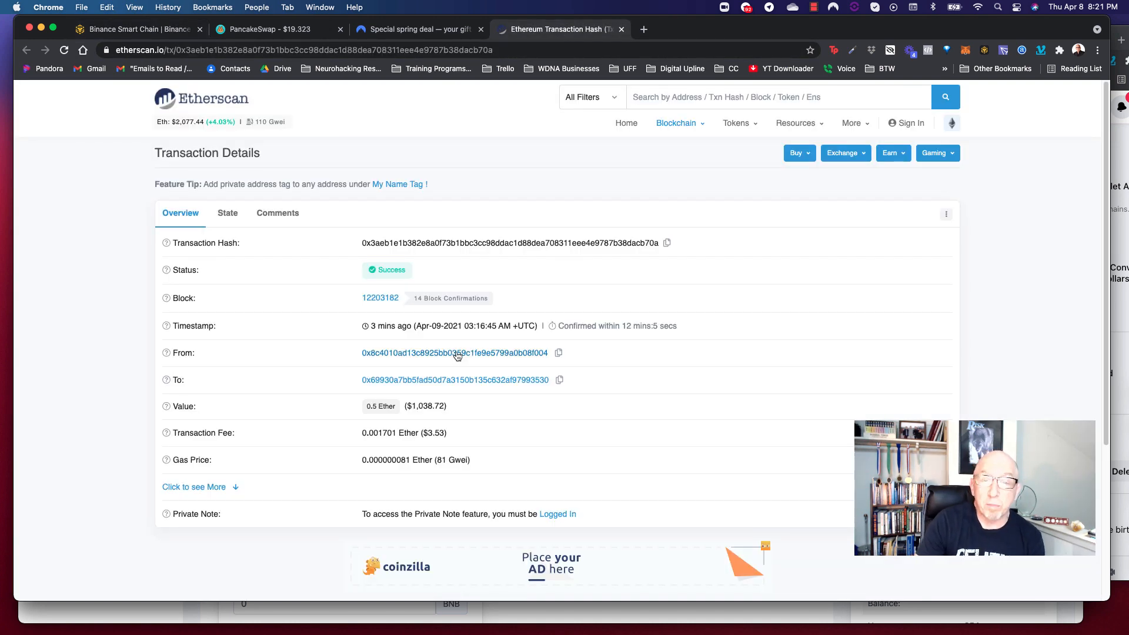
mouse_move(449, 298)
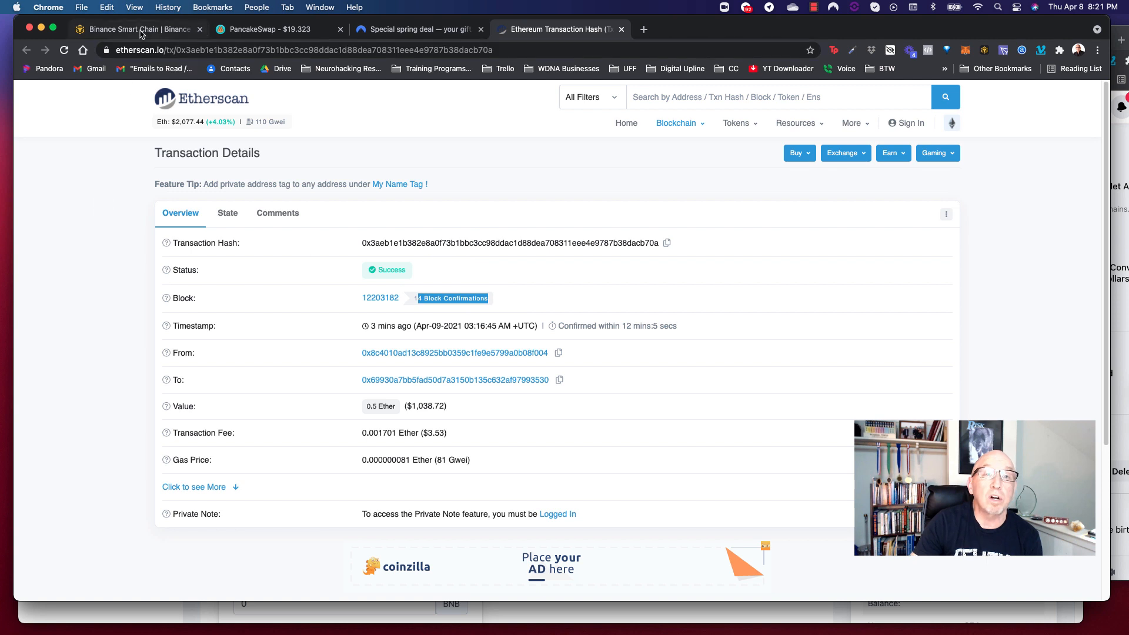
Step: Go back from Etherscan to the Binance Bridge tab
left_click(137, 29)
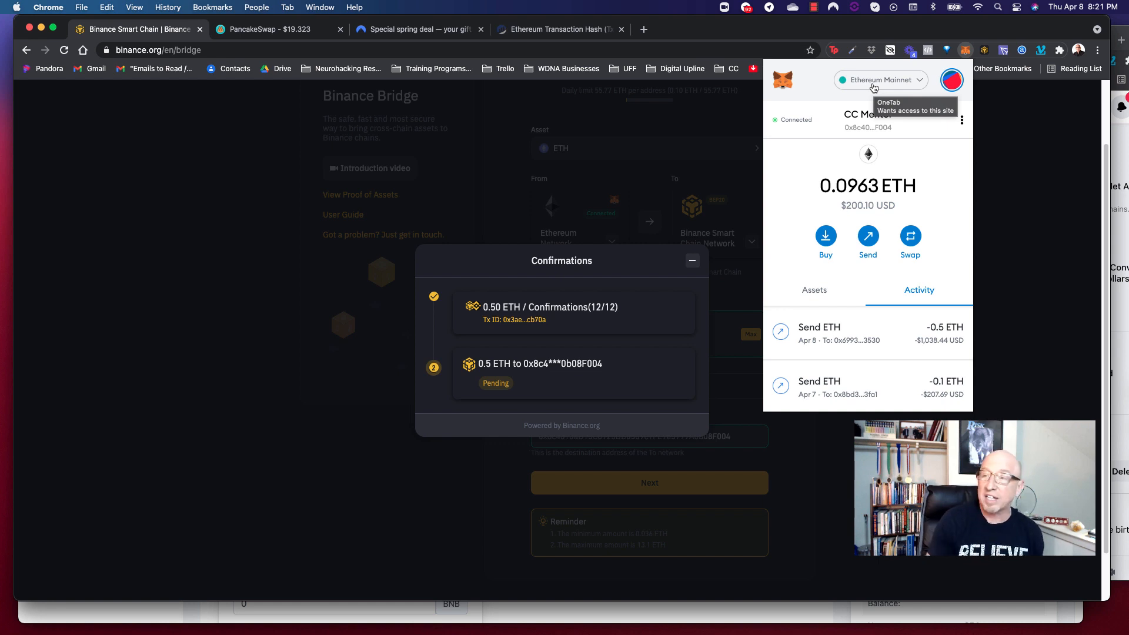
Step: Open MetaMask's network list, with Ethereum Mainnet still selected
left_click(879, 80)
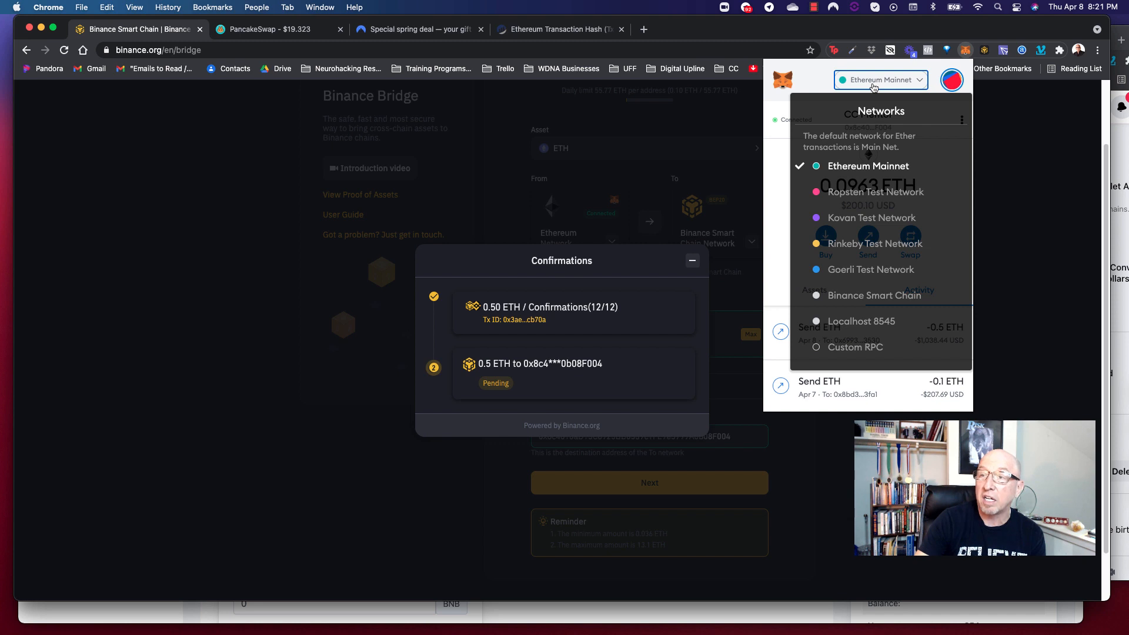
mouse_move(871, 321)
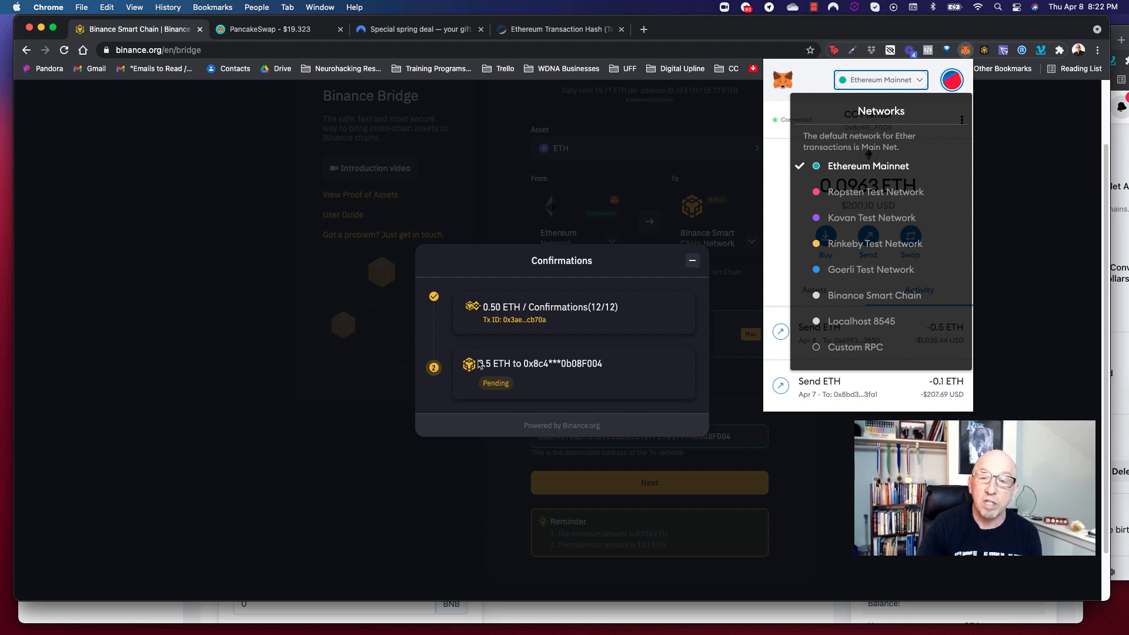
mouse_move(806, 419)
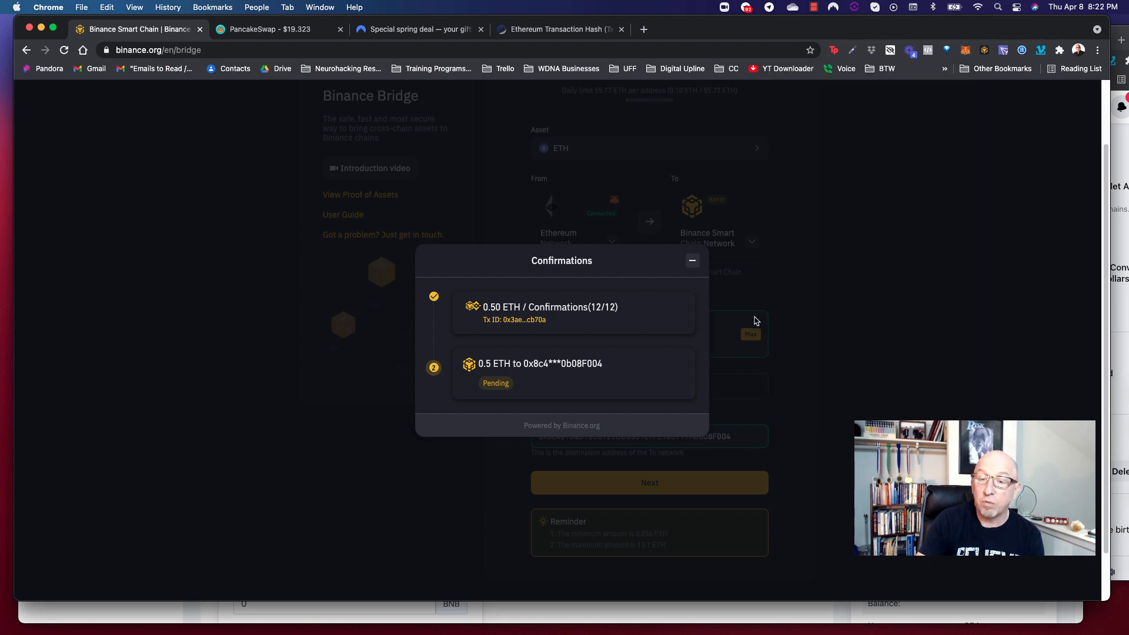
mouse_move(354, 308)
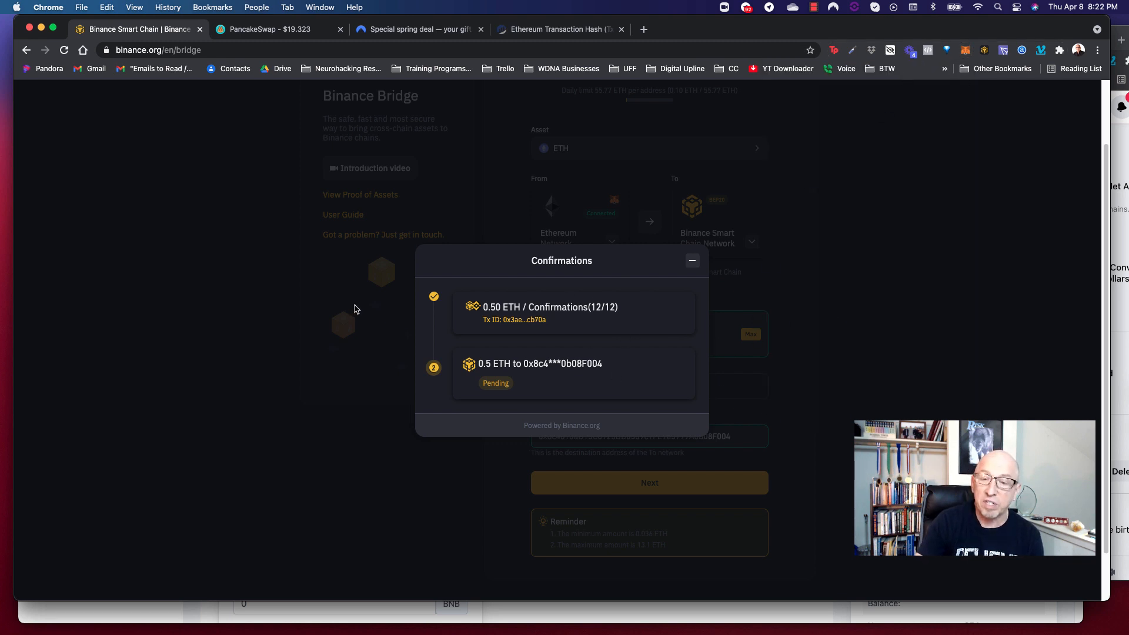
mouse_move(244, 301)
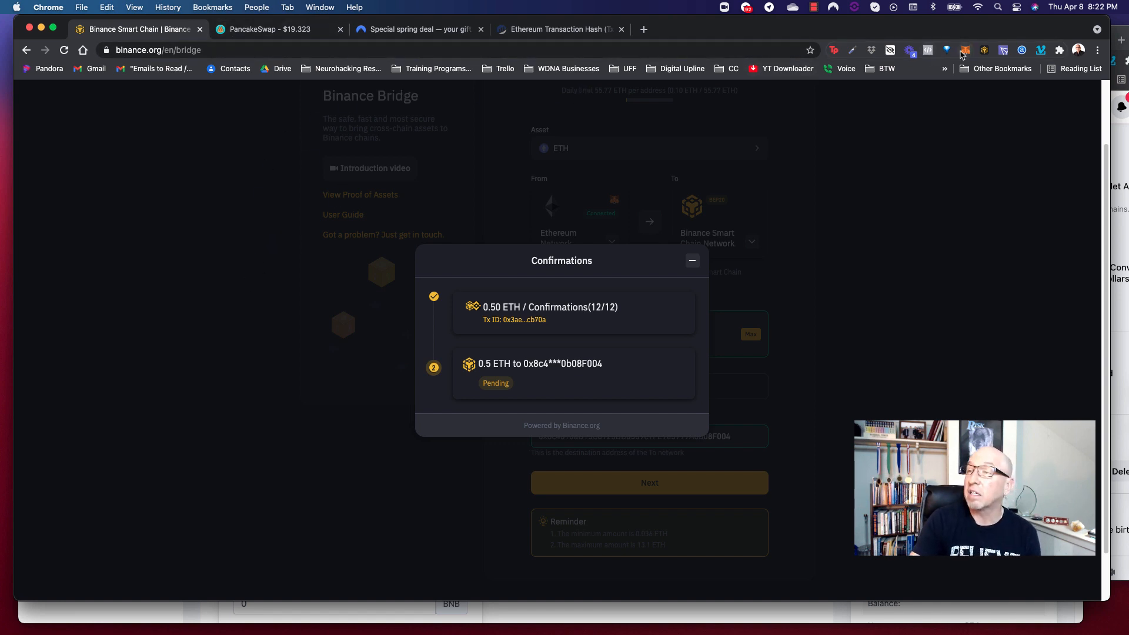
Step: Review the Ethereum Mainnet wallet's 0.0963 ETH balance and 0.5 ETH send, then its assets
left_click(963, 50)
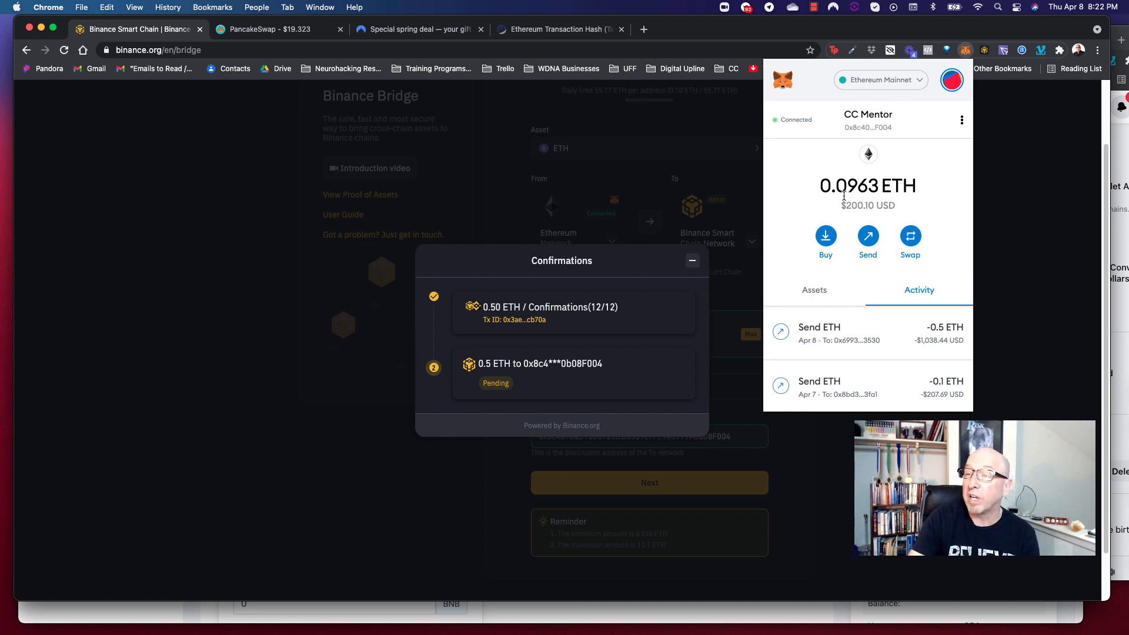
left_click(867, 187)
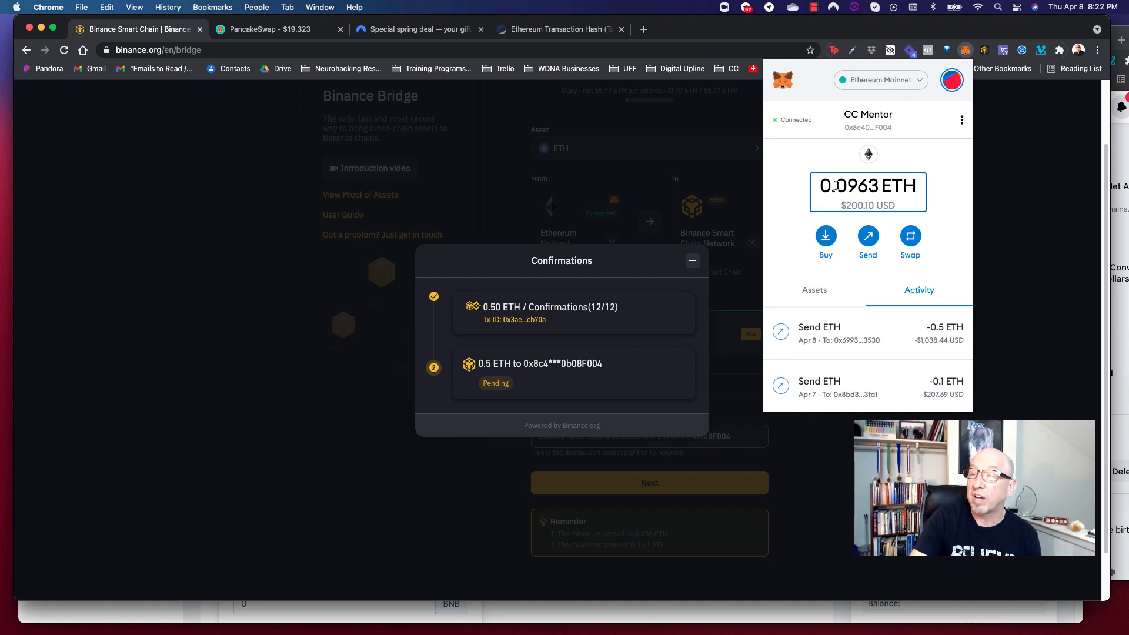
double_click(856, 187)
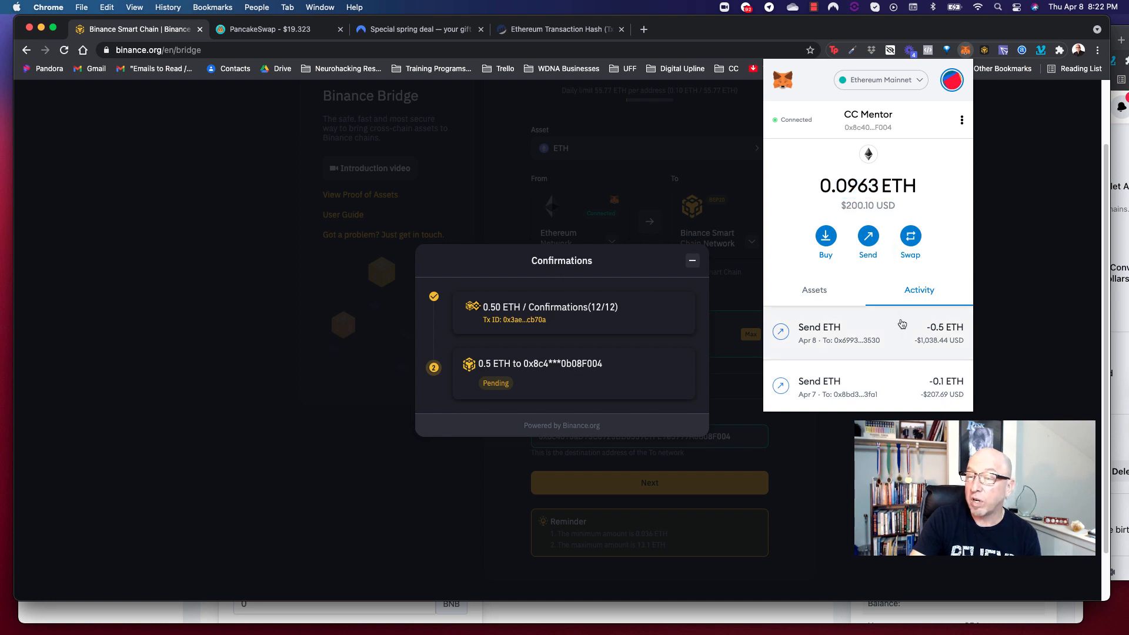
left_click(813, 289)
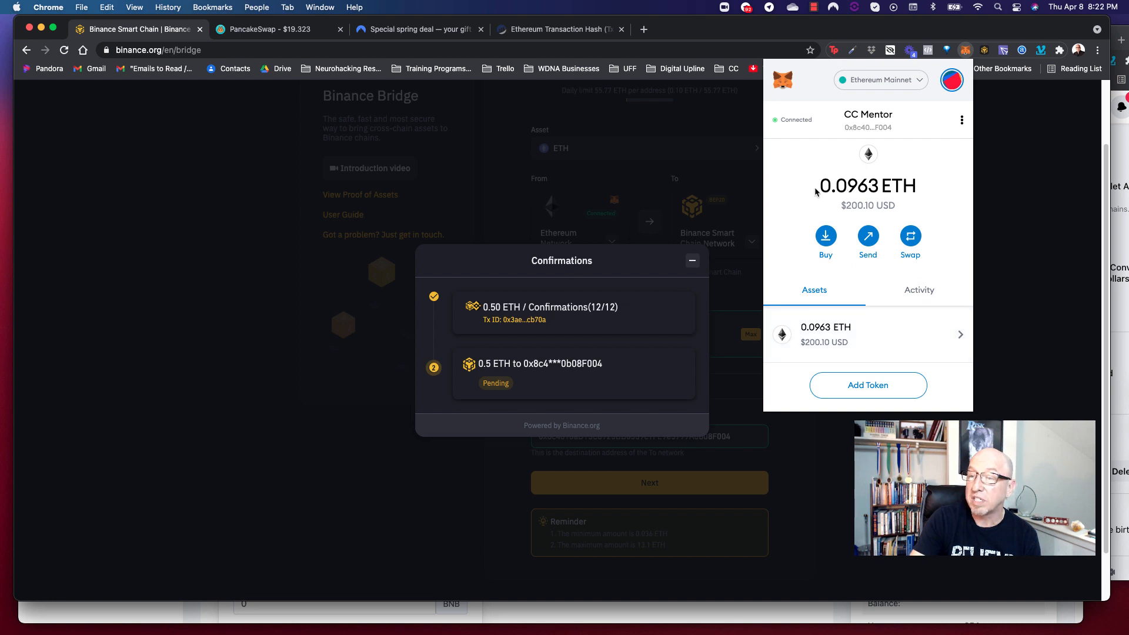
mouse_move(817, 190)
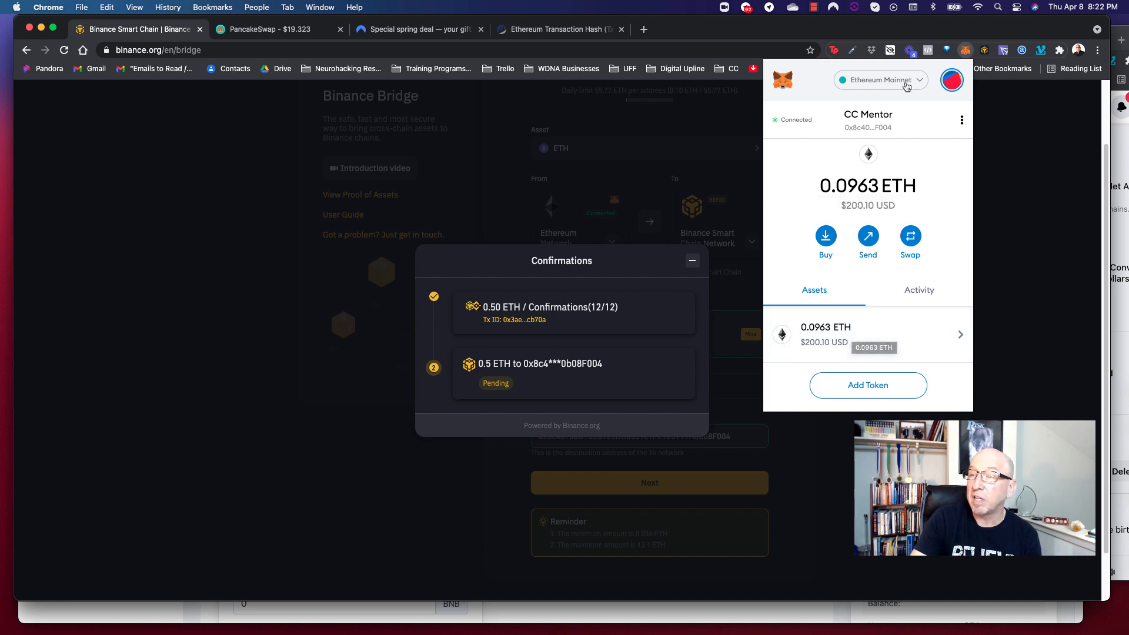
Step: Switch MetaMask to the Binance Smart Chain network, showing 0.5137 BNB
left_click(879, 80)
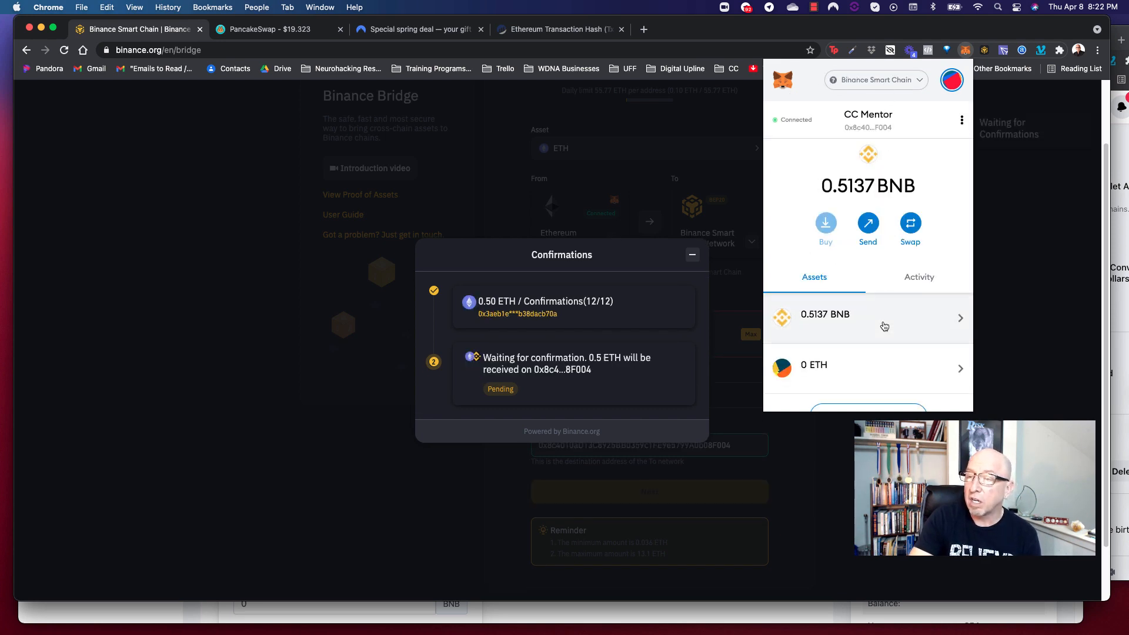
left_click(691, 254)
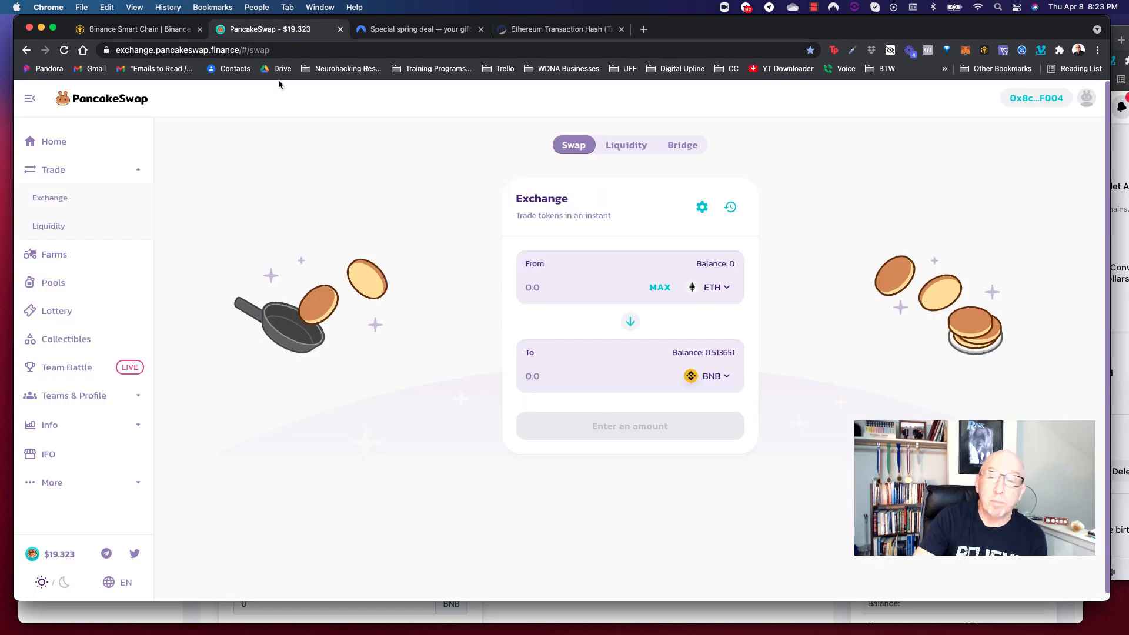
mouse_move(125, 121)
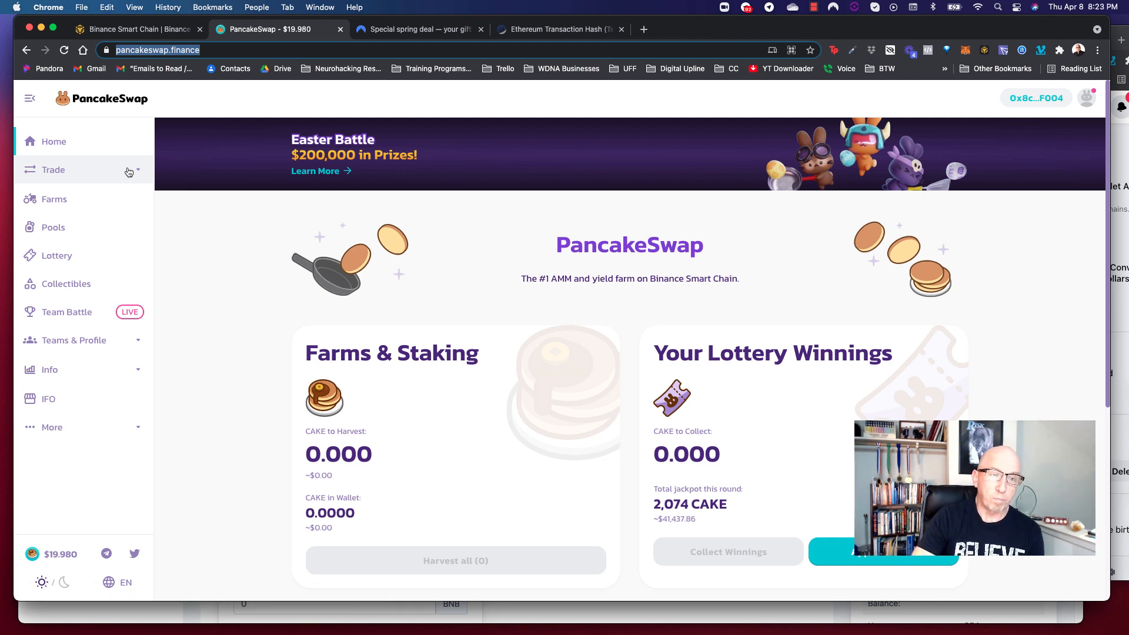
Step: Open Trade > Exchange in the reloaded PancakeSwap sidebar
left_click(52, 170)
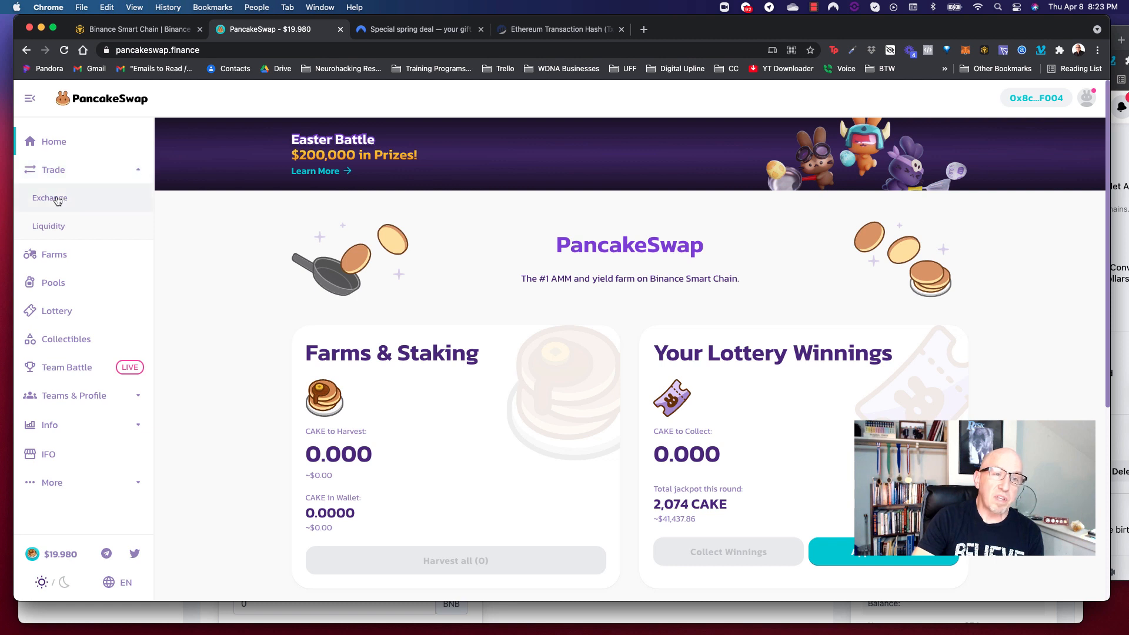
left_click(49, 197)
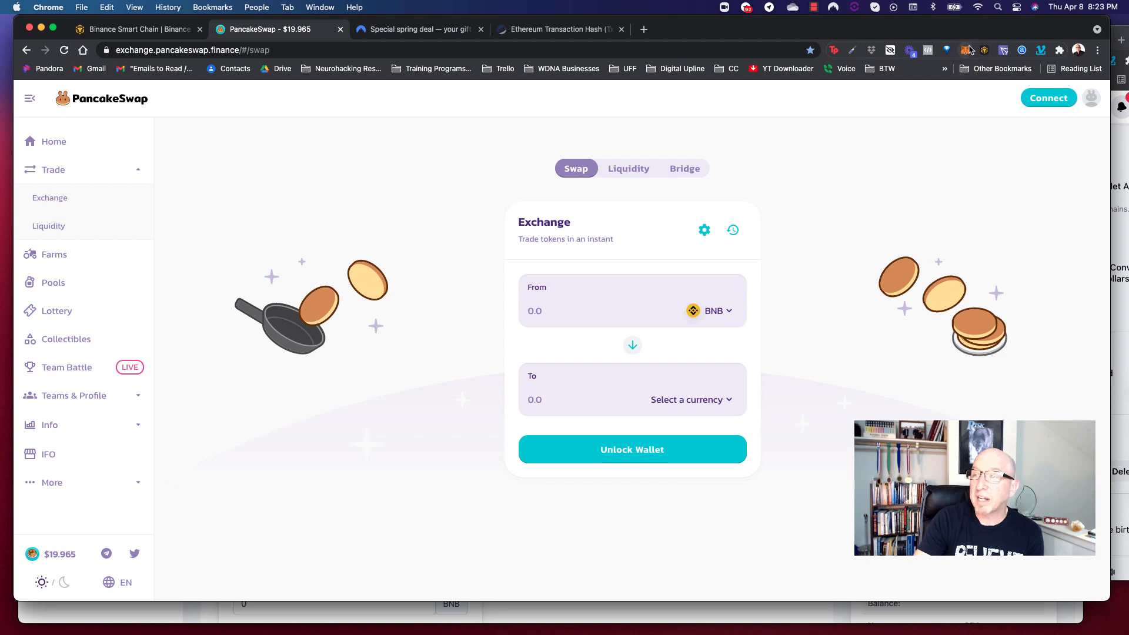
left_click(966, 49)
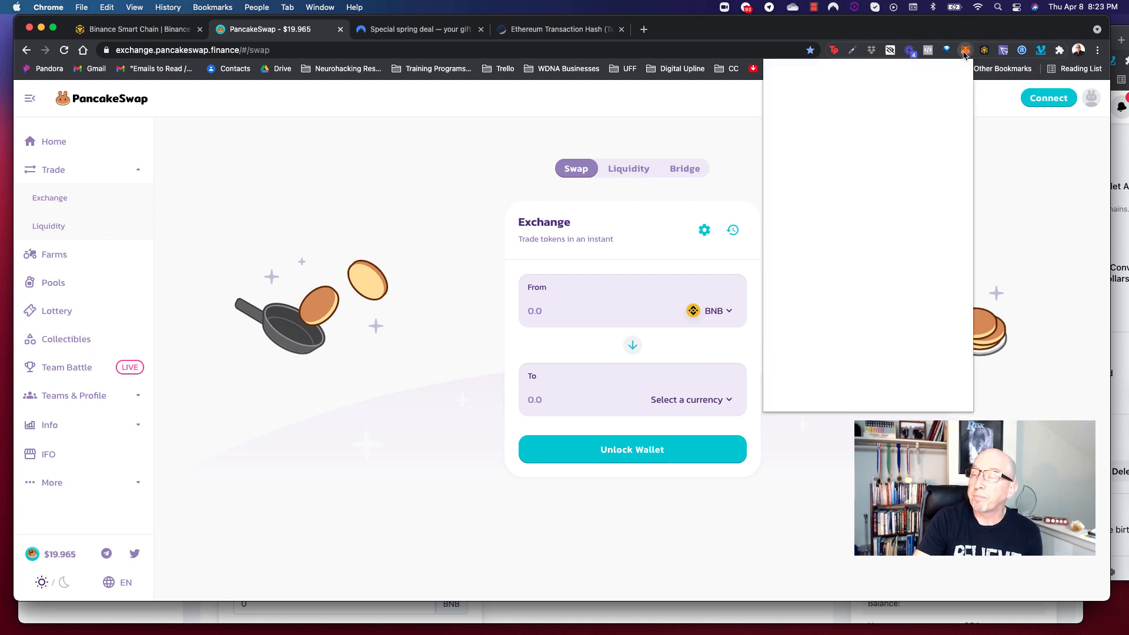
left_click(966, 50)
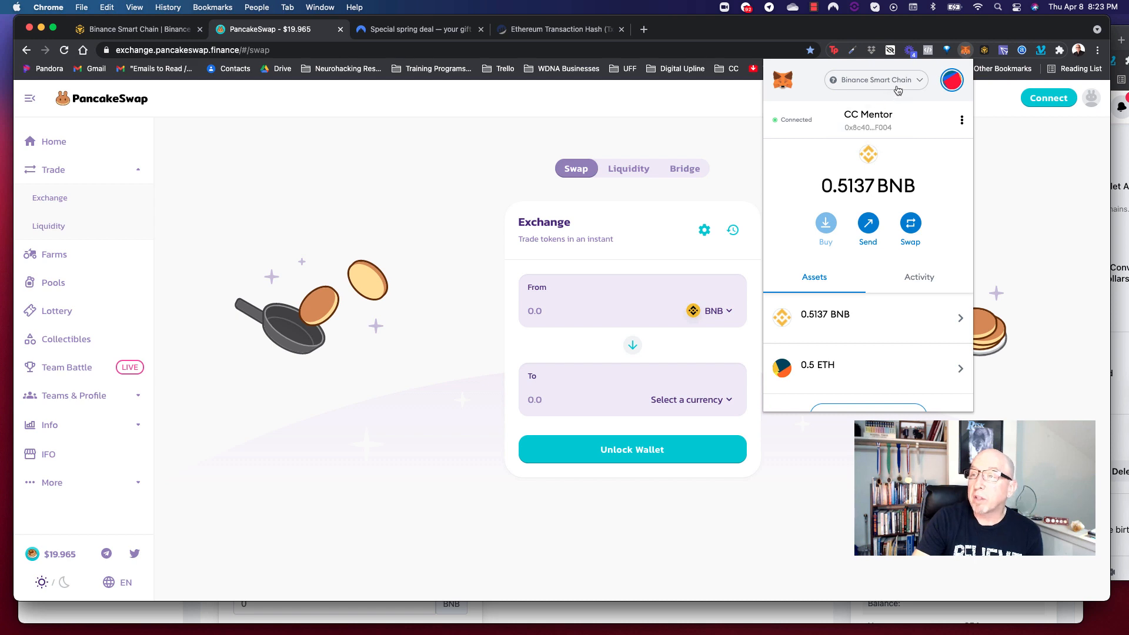
left_click(876, 79)
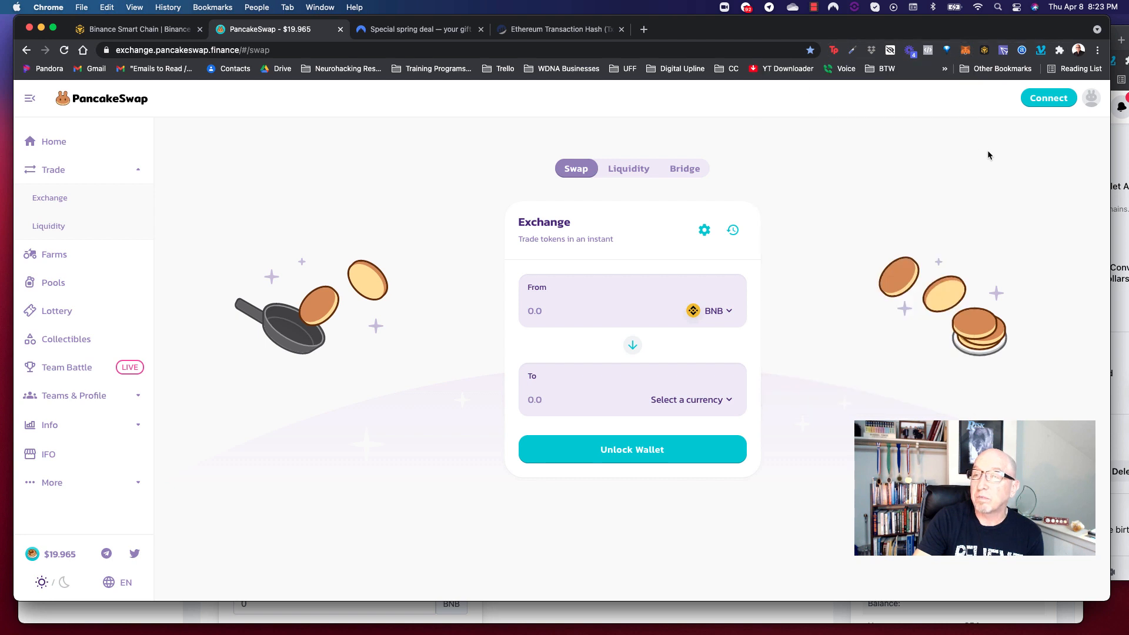
mouse_move(969, 122)
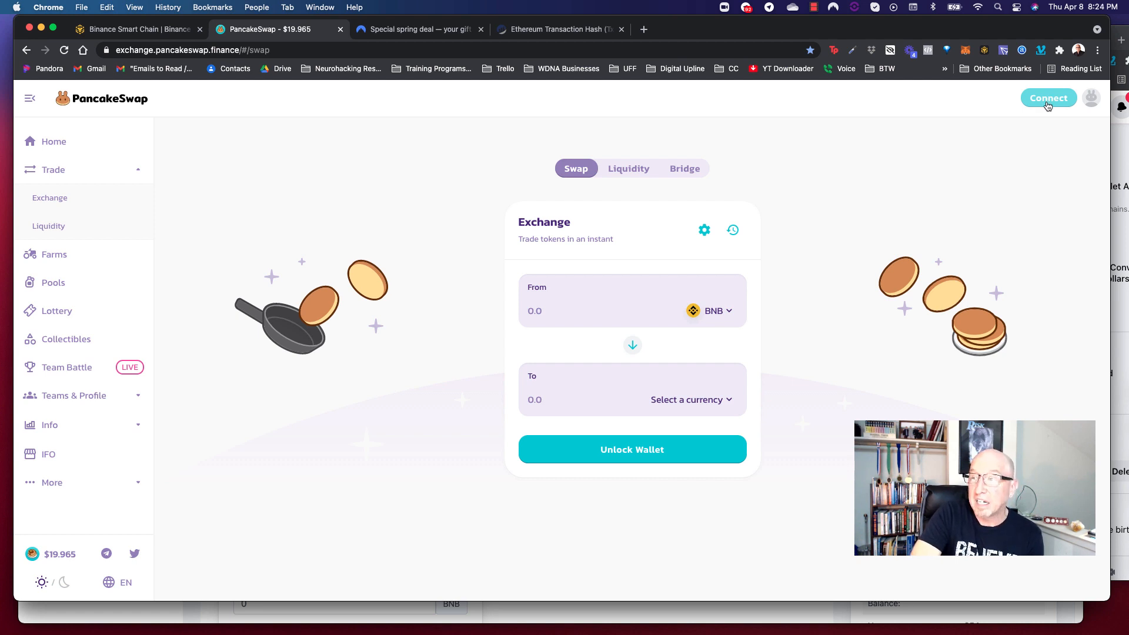
mouse_move(1045, 120)
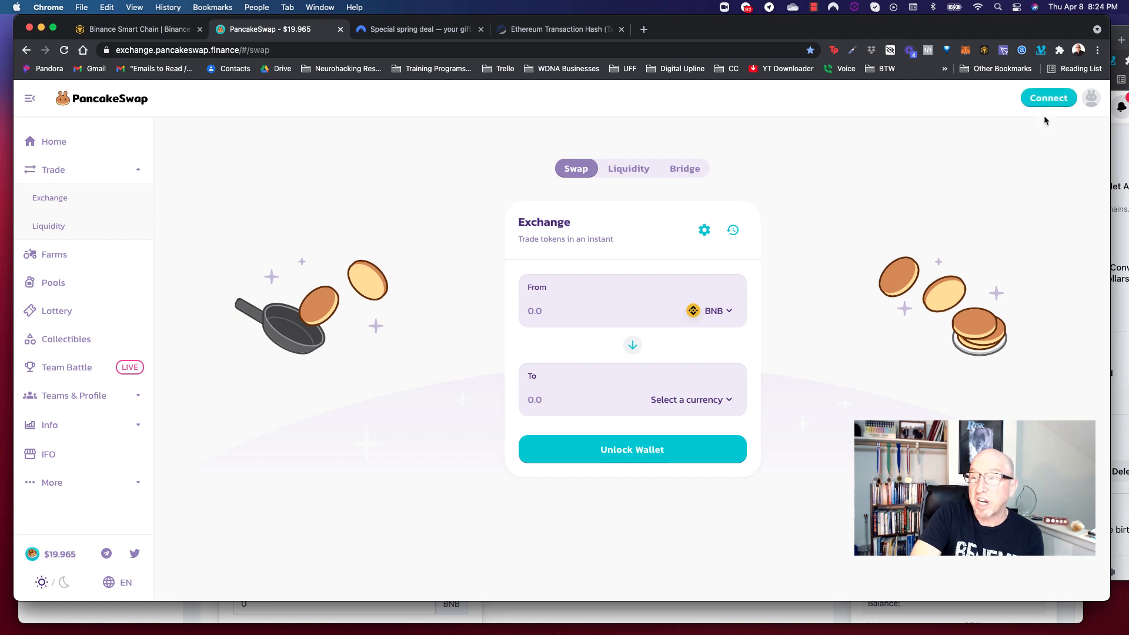
left_click(1048, 98)
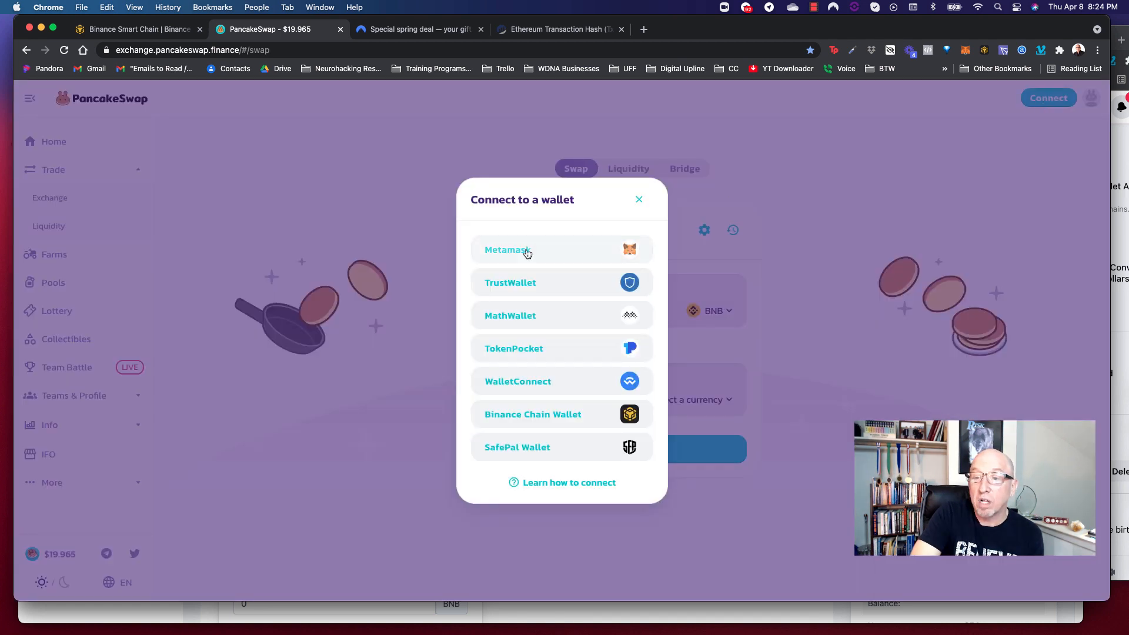
left_click(507, 250)
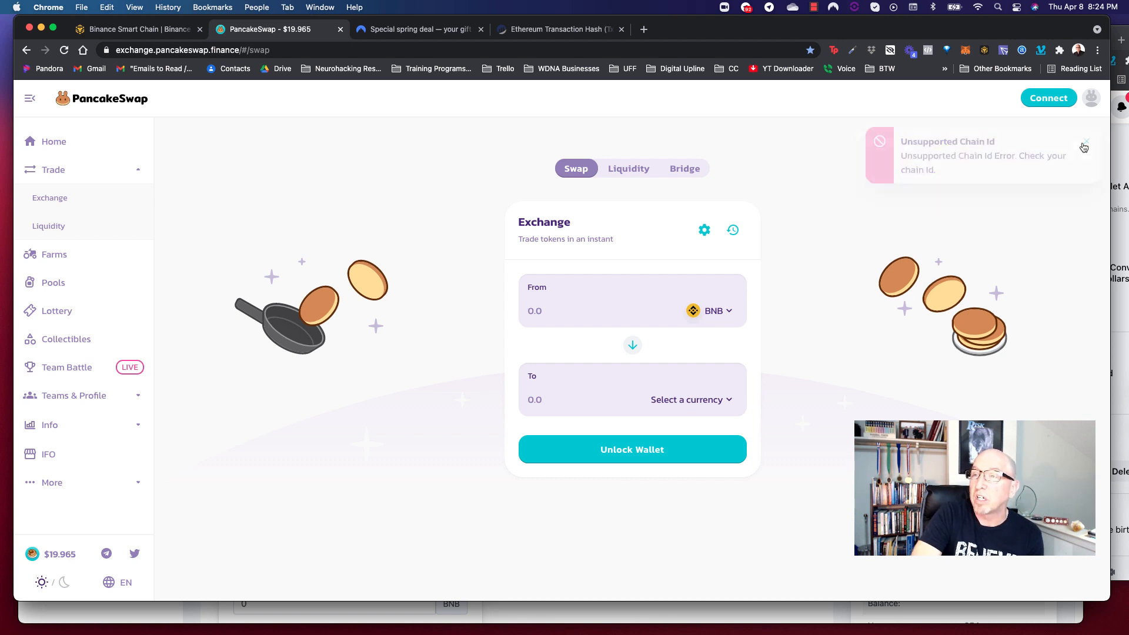
left_click(1084, 146)
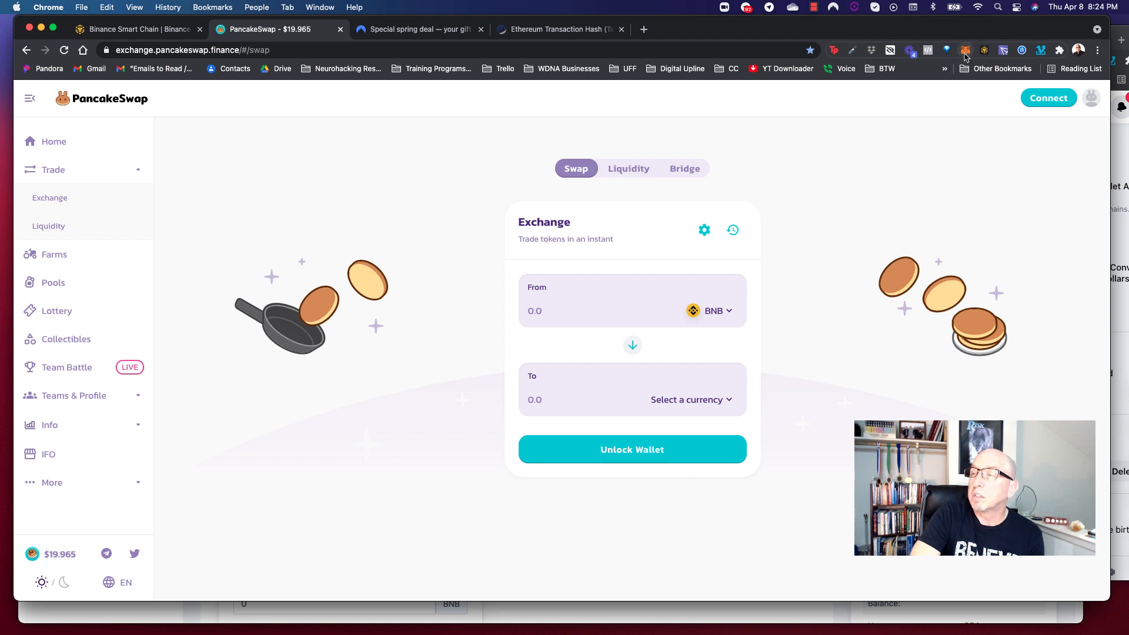
Step: Switch MetaMask to Binance Smart Chain and connect wallet 0x8c…F004 to PancakeSwap
left_click(965, 50)
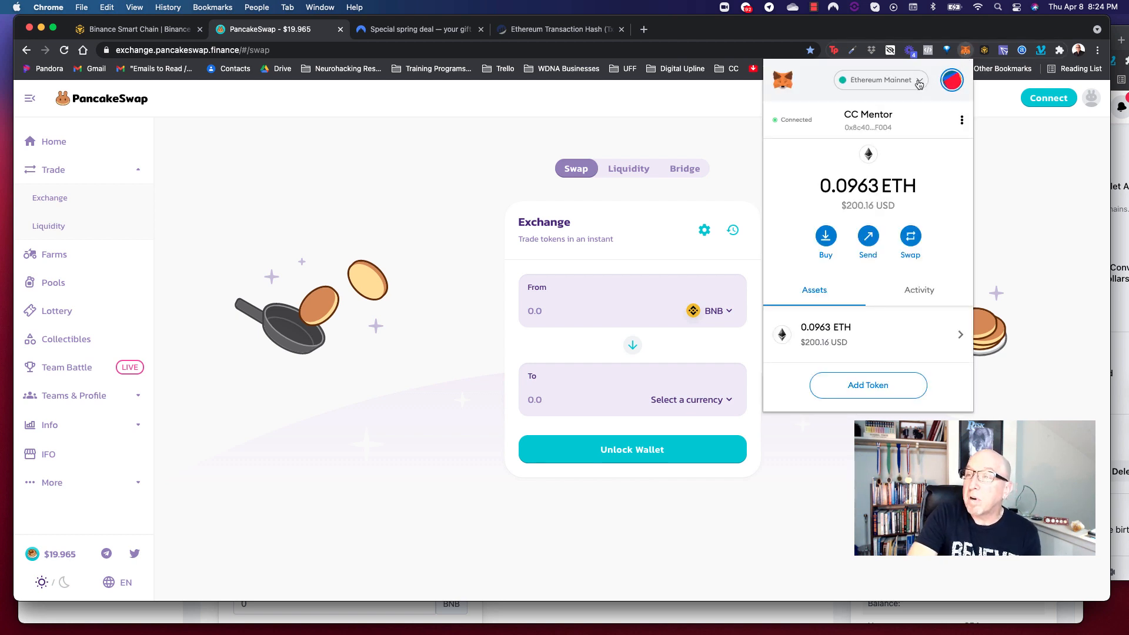
mouse_move(958, 260)
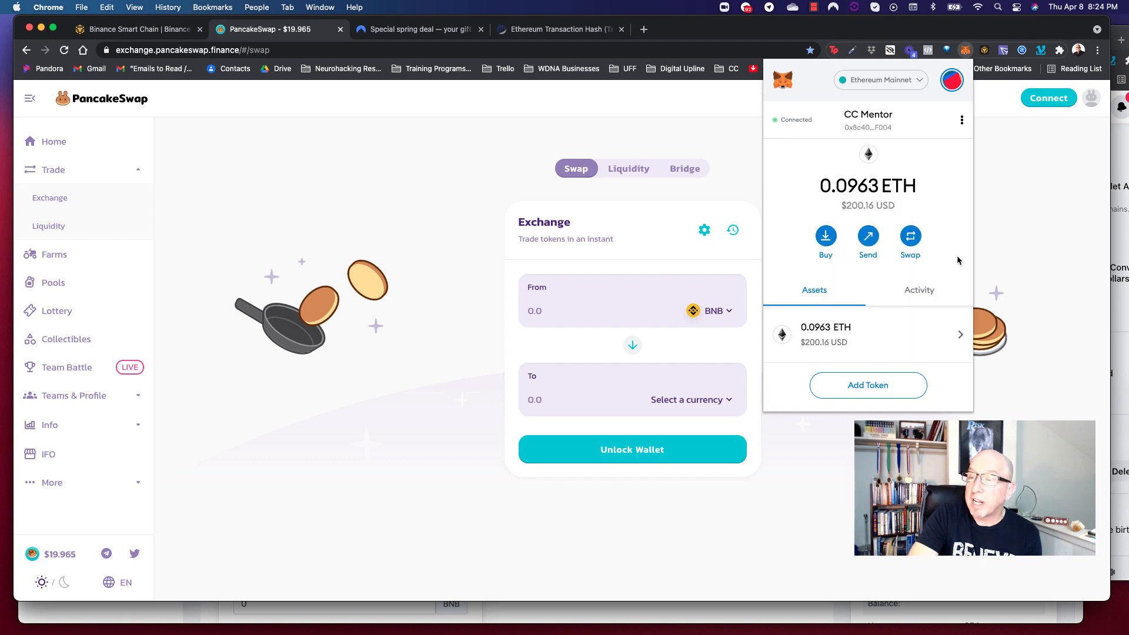
left_click(879, 80)
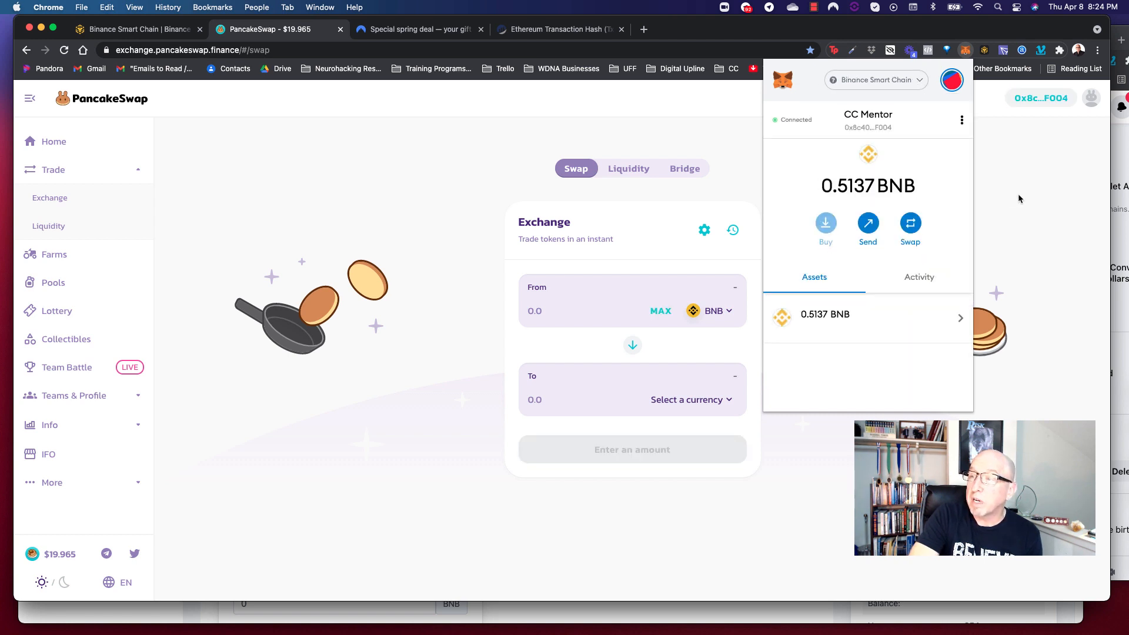
left_click(966, 50)
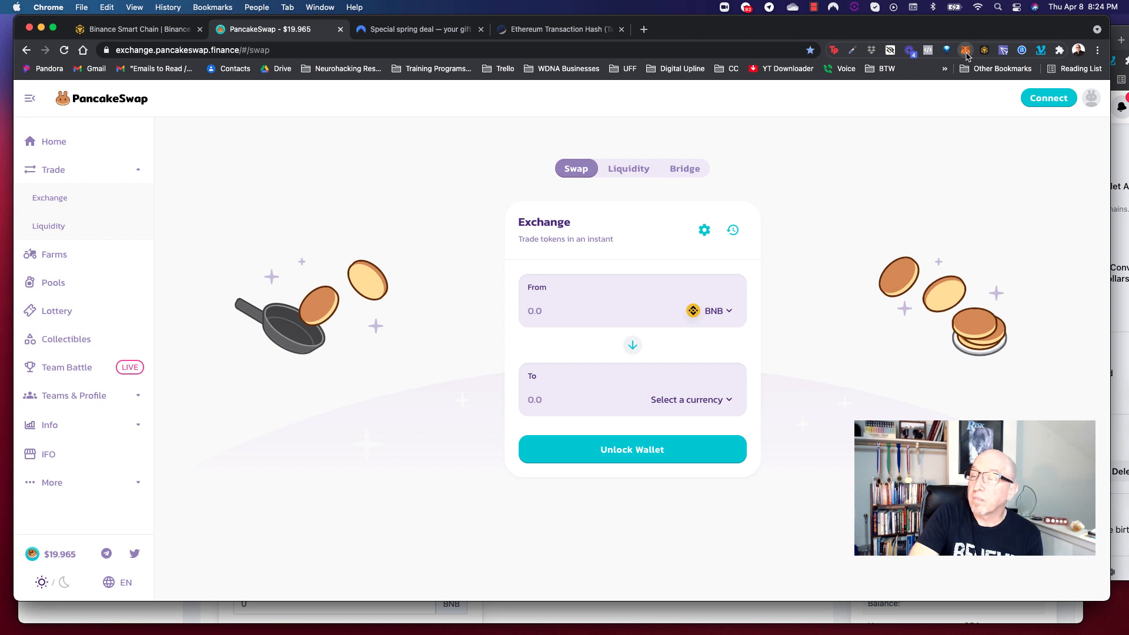
left_click(966, 51)
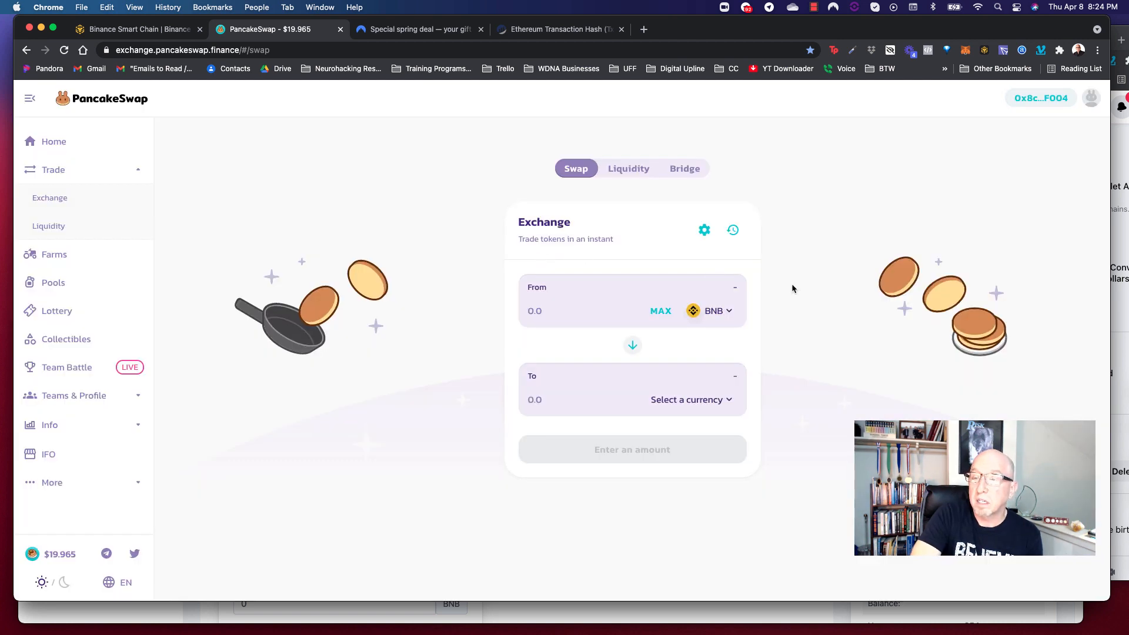
mouse_move(858, 118)
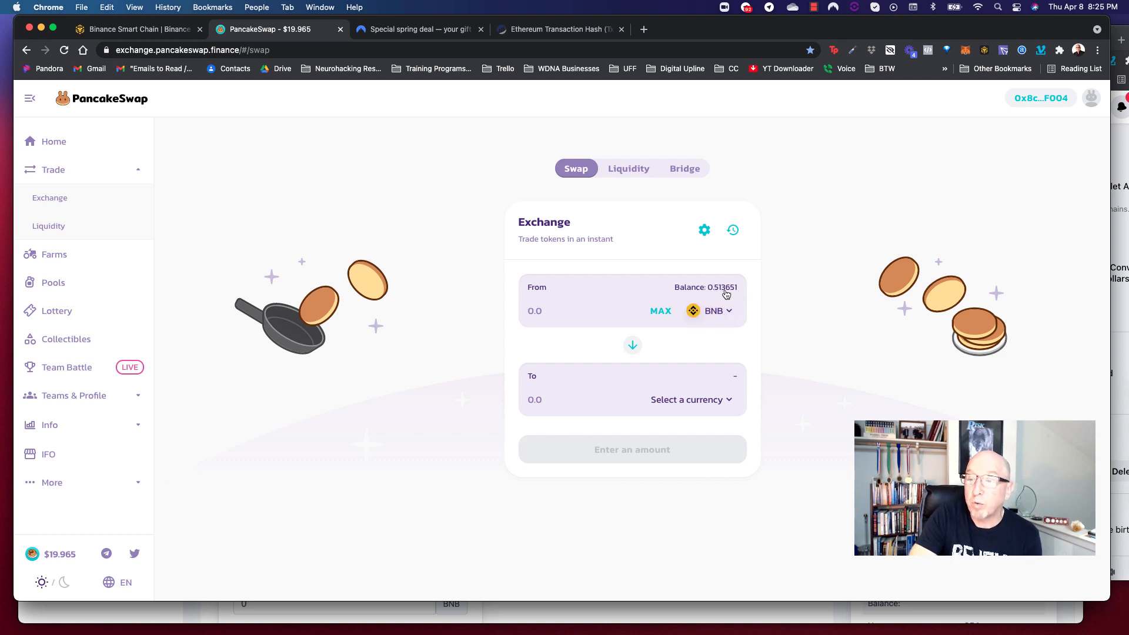
mouse_move(743, 295)
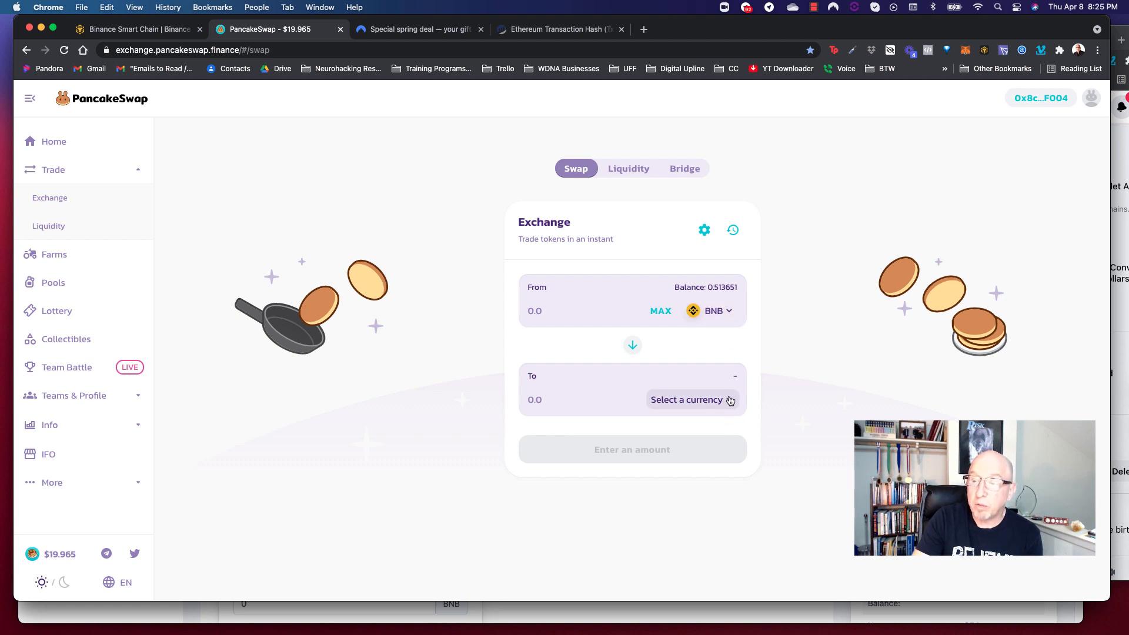
Step: Set the swap to sell the full 0.5 ETH (MAX) for an estimated 2.54443 BNB
left_click(685, 400)
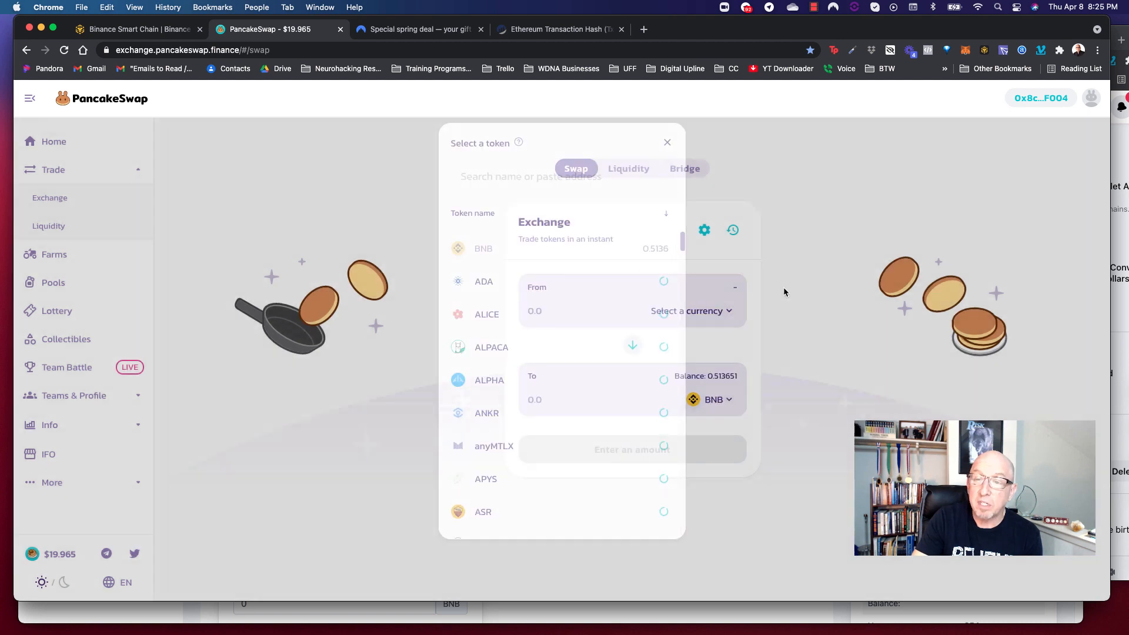
left_click(666, 142)
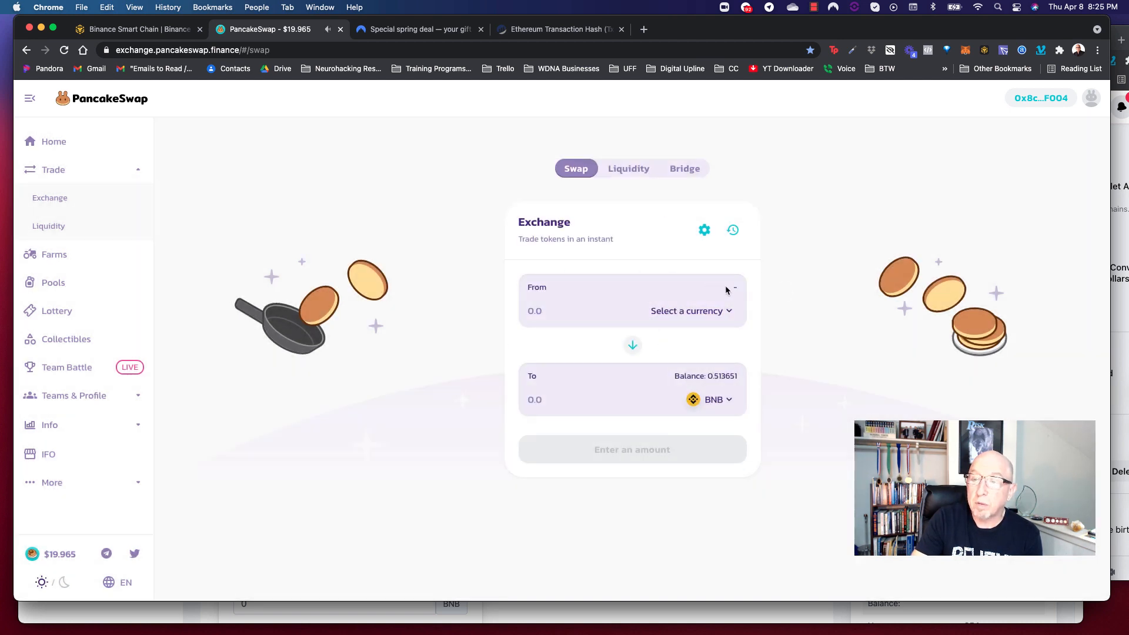
mouse_move(722, 305)
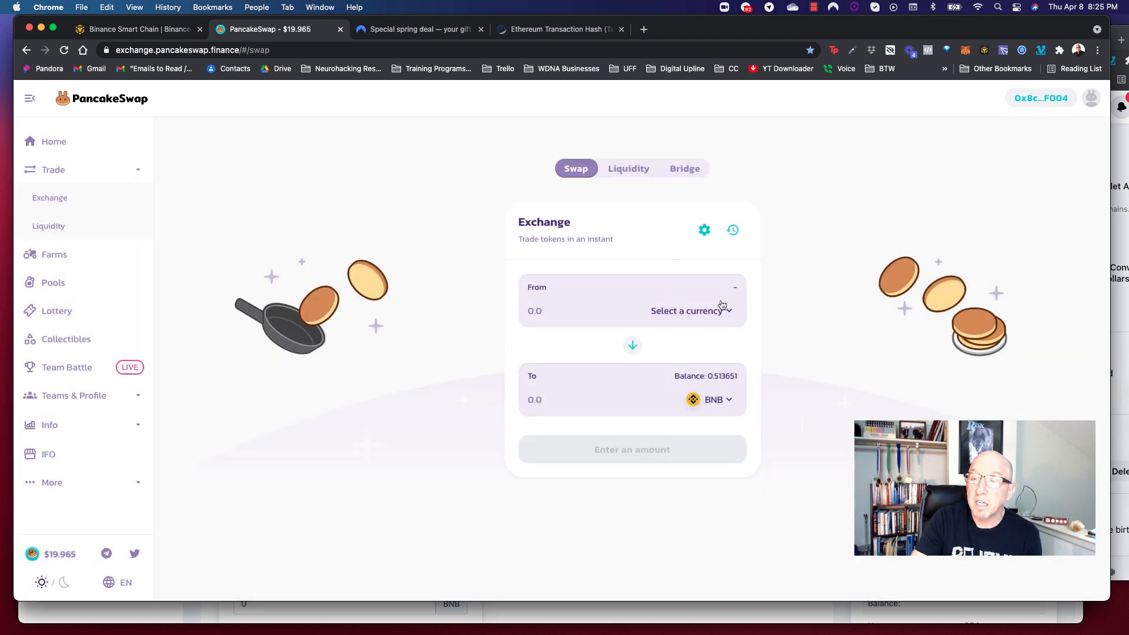
left_click(686, 311)
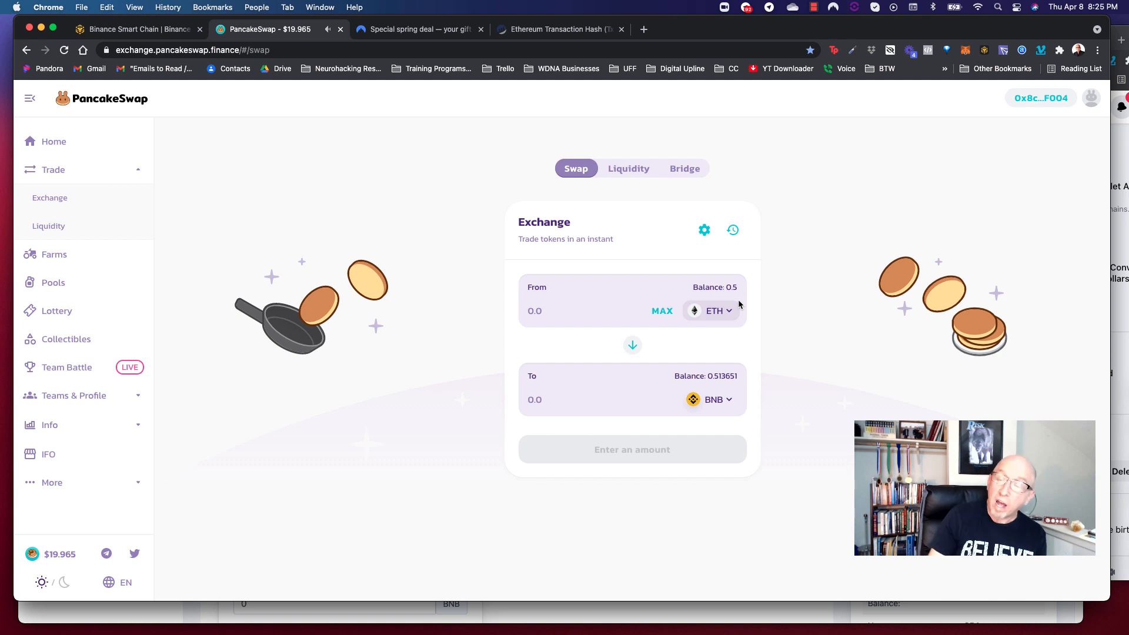
mouse_move(737, 295)
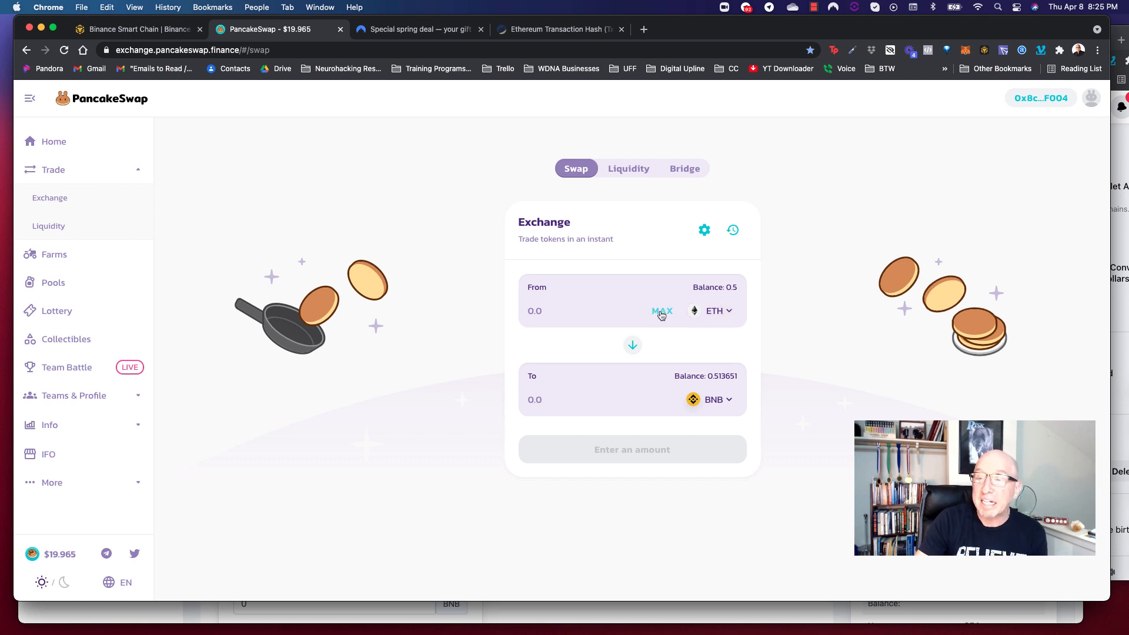
left_click(661, 310)
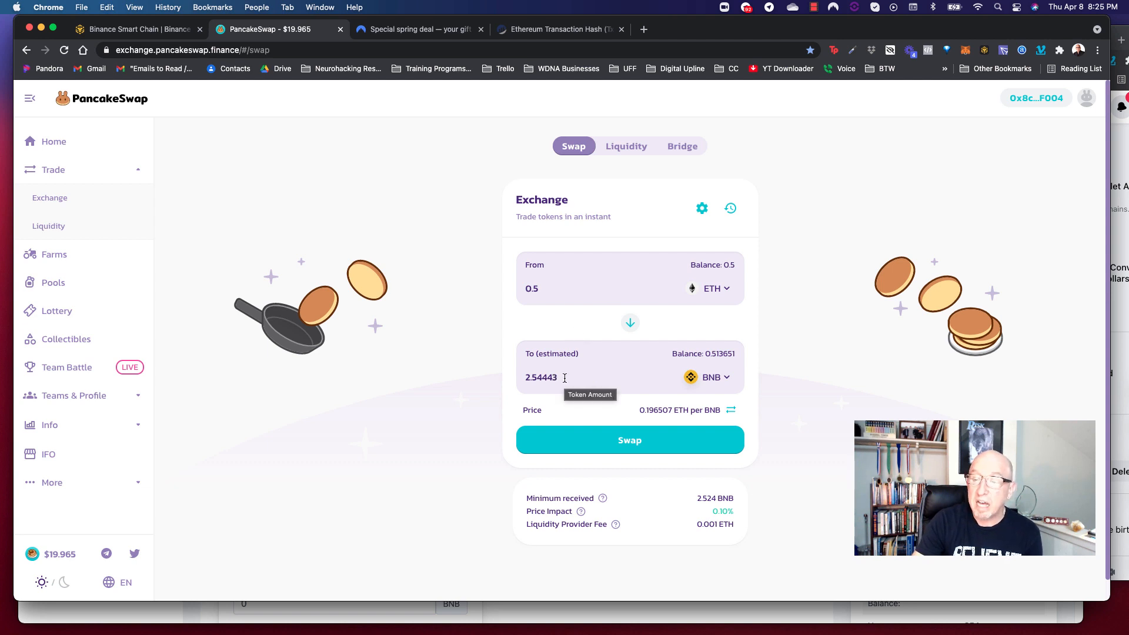
double_click(541, 377)
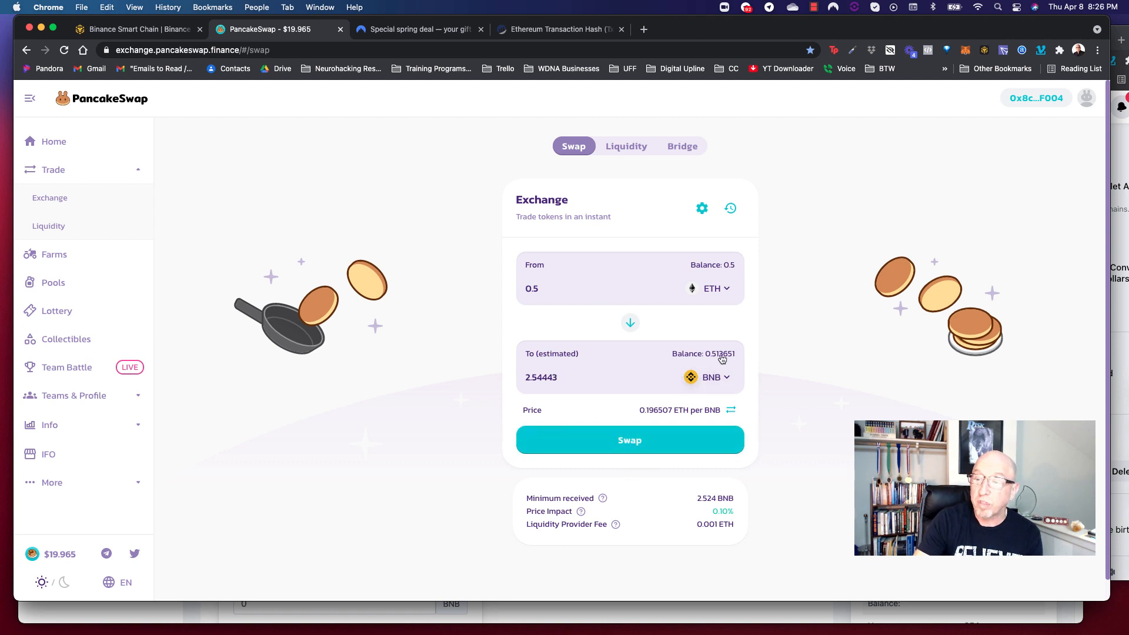
mouse_move(562, 388)
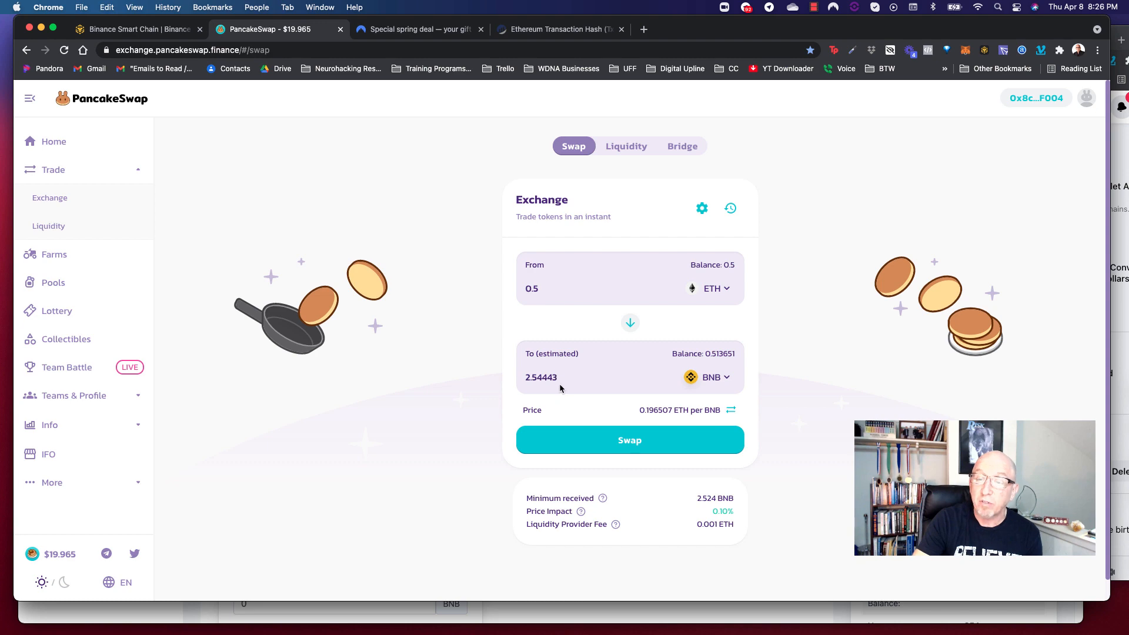
mouse_move(560, 381)
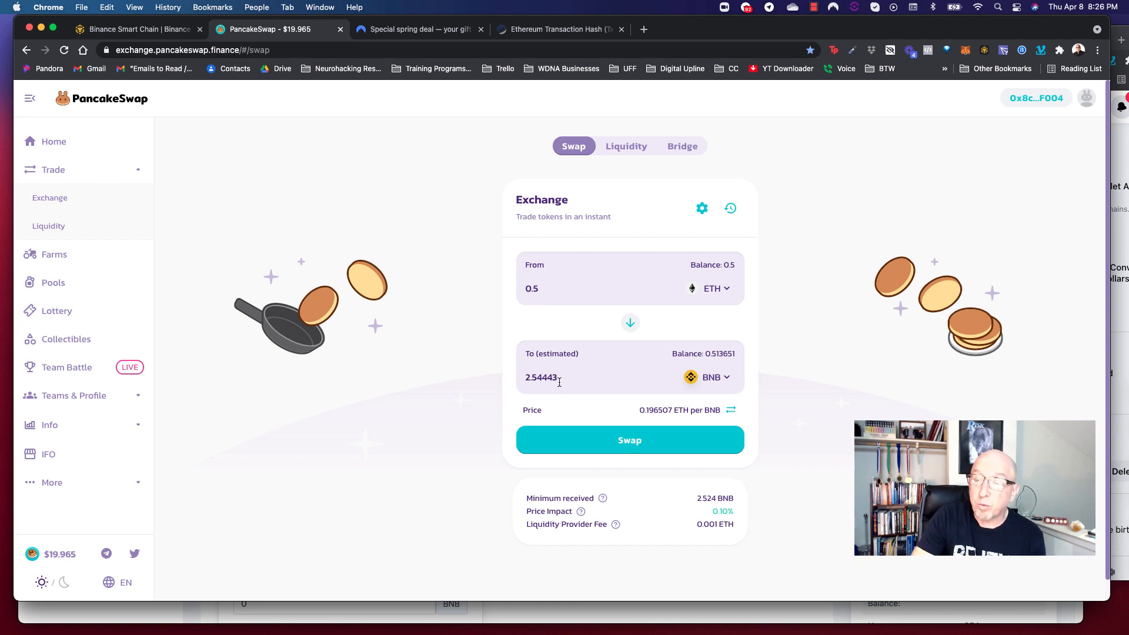
Step: Submit the 0.5 ETH to 2.54443 BNB swap and approve it in MetaMask
left_click(628, 440)
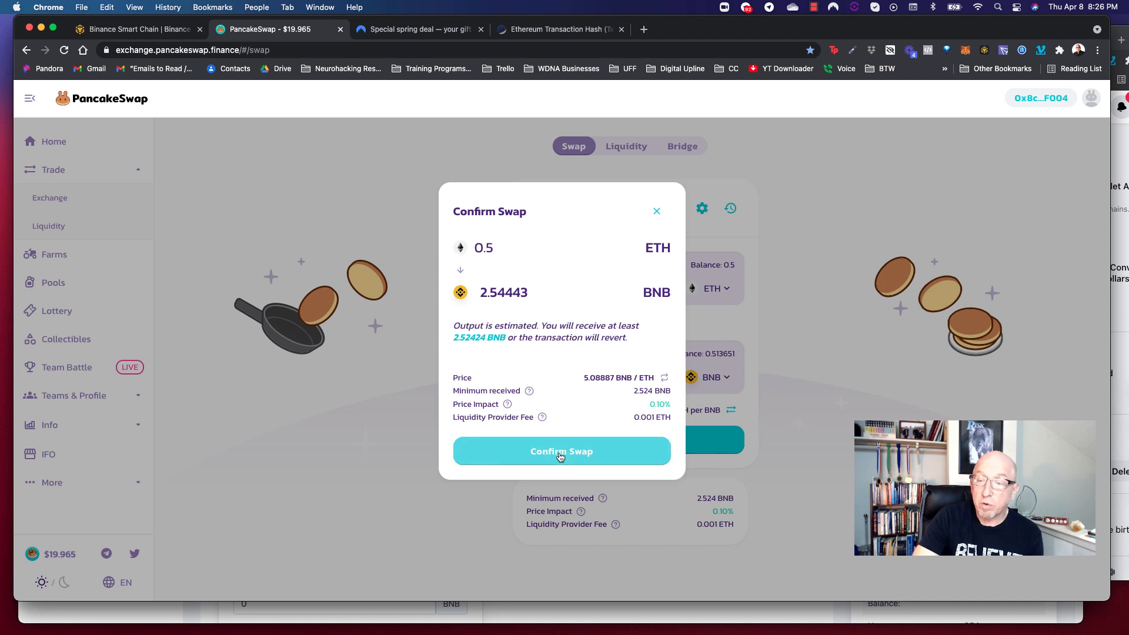
left_click(560, 451)
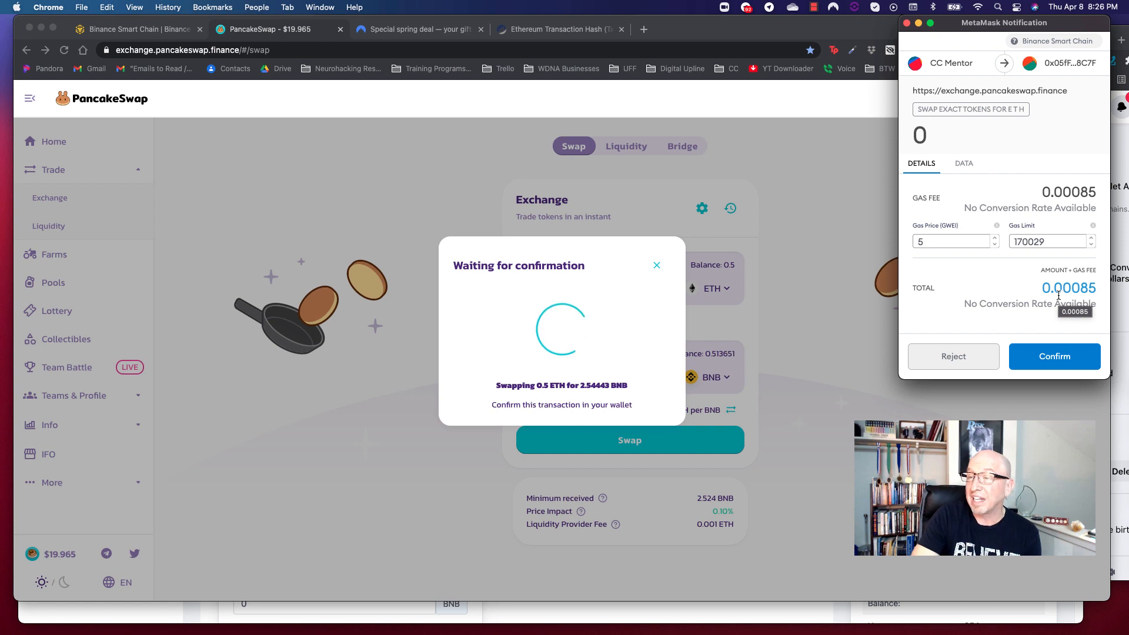
left_click(1054, 356)
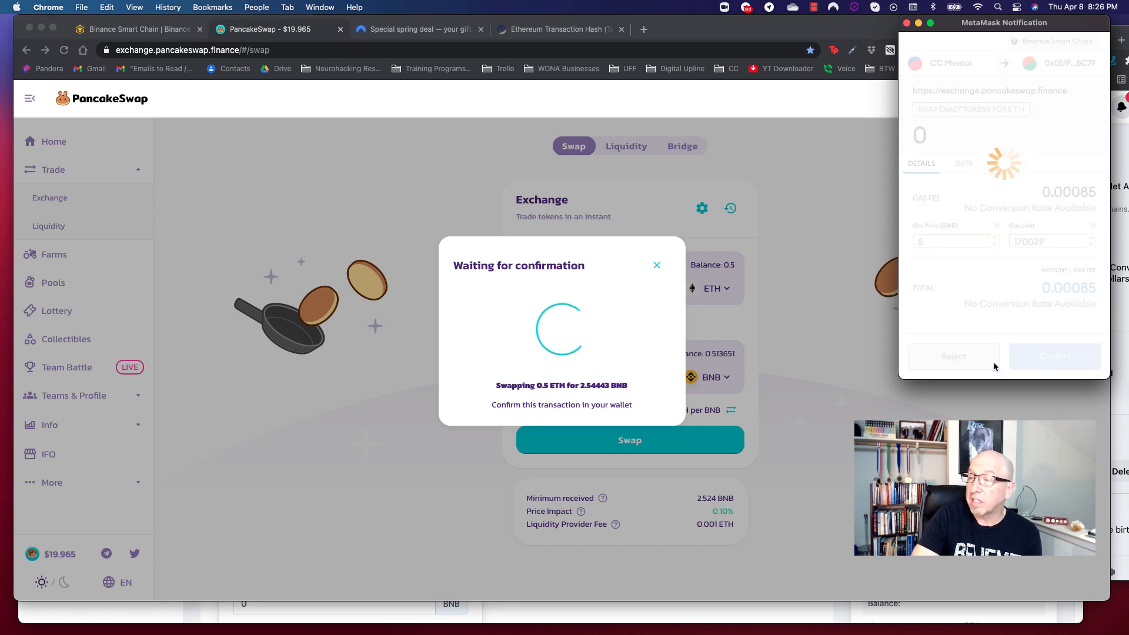
left_click(1054, 357)
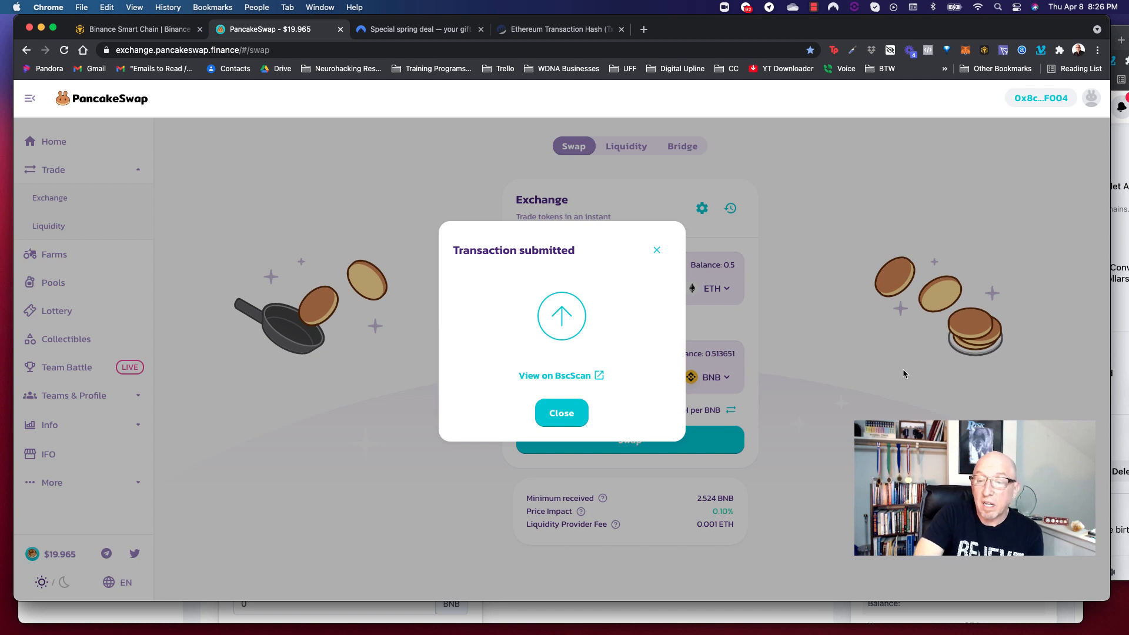
mouse_move(554, 375)
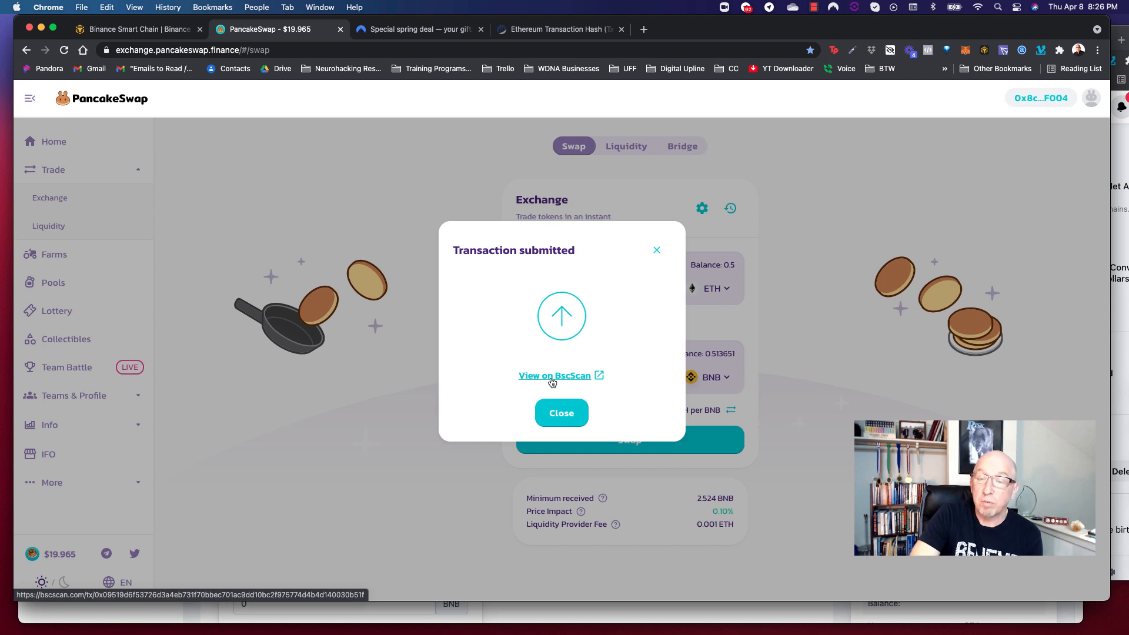
Step: Confirm on BscScan the 0.5 ETH swap succeeded for about 2.5469 BNB, then return to PancakeSwap
left_click(554, 375)
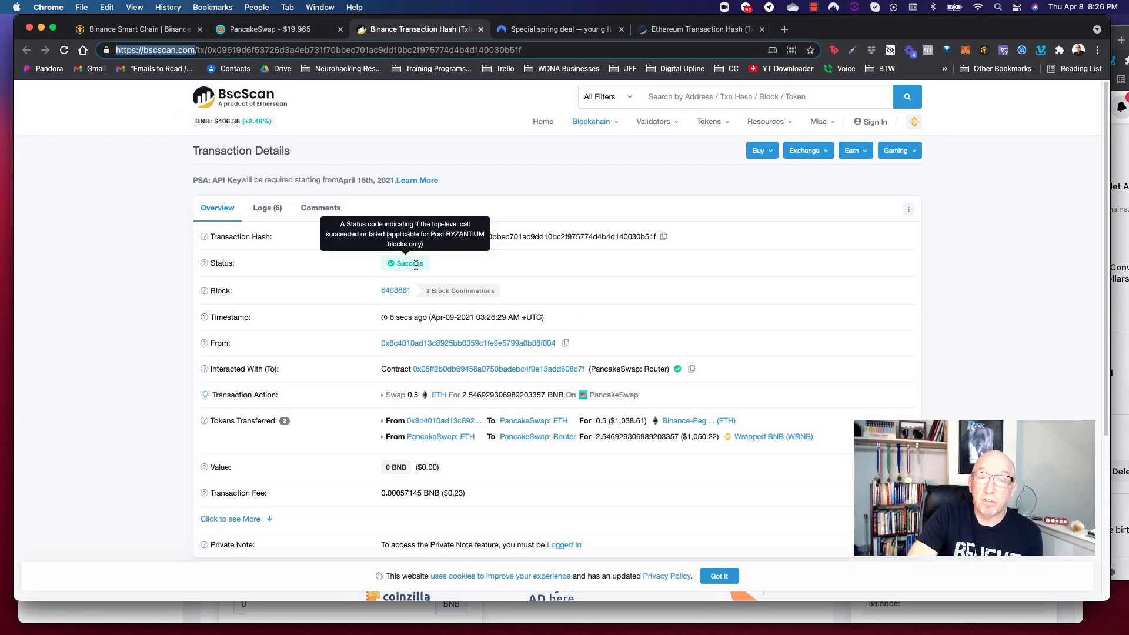
left_click(273, 29)
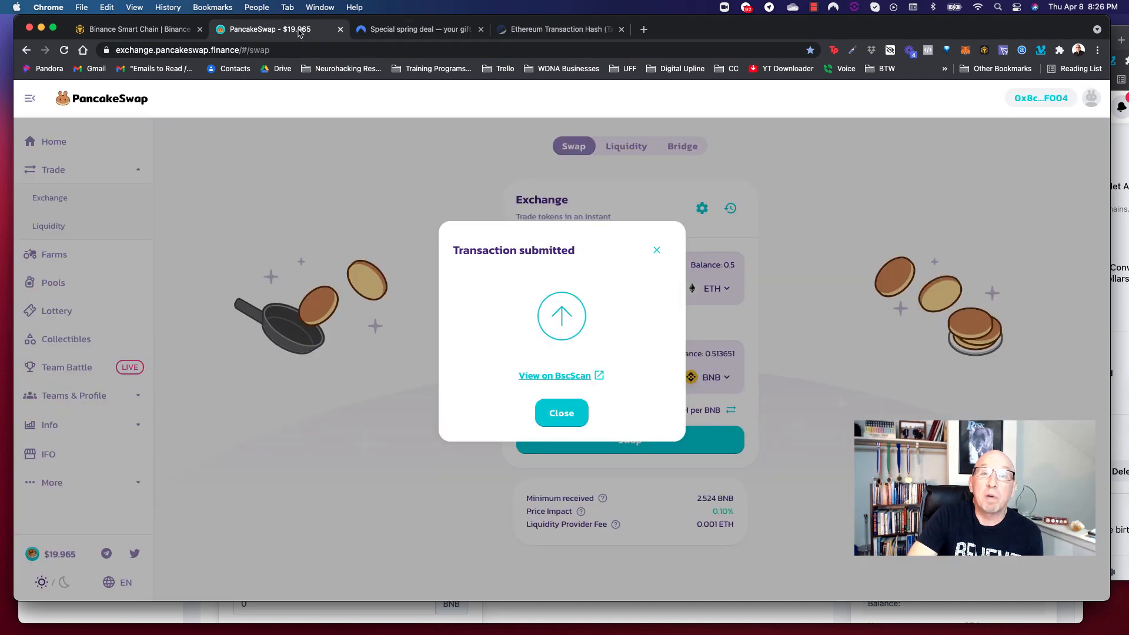
Step: Dismiss the Transaction submitted notice and check MetaMask shows 3.06 BNB and 0 ETH
left_click(560, 413)
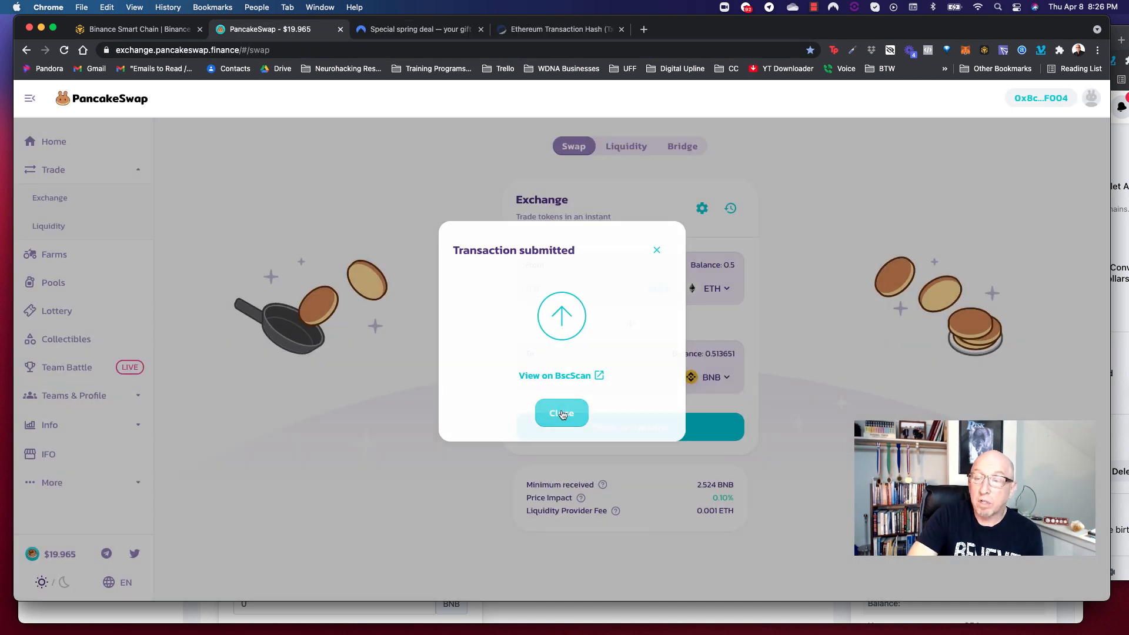
left_click(561, 413)
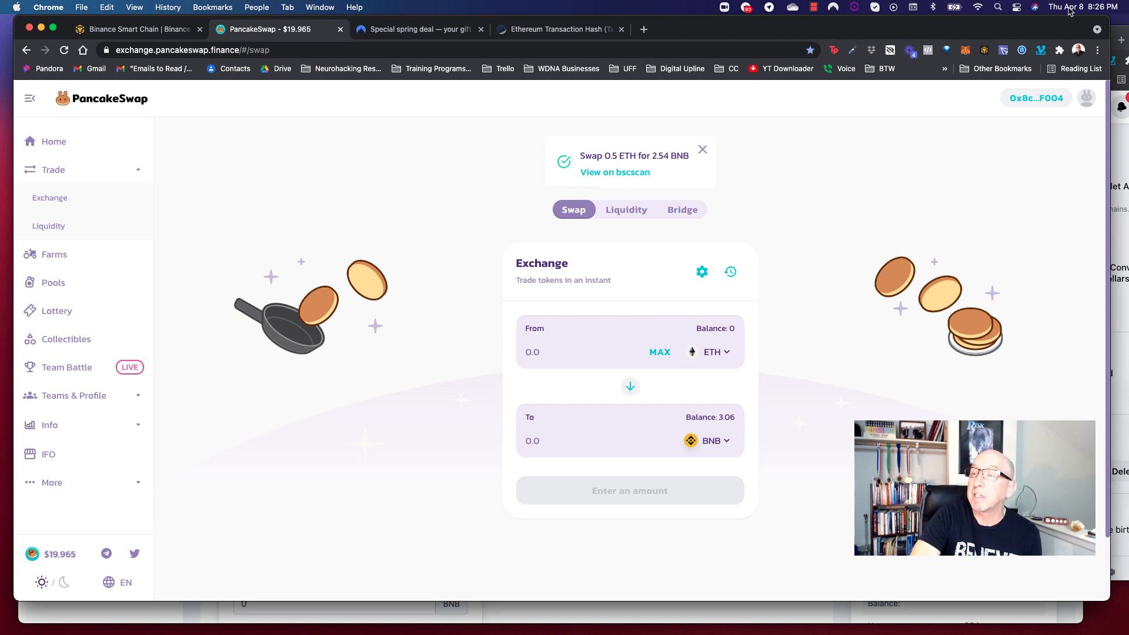
left_click(966, 51)
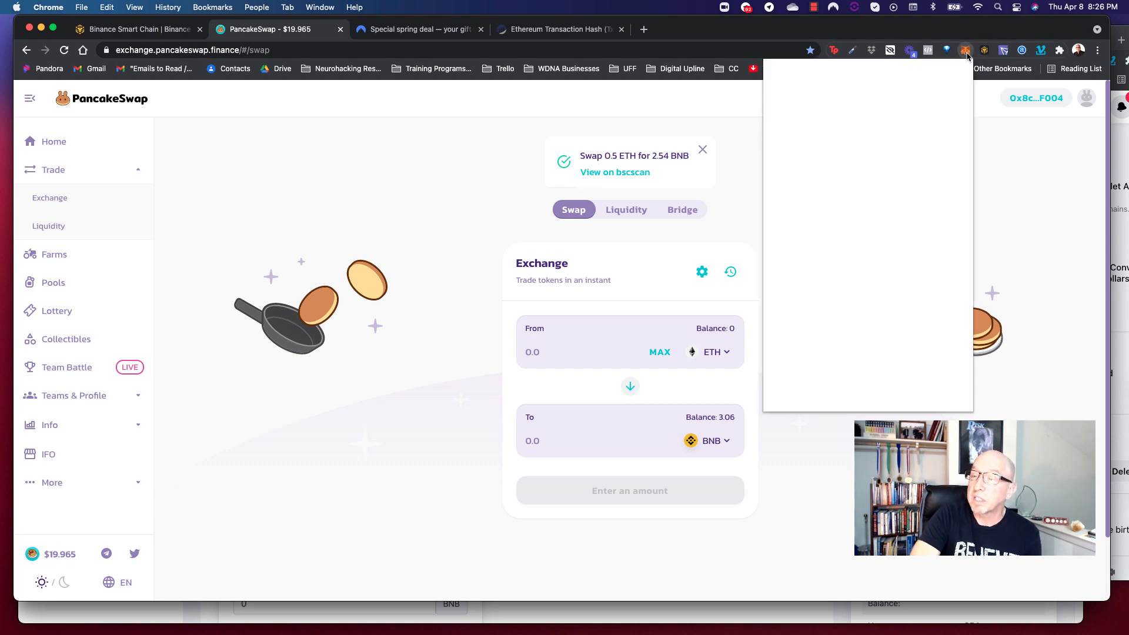
left_click(965, 49)
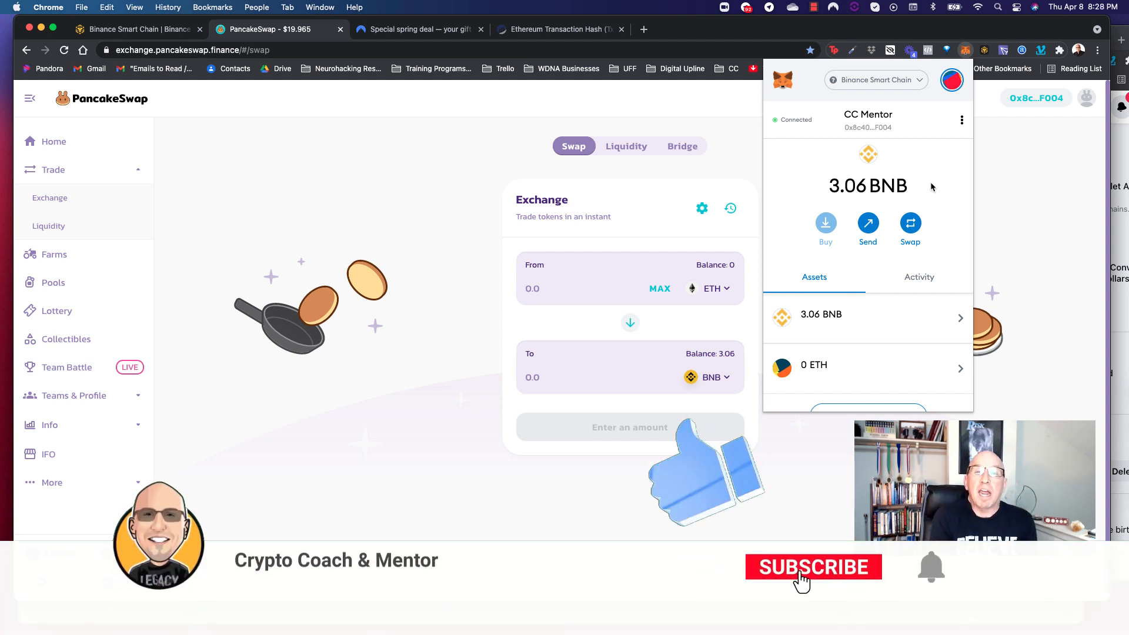
left_click(813, 567)
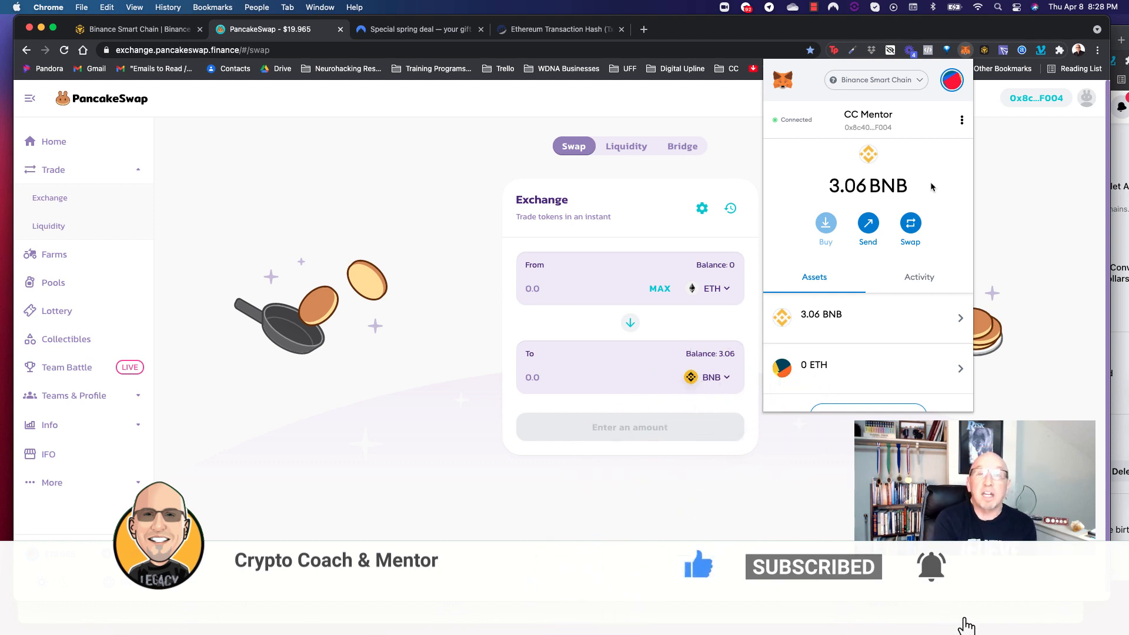